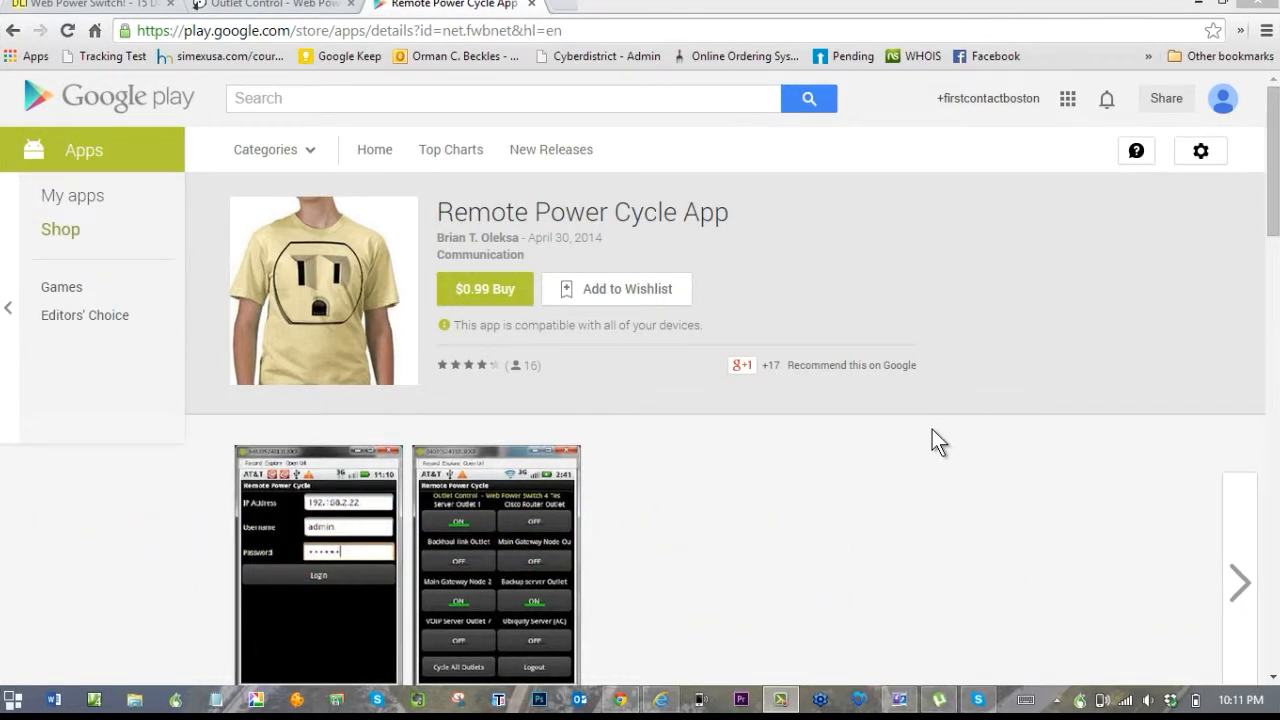
pyautogui.moveTo(262, 216)
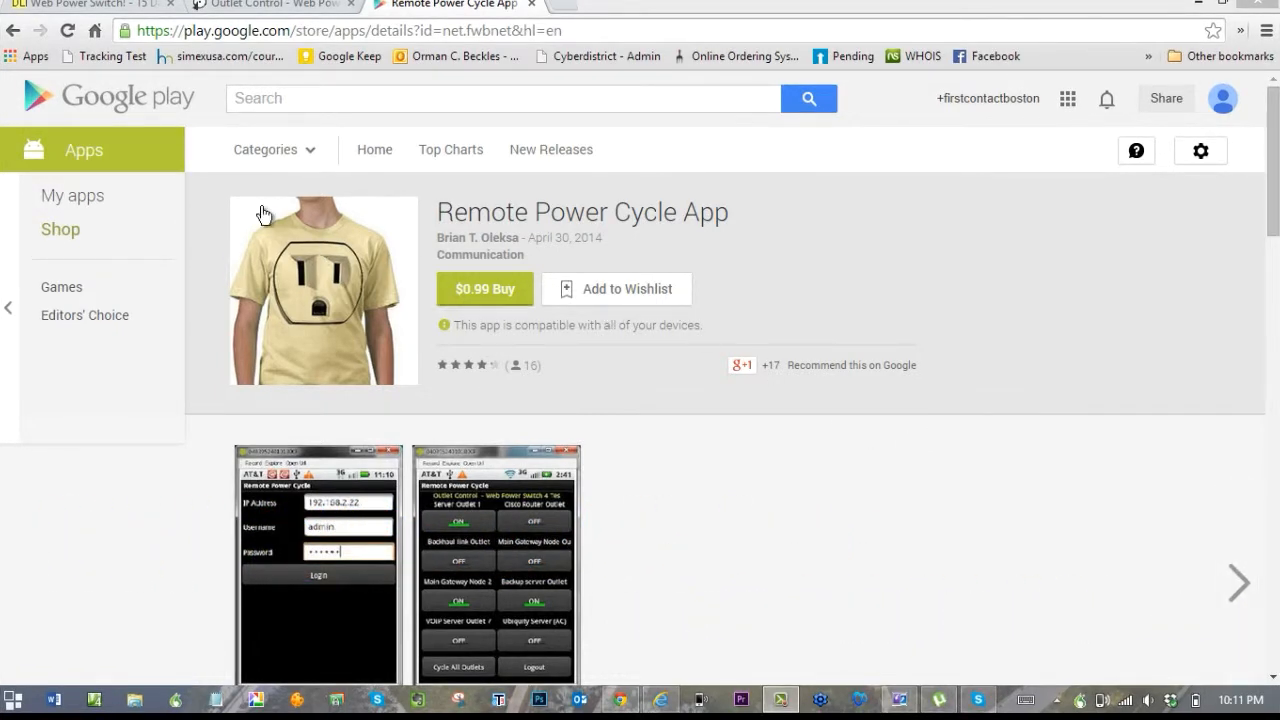
pyautogui.moveTo(672, 310)
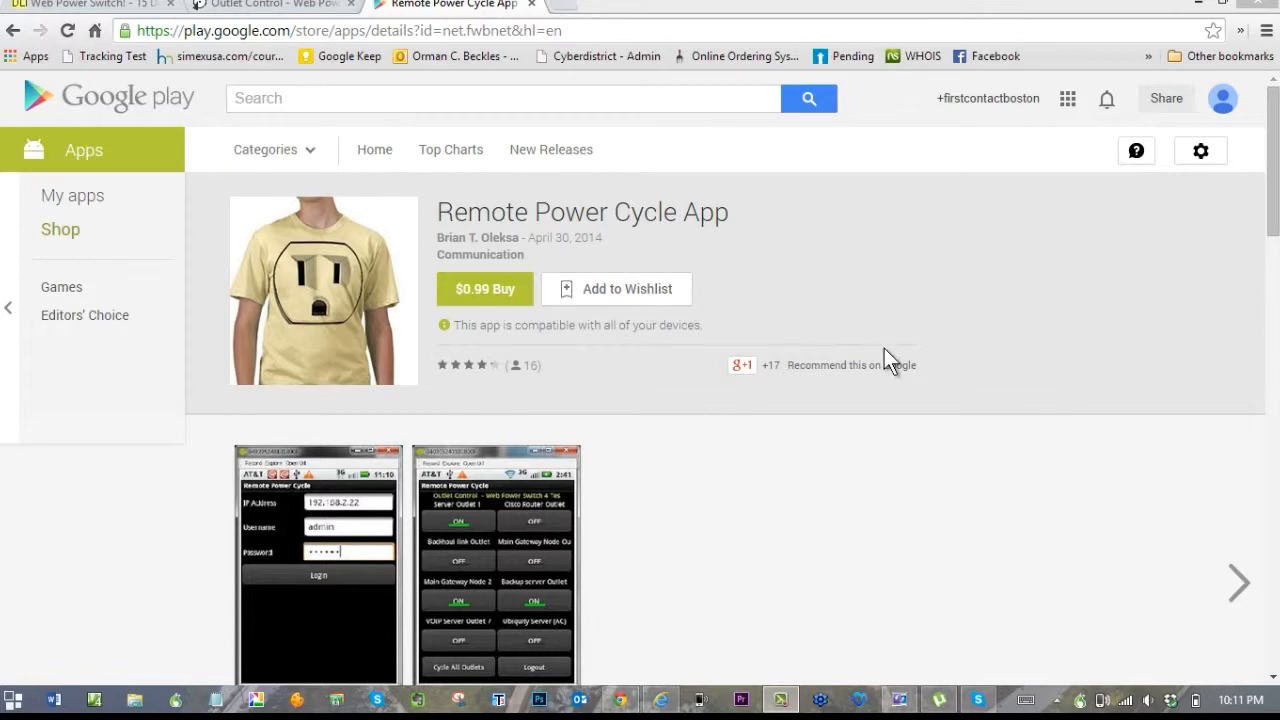
# Step: Scroll through the Web Power Switch 7 product photo and description on digital-loggers.com
pyautogui.scroll(-3)
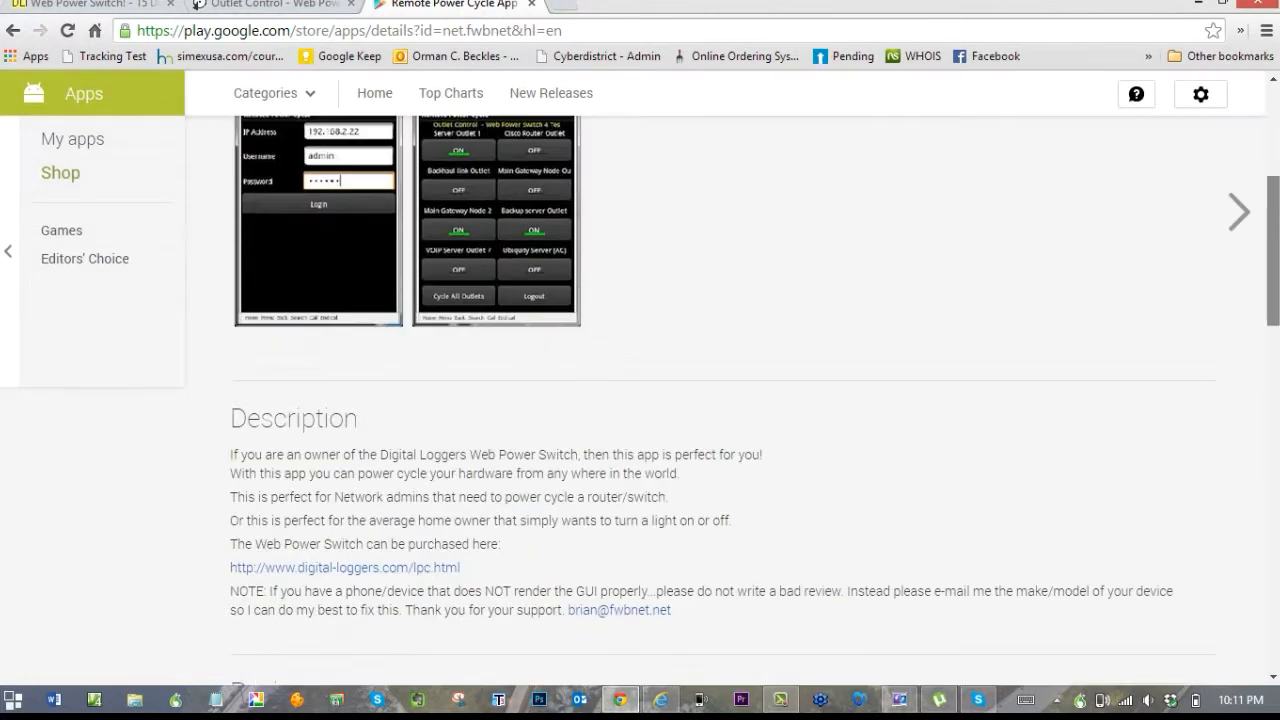
pyautogui.scroll(-3)
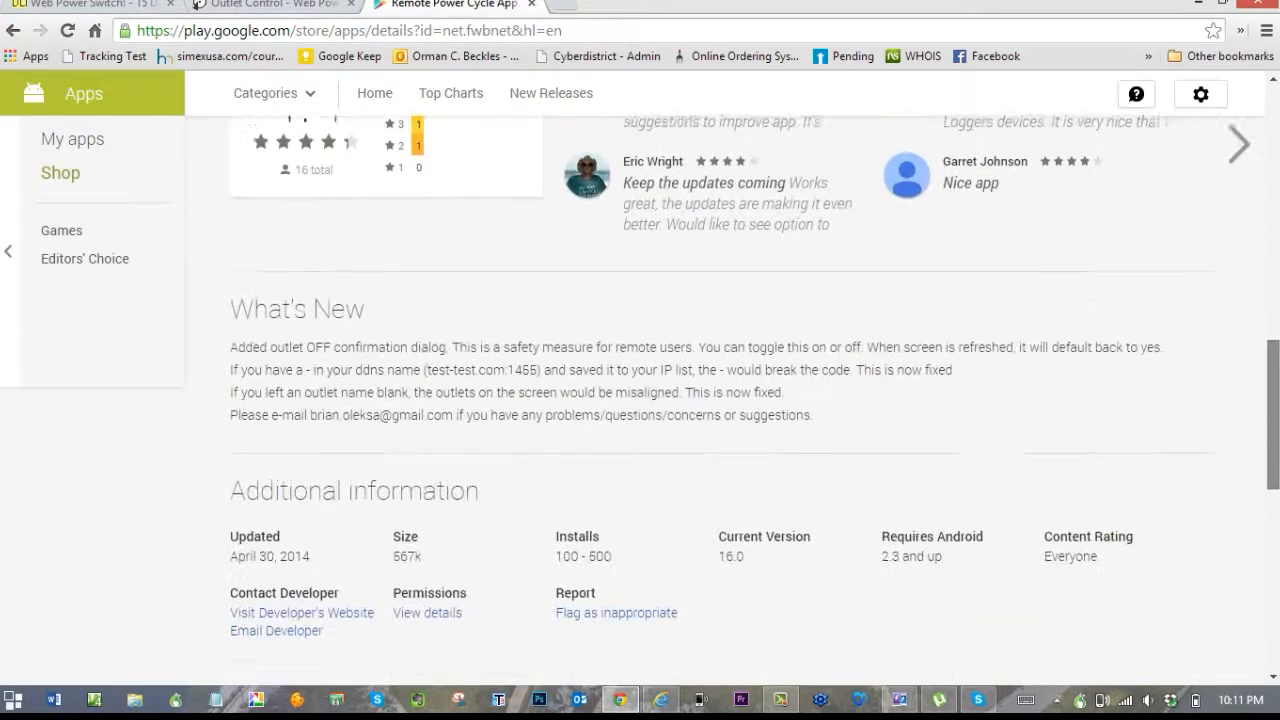
pyautogui.scroll(-3)
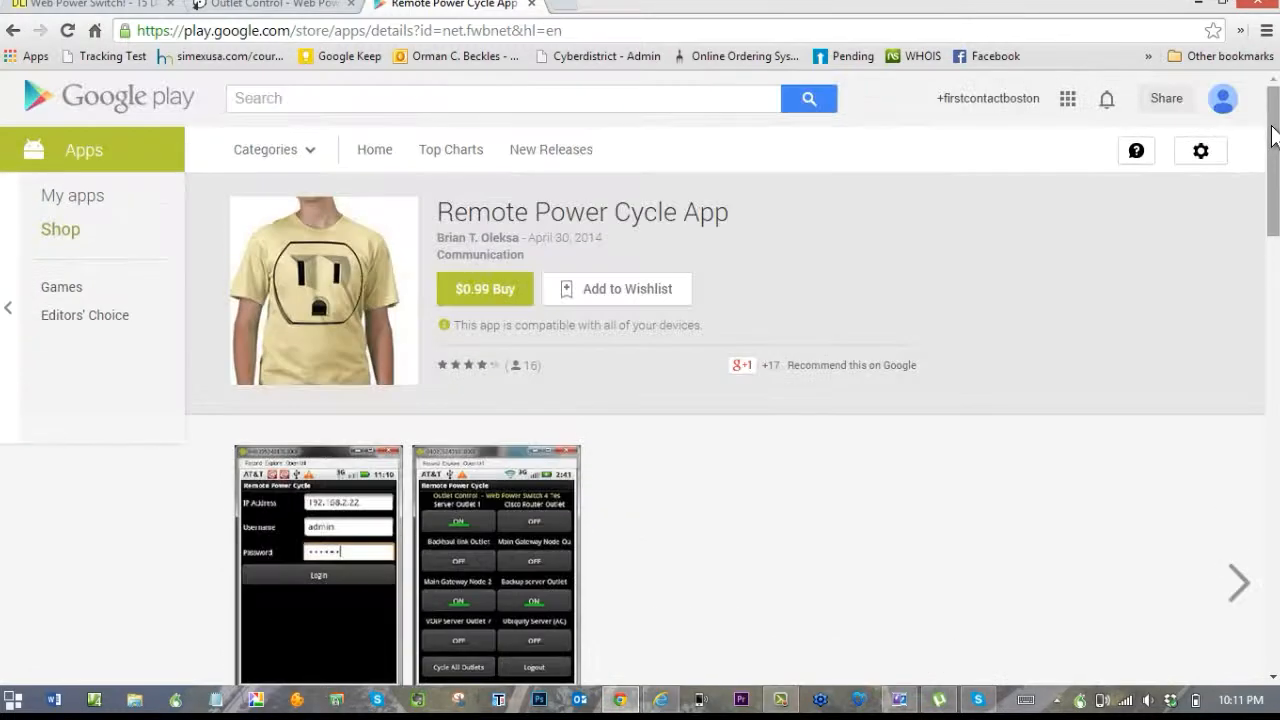
pyautogui.moveTo(1056, 148)
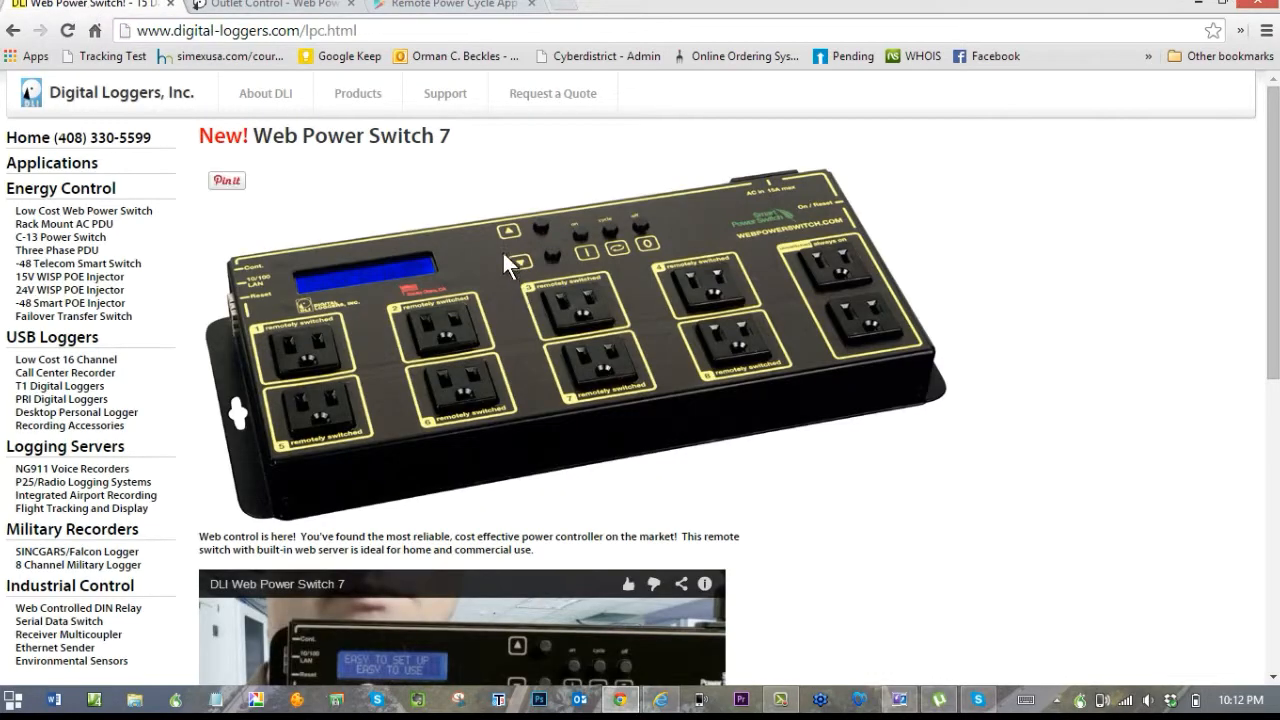
pyautogui.moveTo(482, 232)
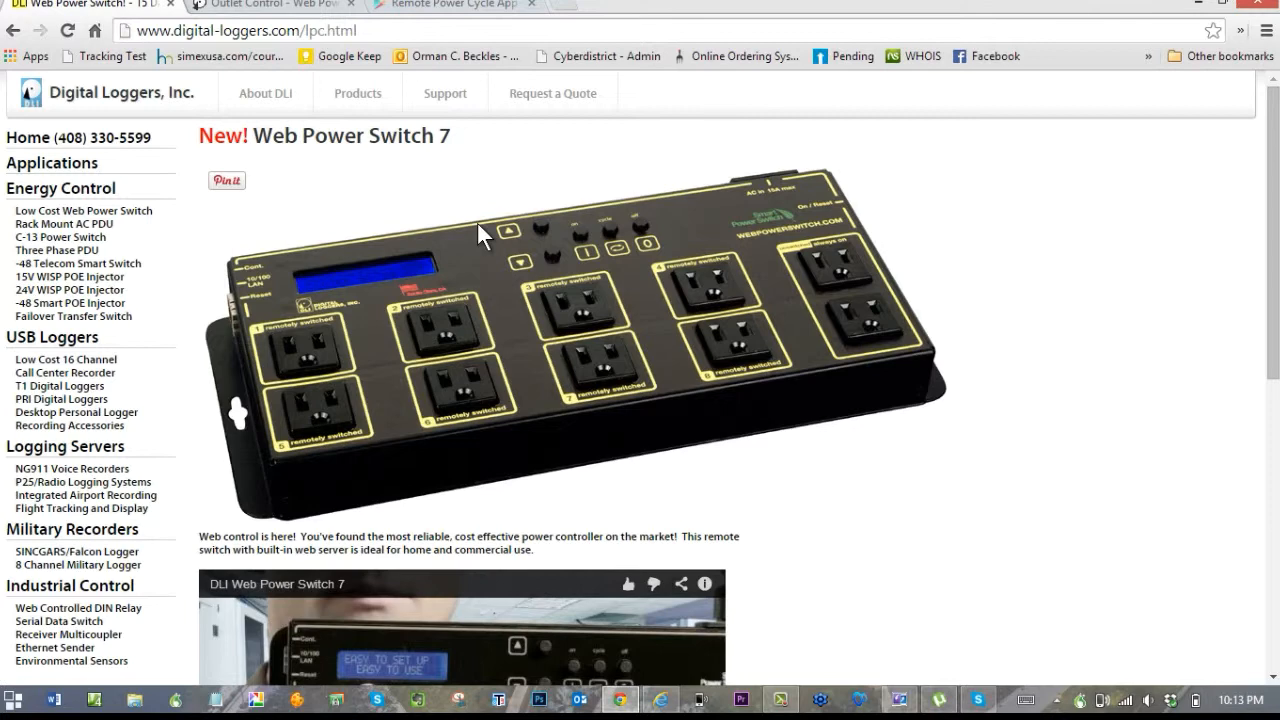
pyautogui.moveTo(470, 180)
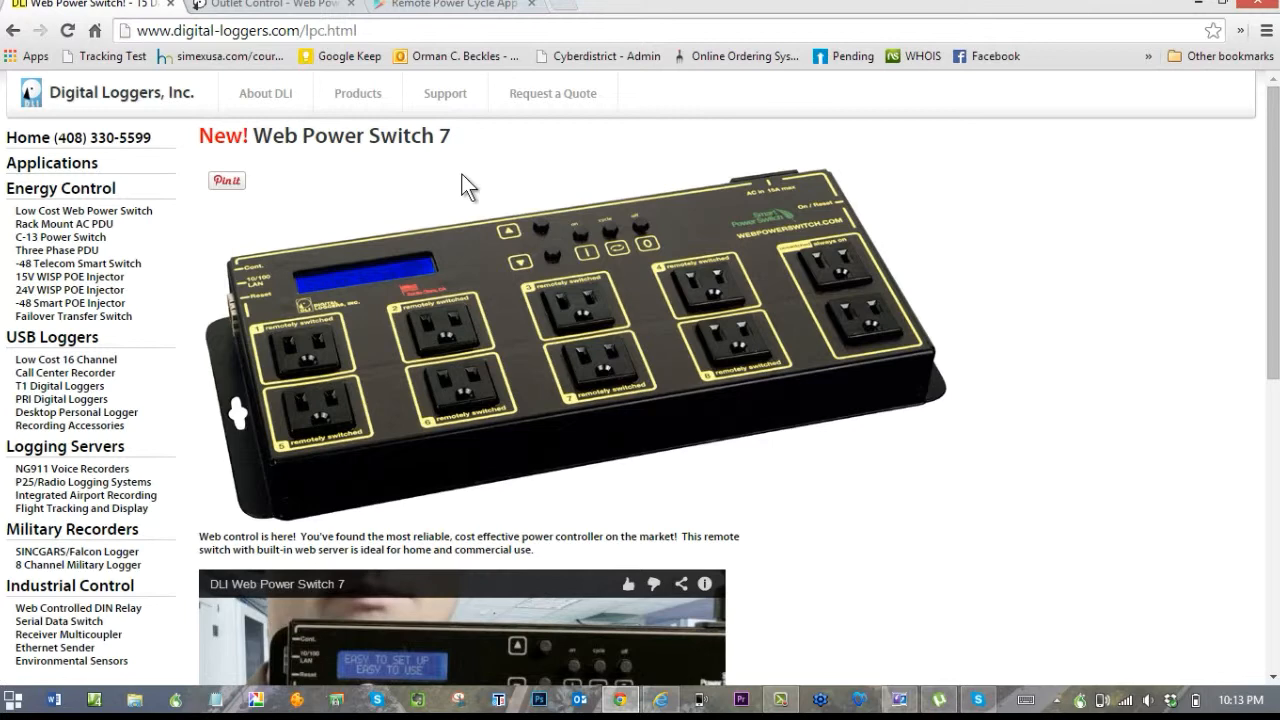
pyautogui.moveTo(550, 300)
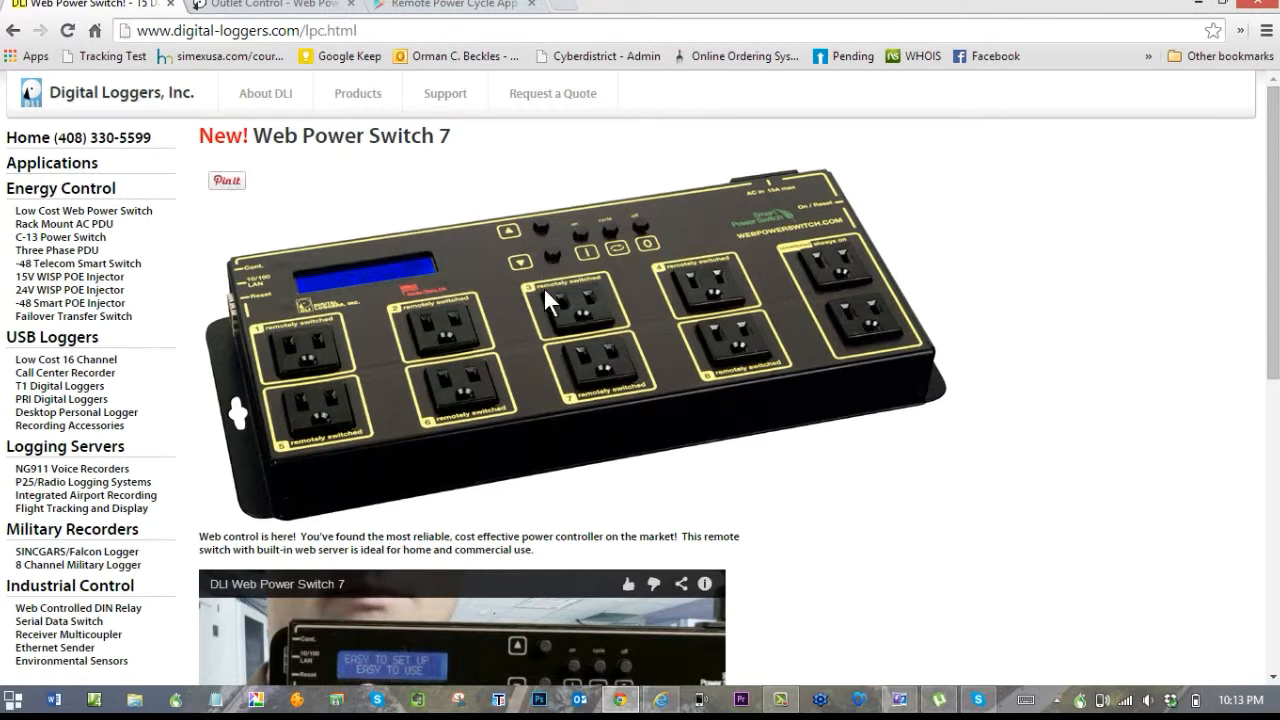
pyautogui.moveTo(548, 338)
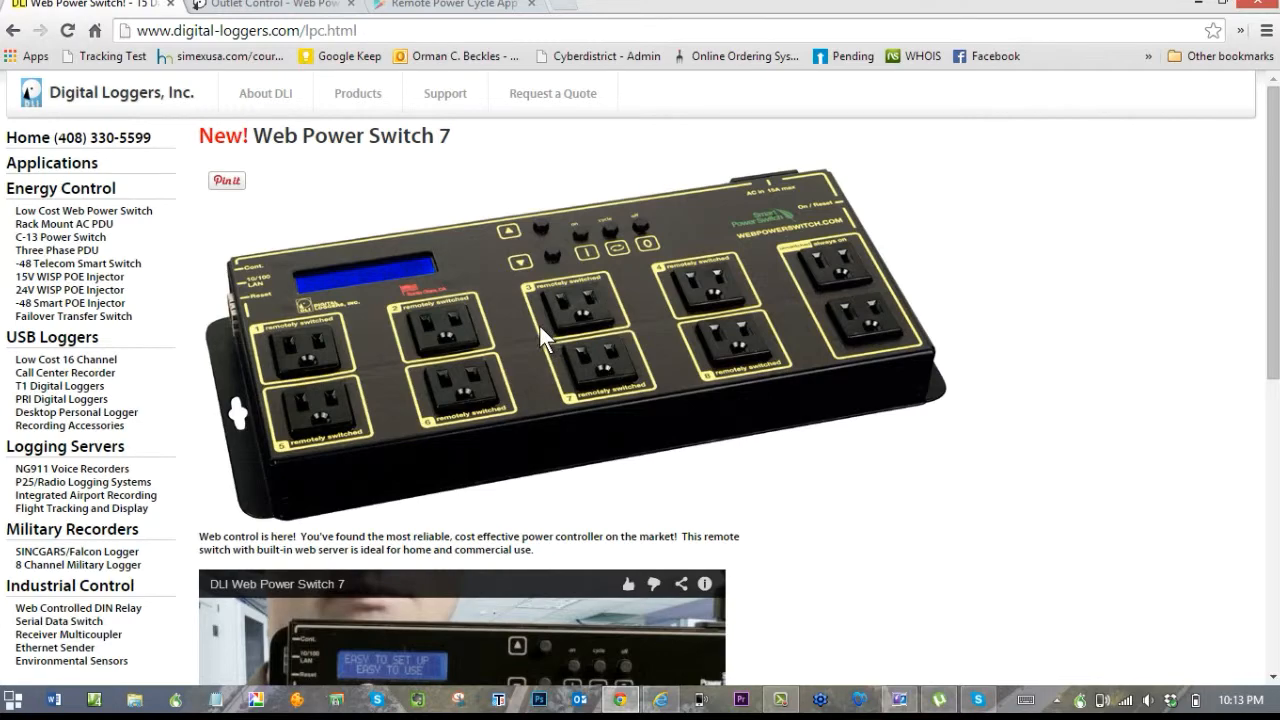
pyautogui.scroll(-3)
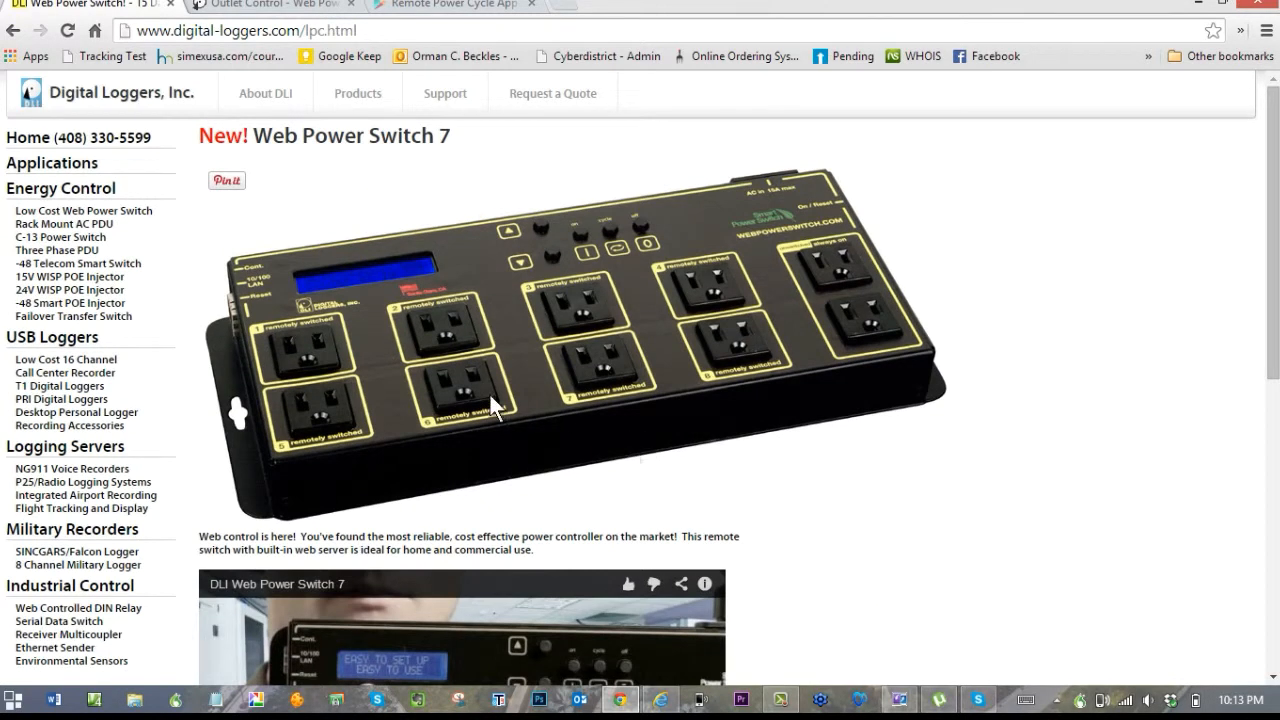
pyautogui.moveTo(388, 292)
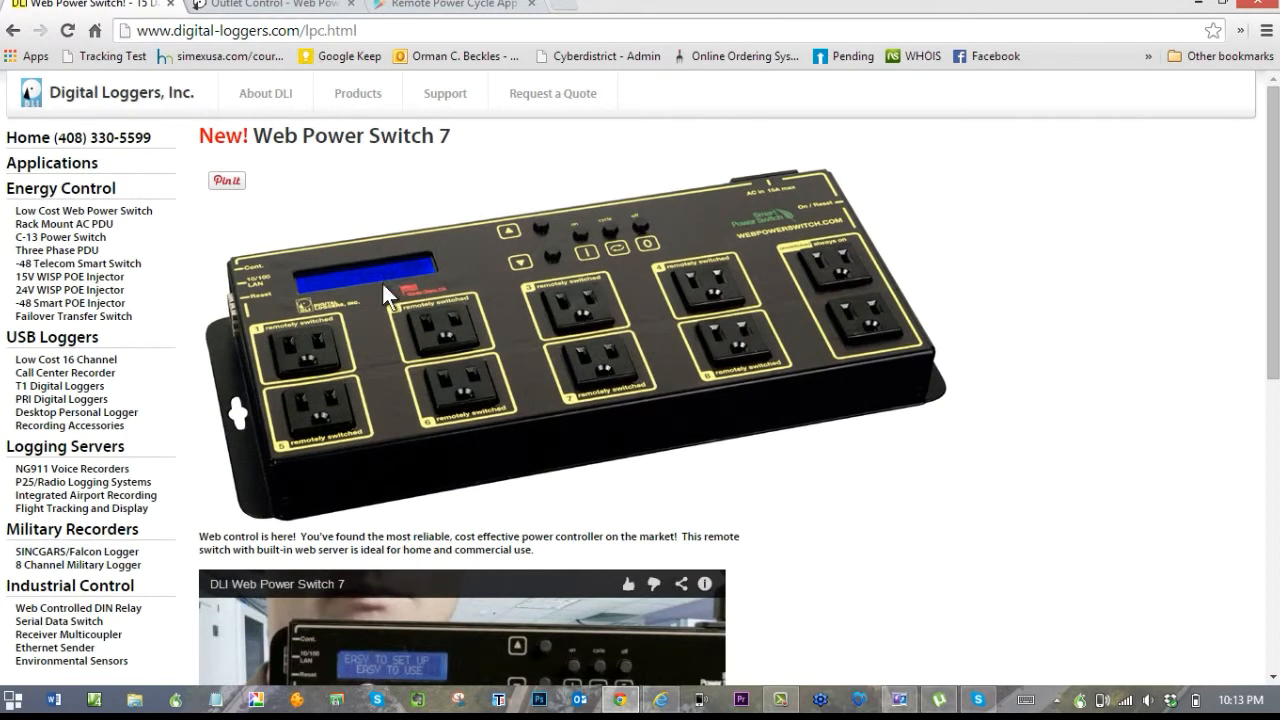
pyautogui.moveTo(310, 388)
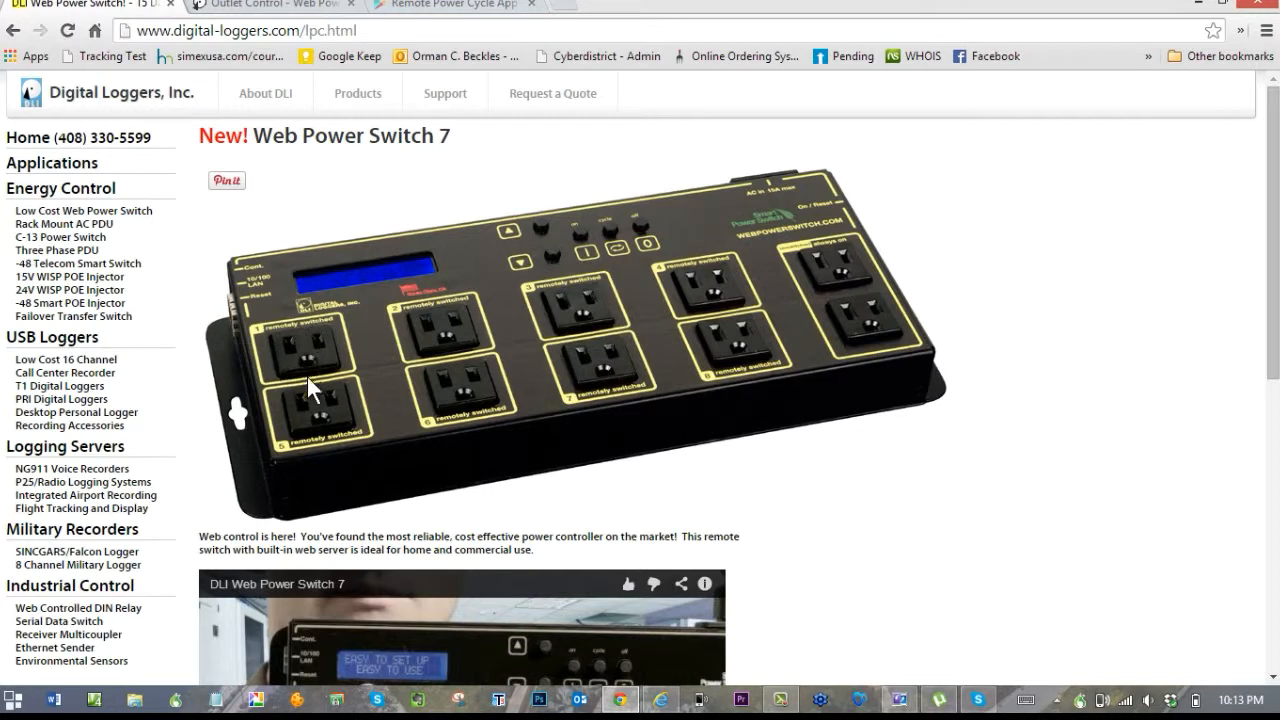
pyautogui.moveTo(728, 310)
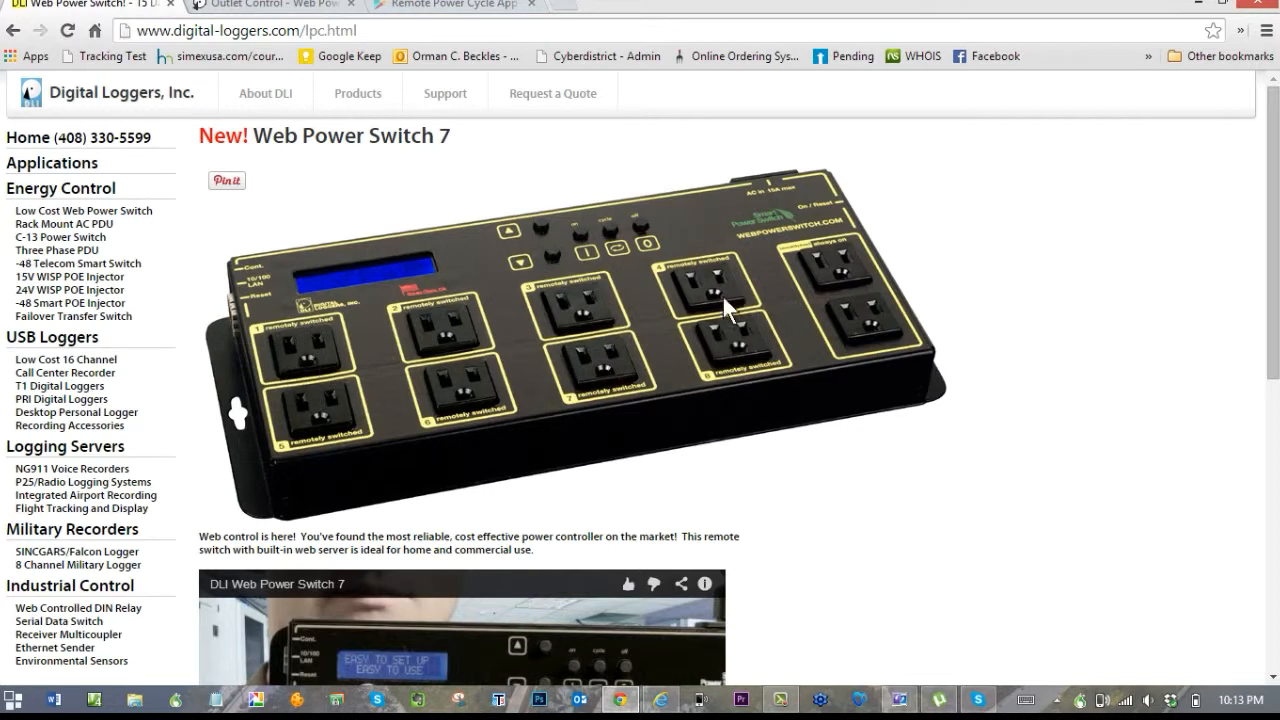
pyautogui.moveTo(872, 310)
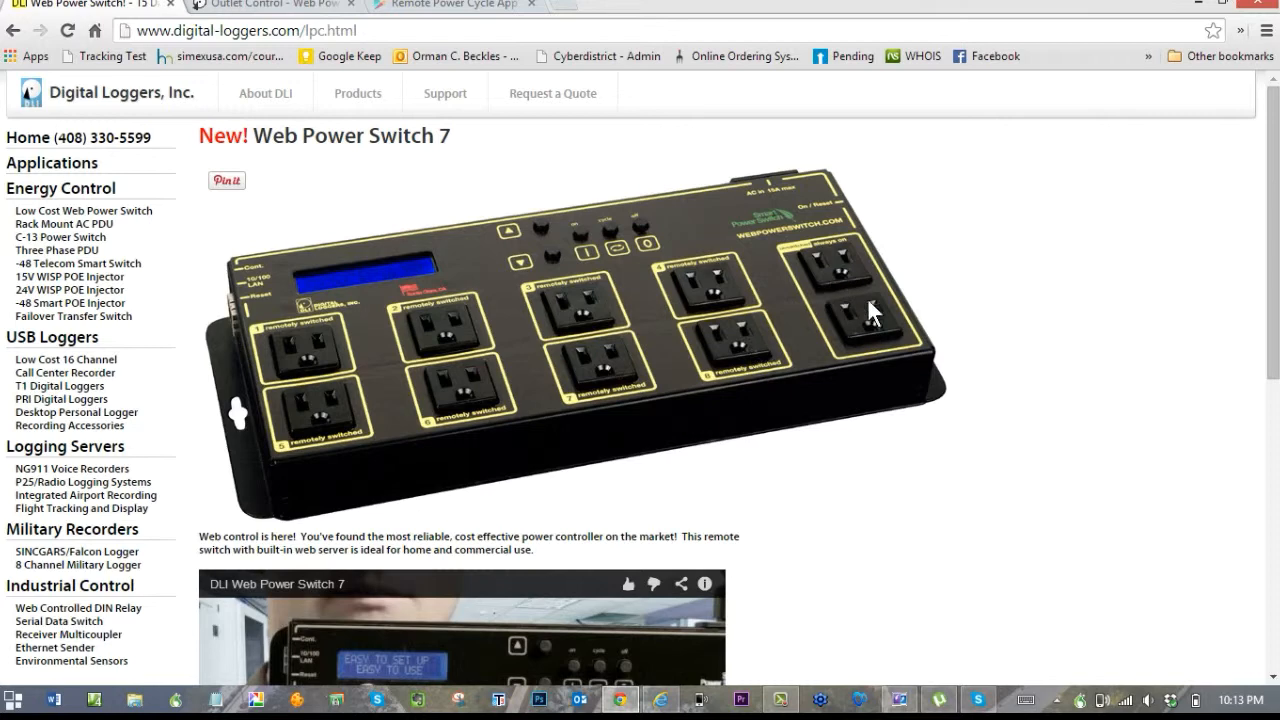
pyautogui.moveTo(584, 300)
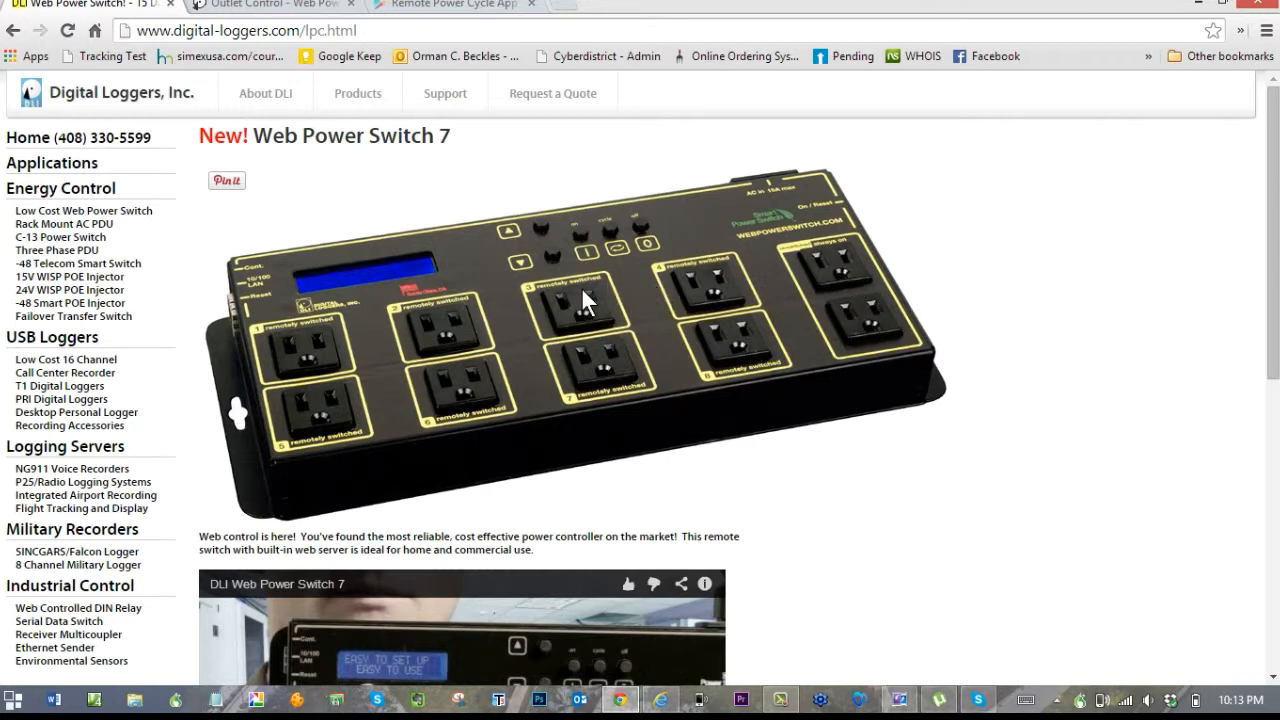
pyautogui.moveTo(256, 344)
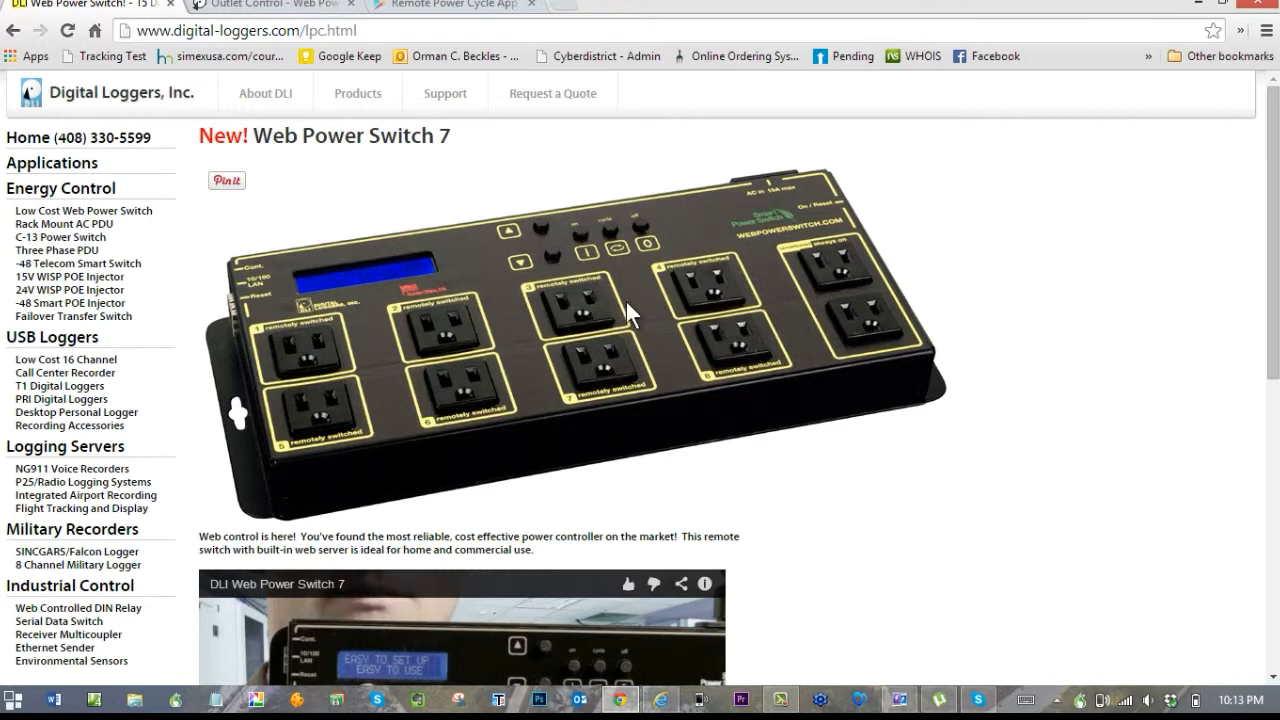
pyautogui.moveTo(322, 324)
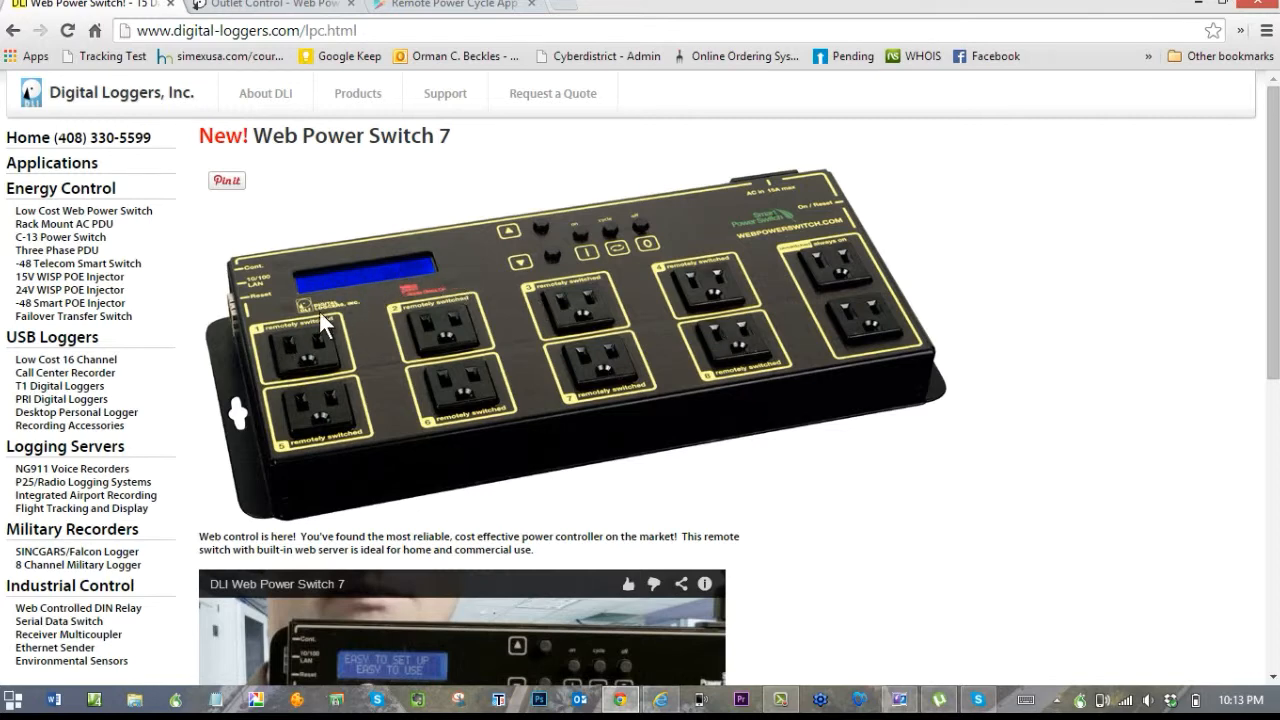
pyautogui.moveTo(432, 284)
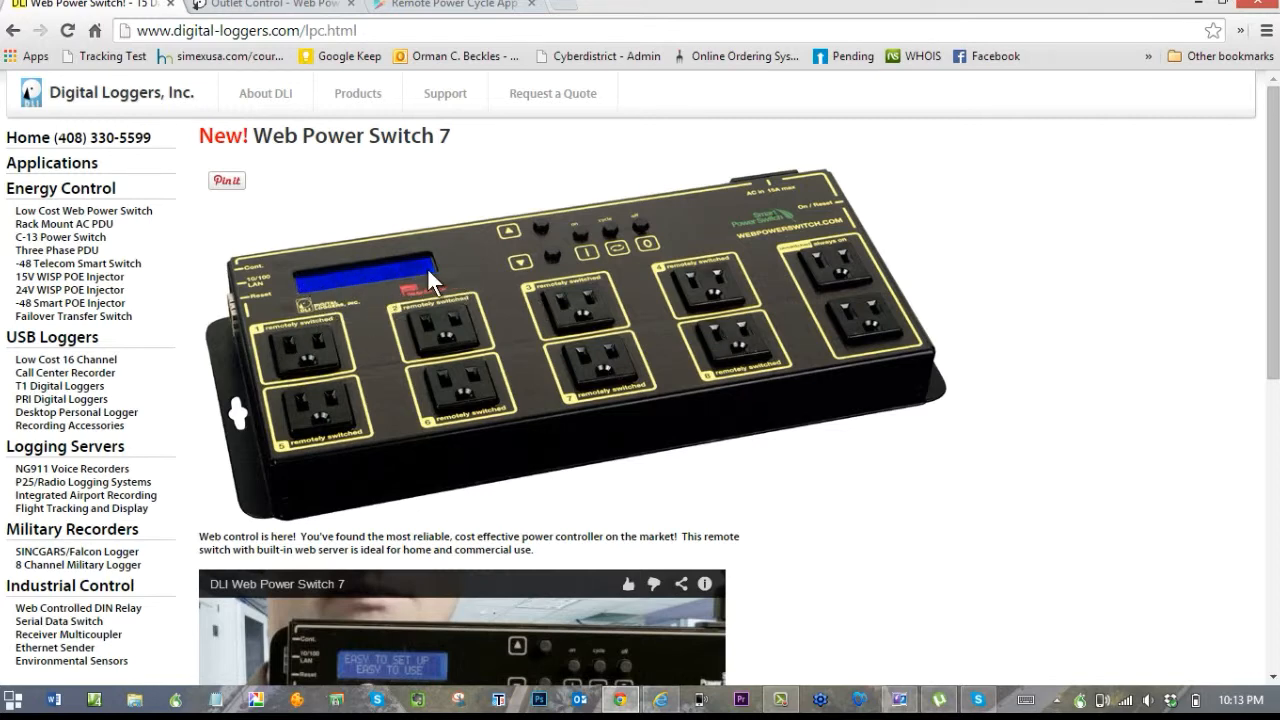
pyautogui.moveTo(400, 288)
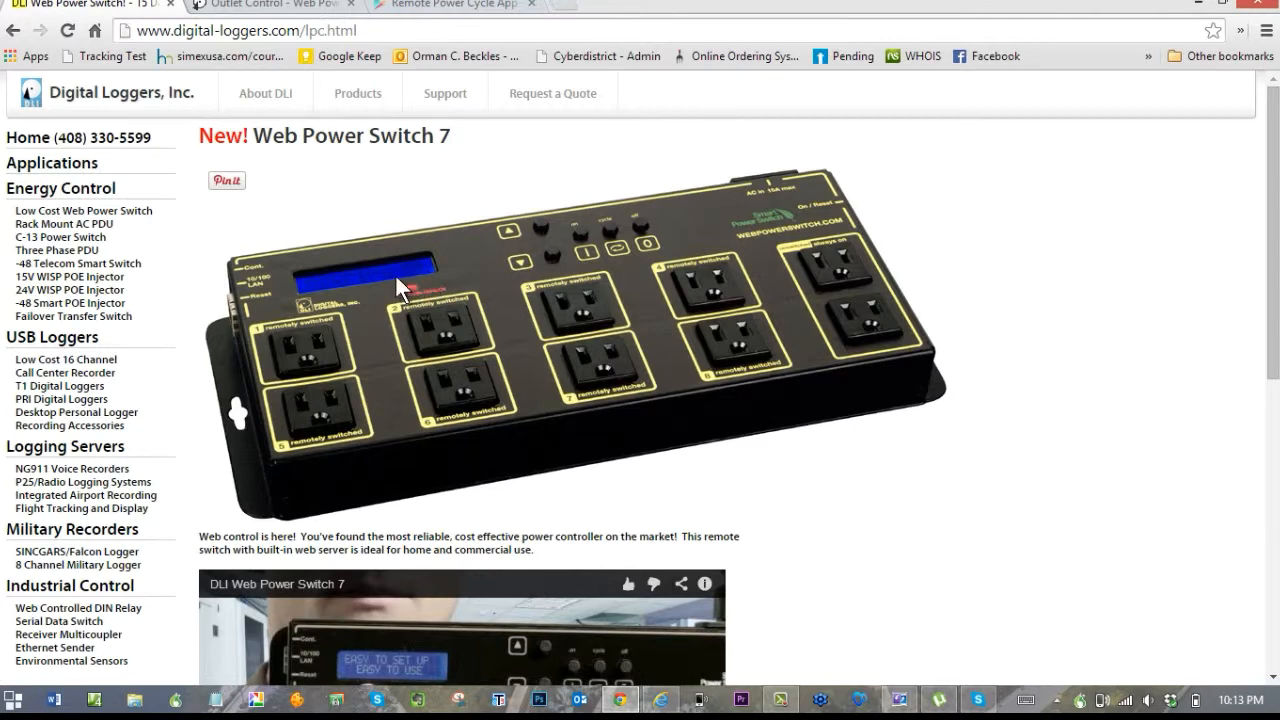
pyautogui.moveTo(538, 220)
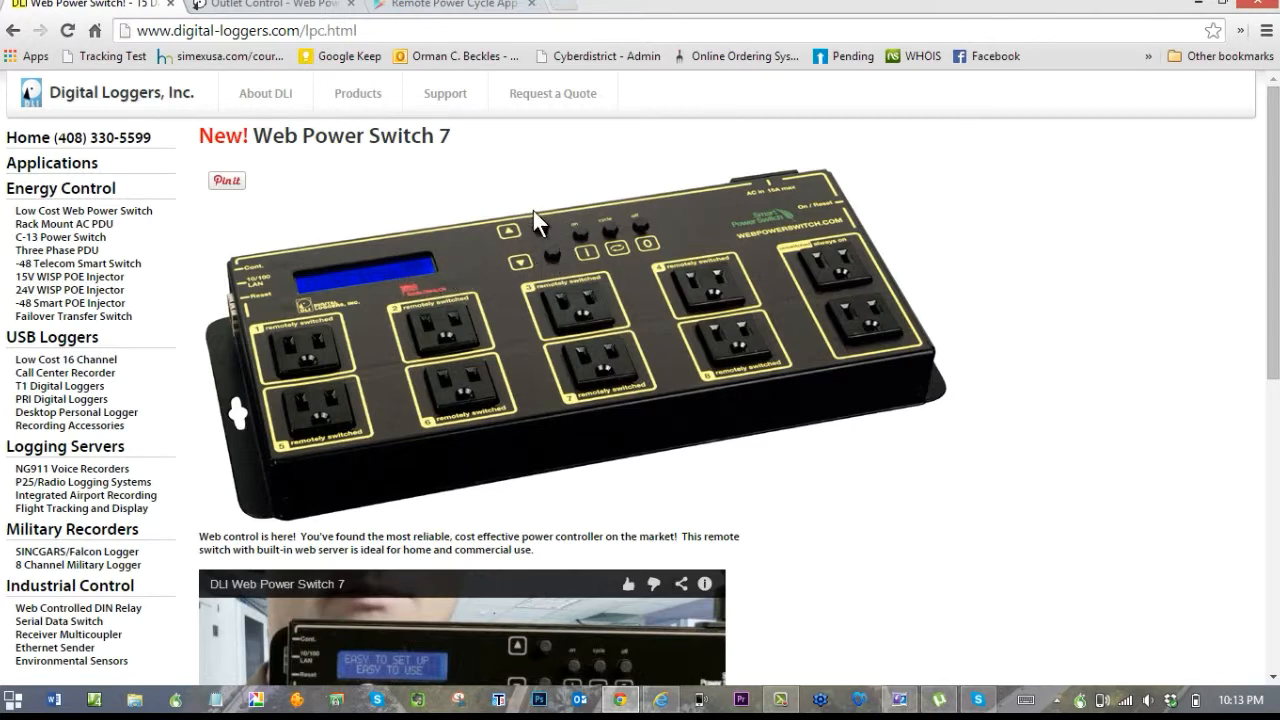
pyautogui.moveTo(544, 228)
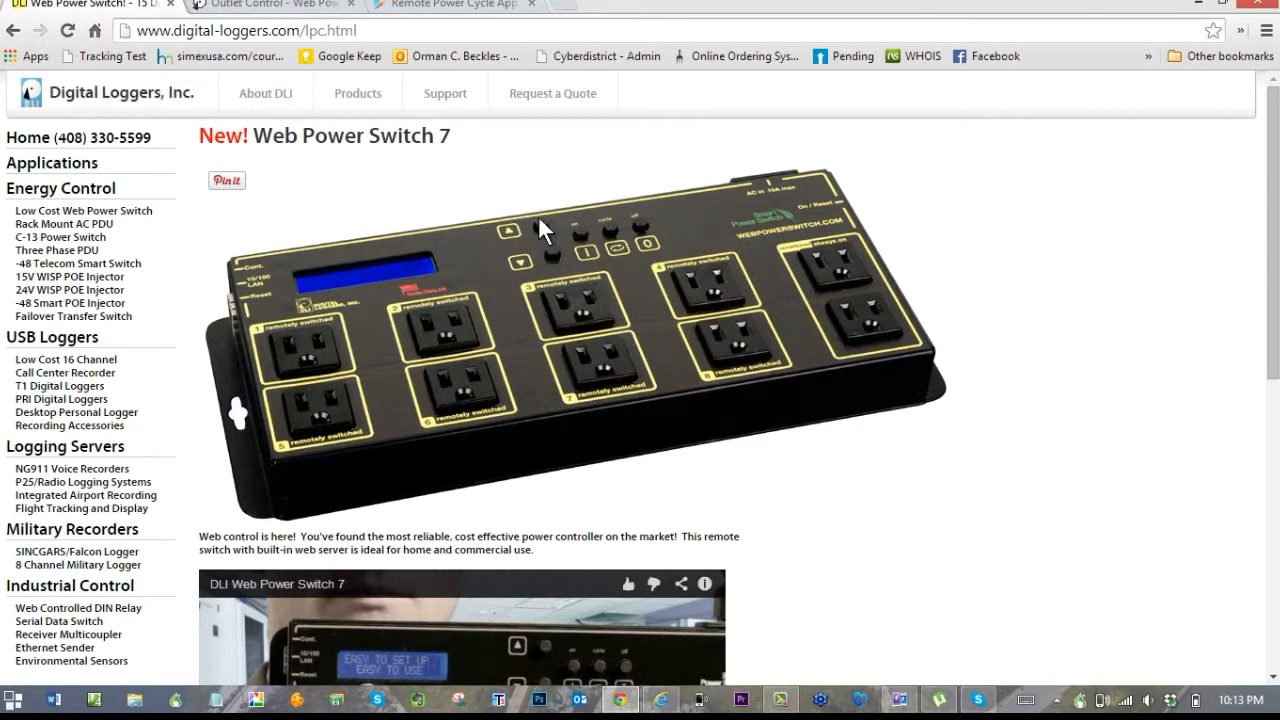
pyautogui.moveTo(640, 264)
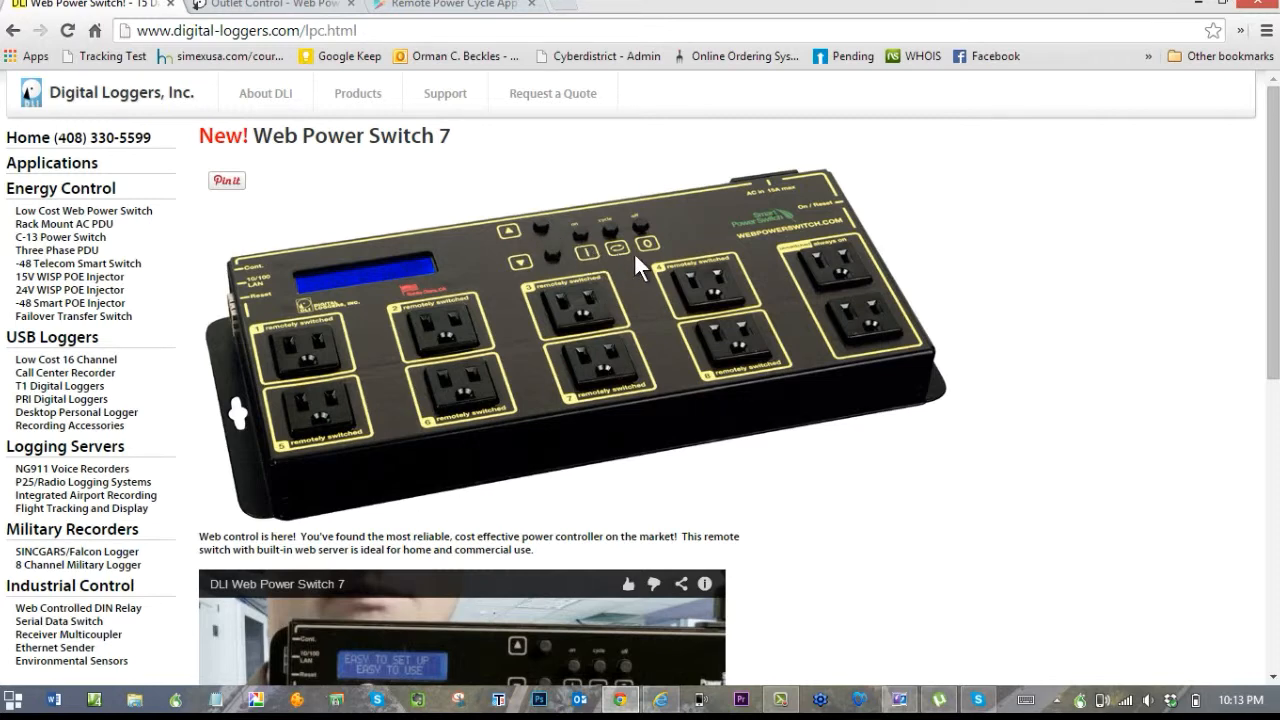
pyautogui.moveTo(618, 262)
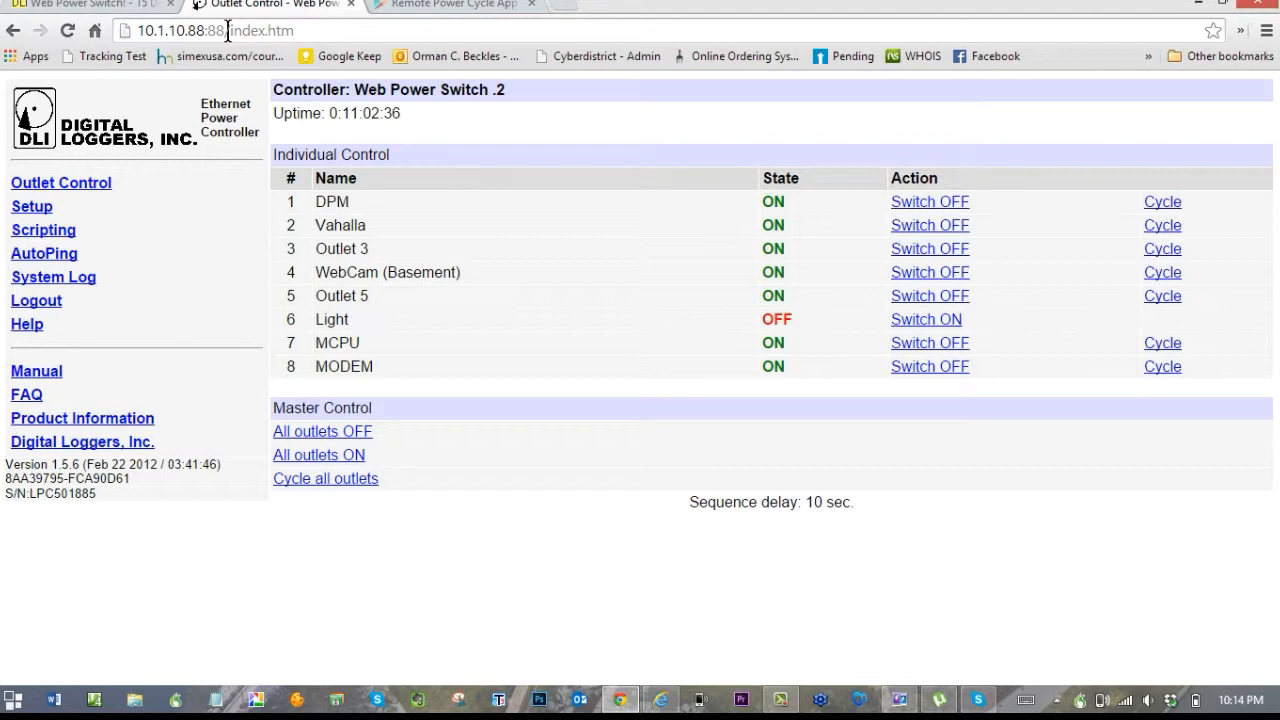
pyautogui.moveTo(448, 436)
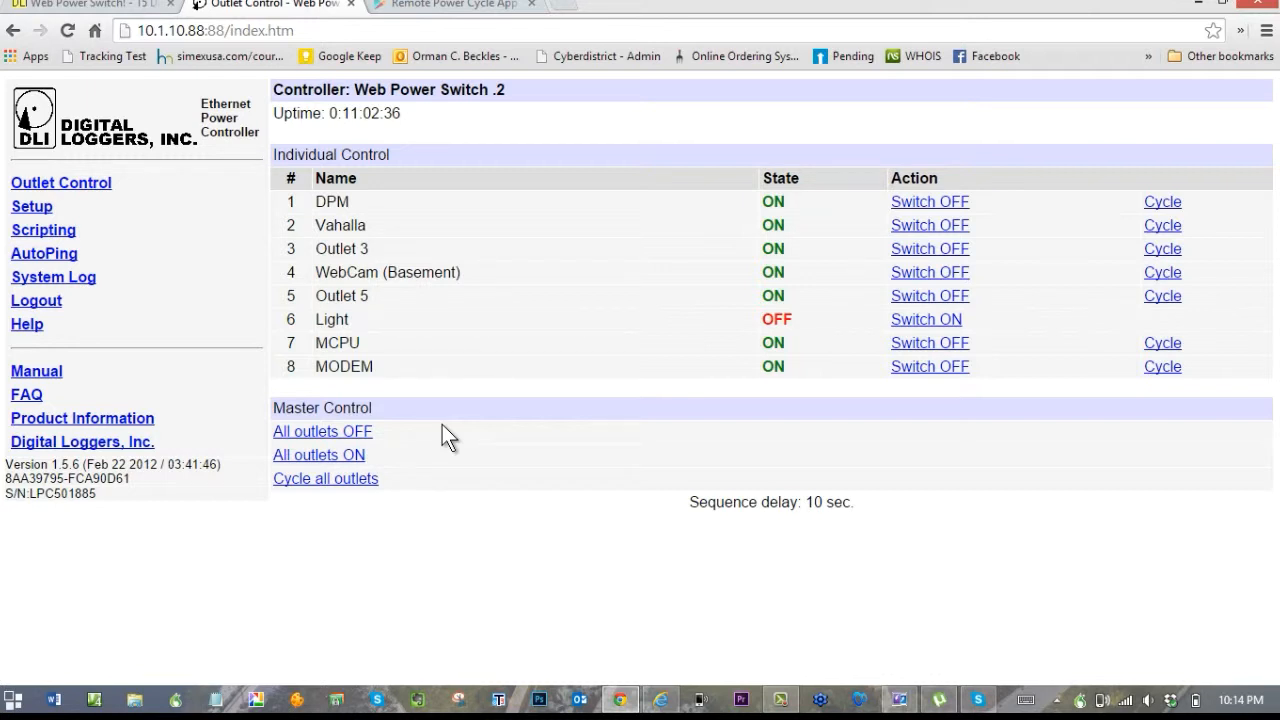
pyautogui.moveTo(452, 452)
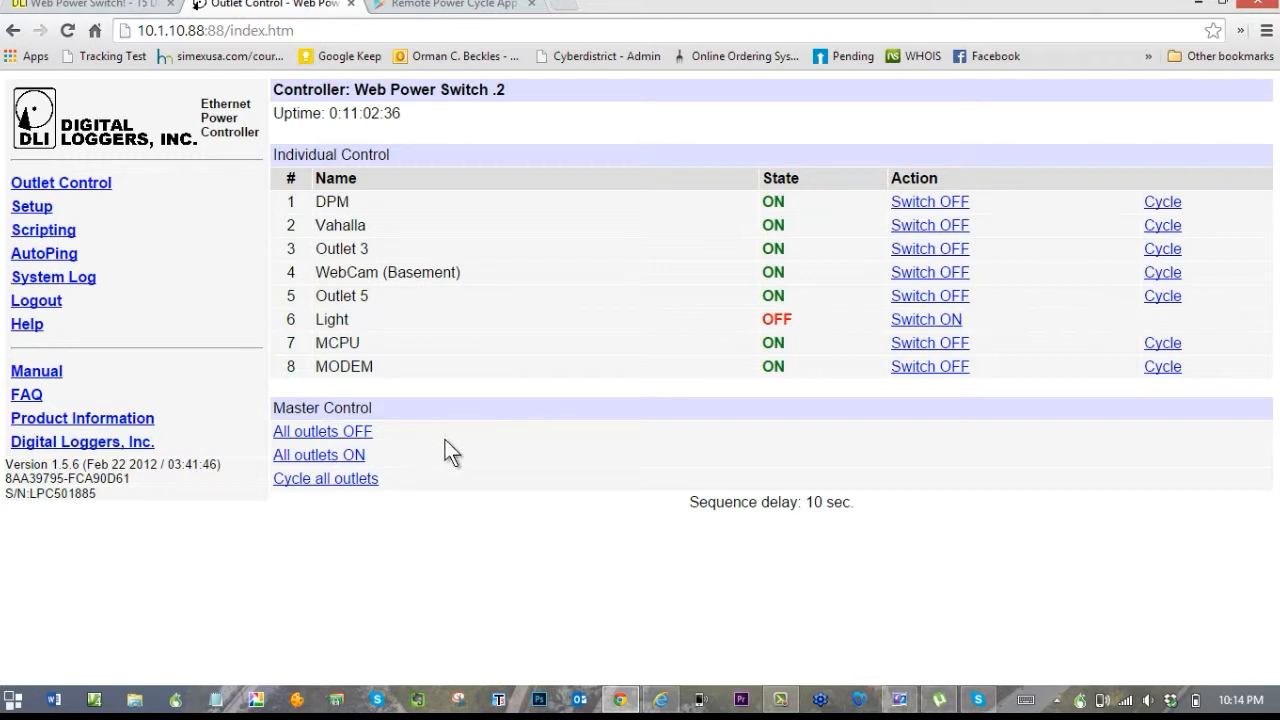
pyautogui.moveTo(338, 186)
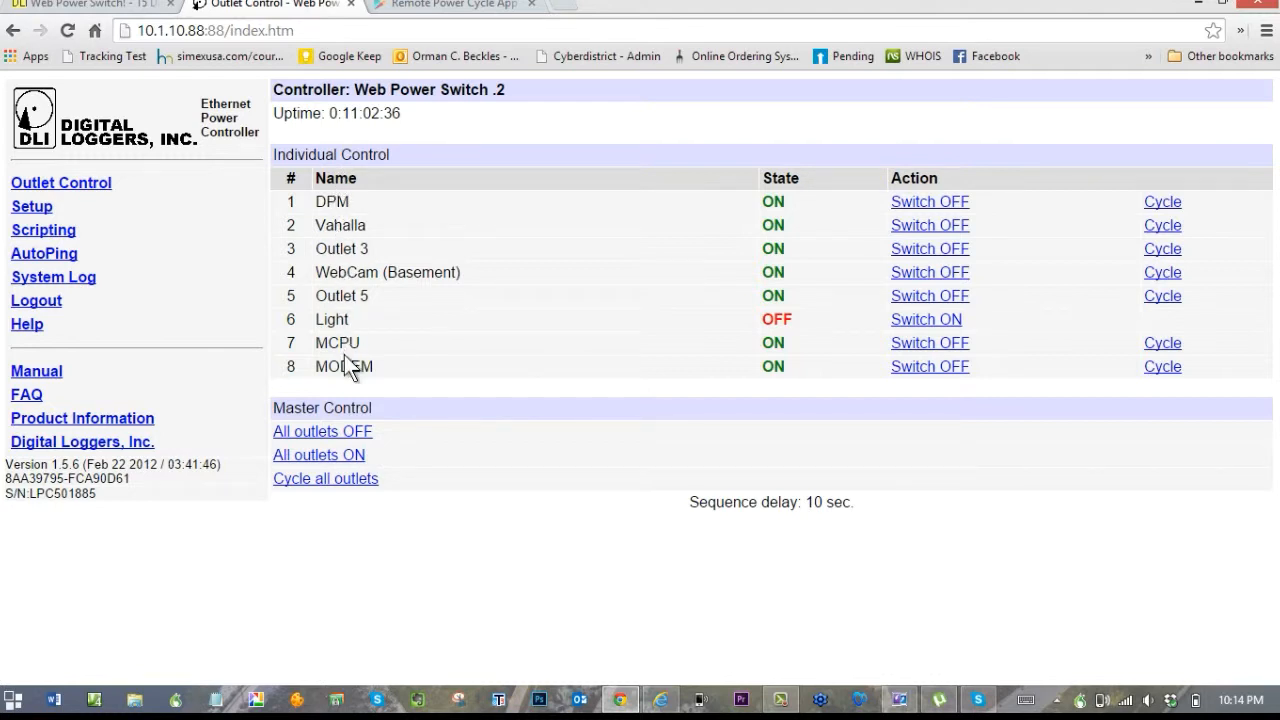
pyautogui.moveTo(344, 366)
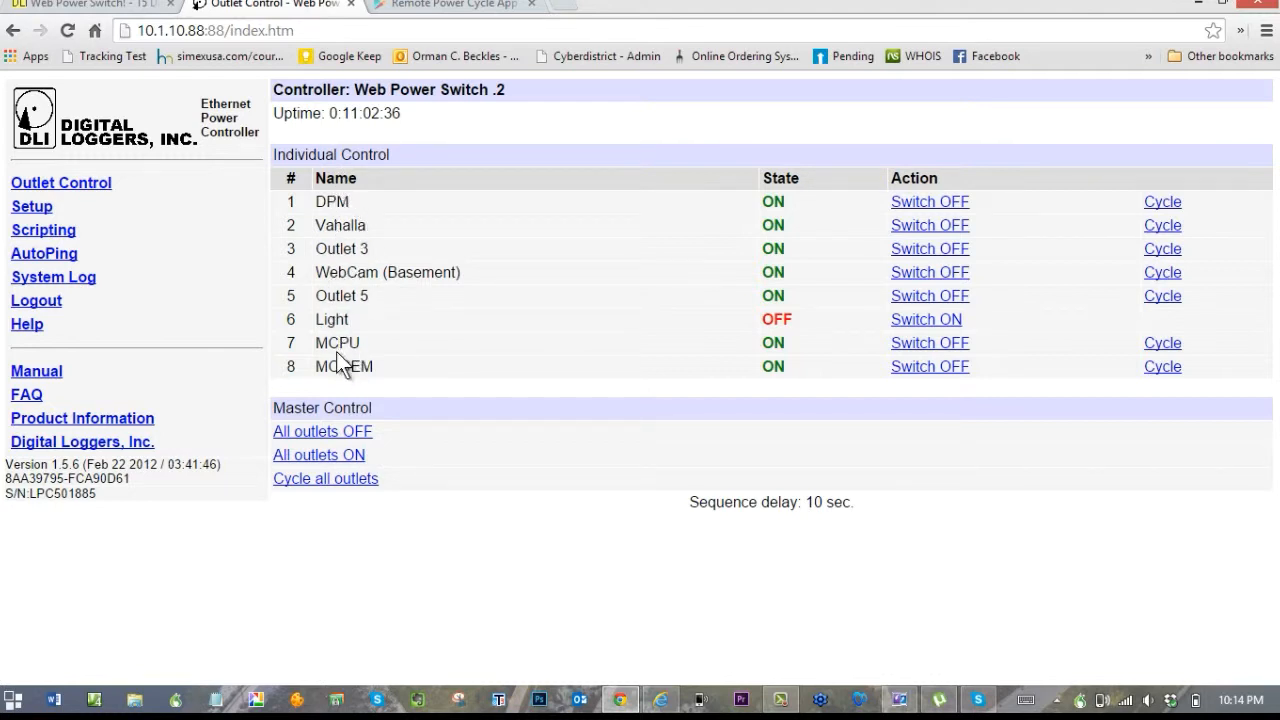
pyautogui.moveTo(756, 336)
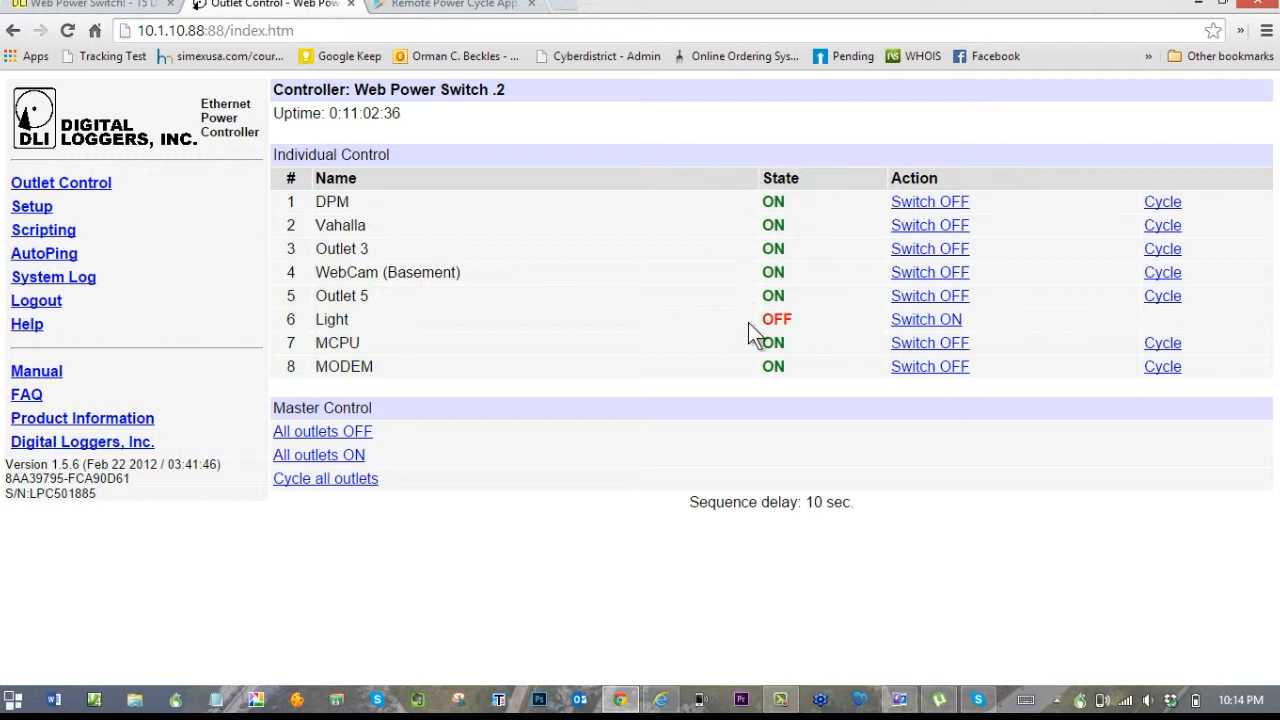
pyautogui.moveTo(922, 220)
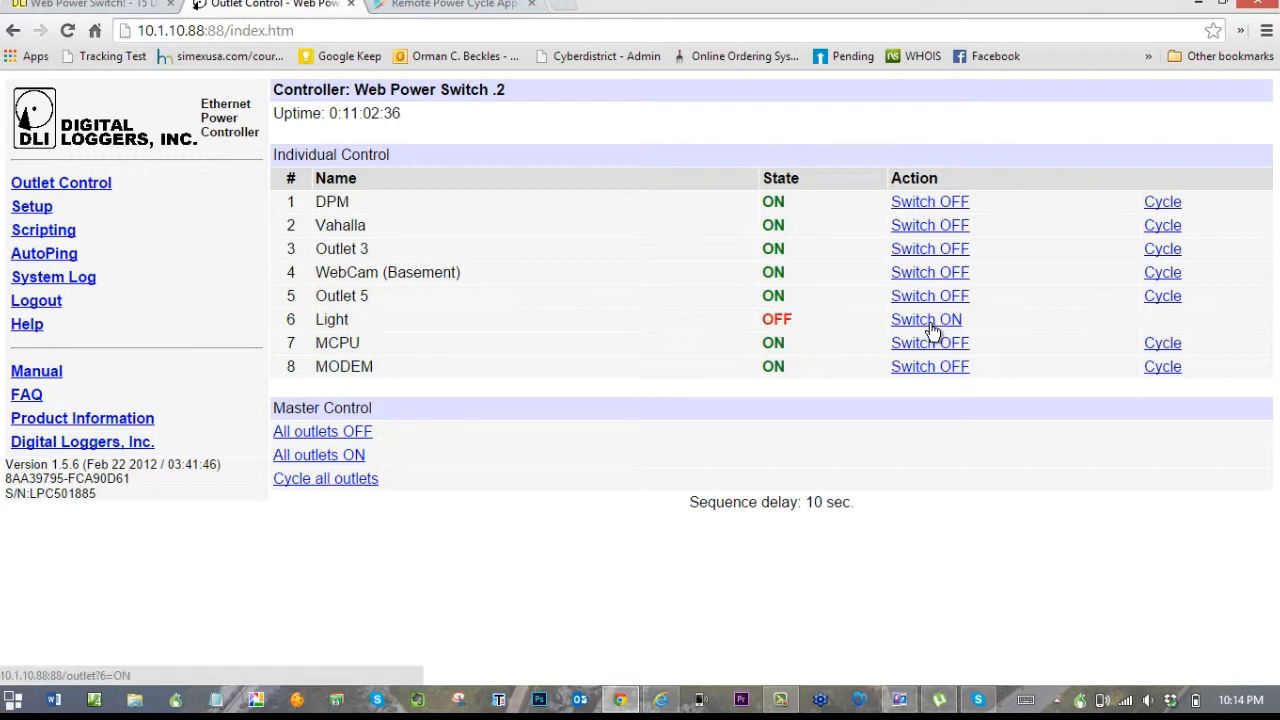
pyautogui.moveTo(950, 216)
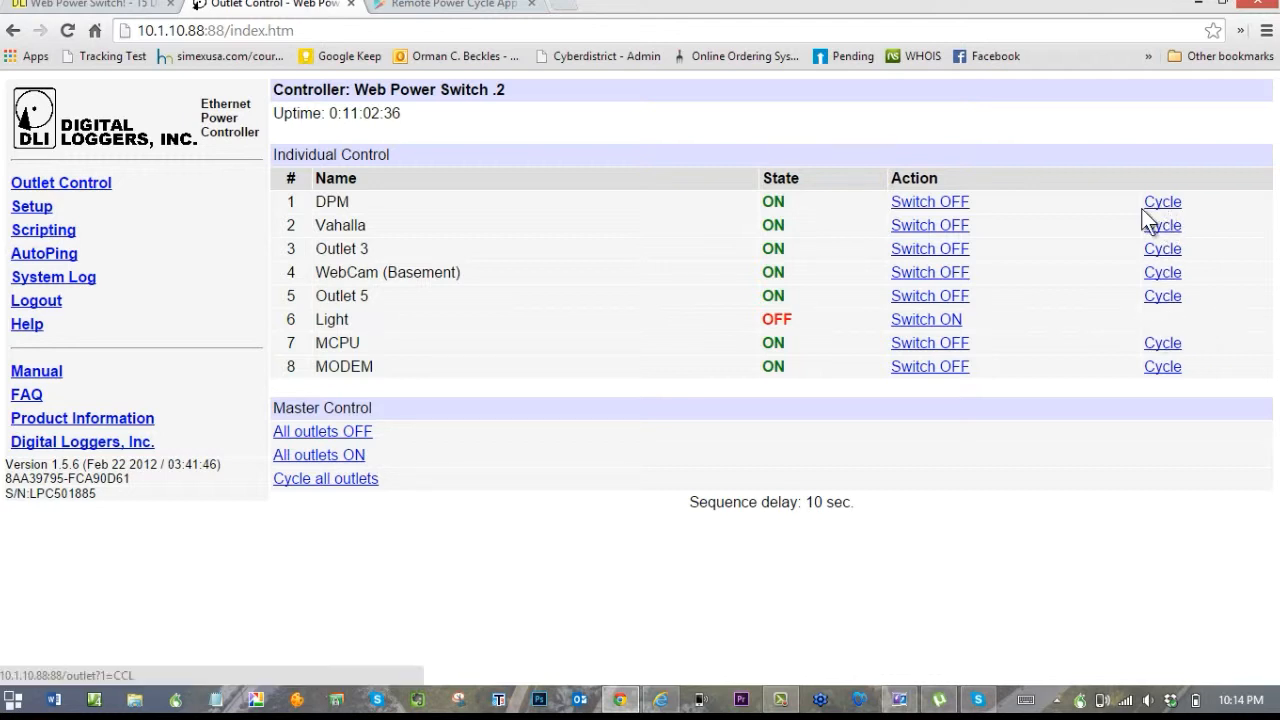
pyautogui.moveTo(78, 204)
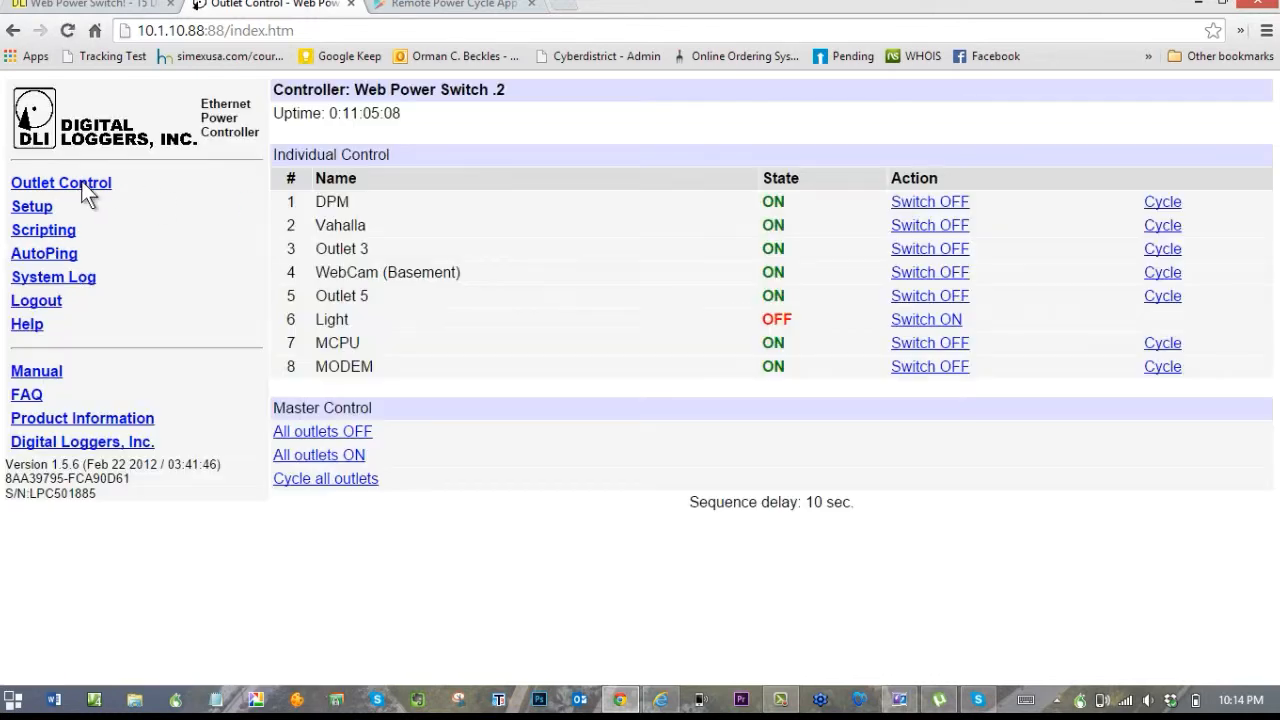
pyautogui.moveTo(38, 206)
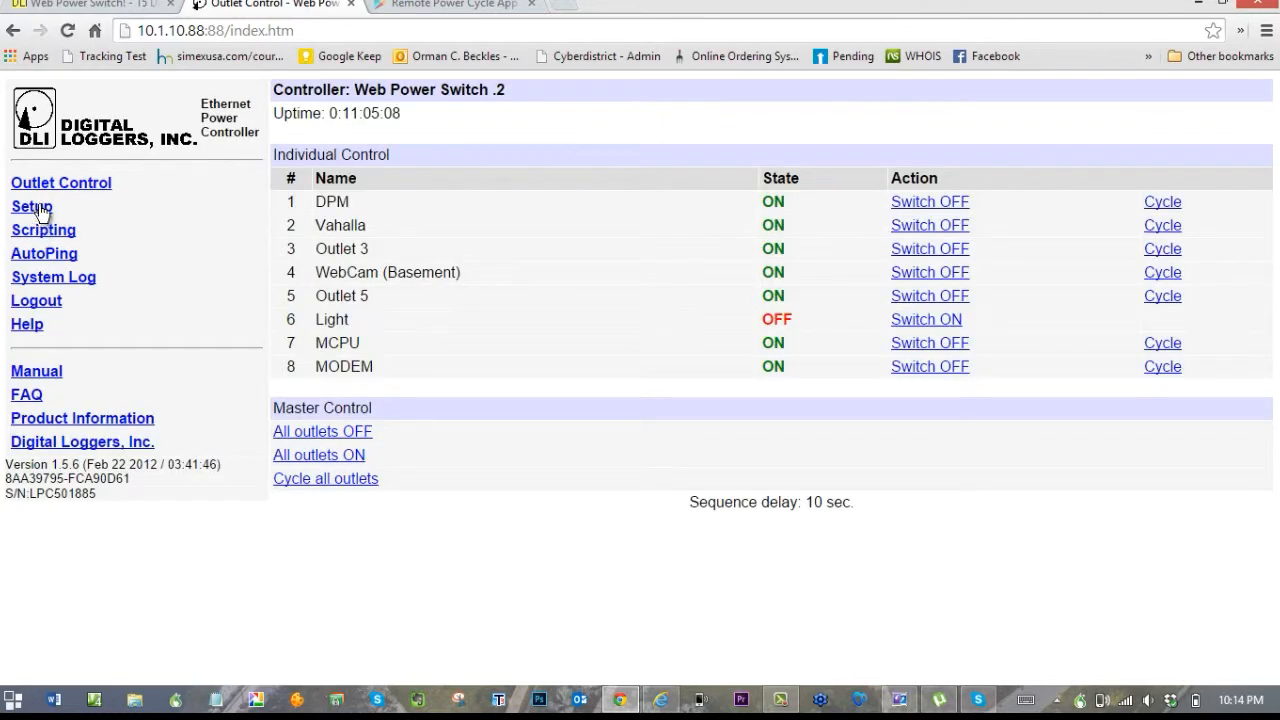
# Step: Show the Setup admin page with controller name, outlet names and delays, then head to Scripting
pyautogui.click(32, 206)
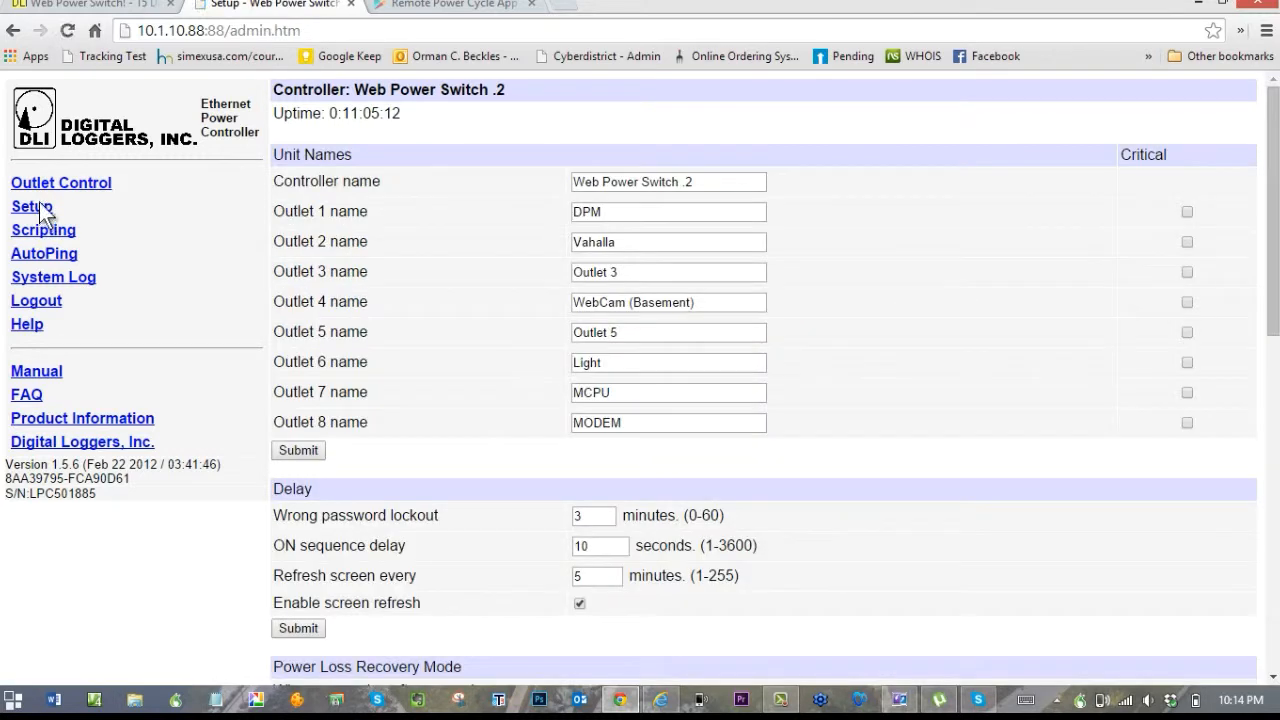
pyautogui.moveTo(670, 236)
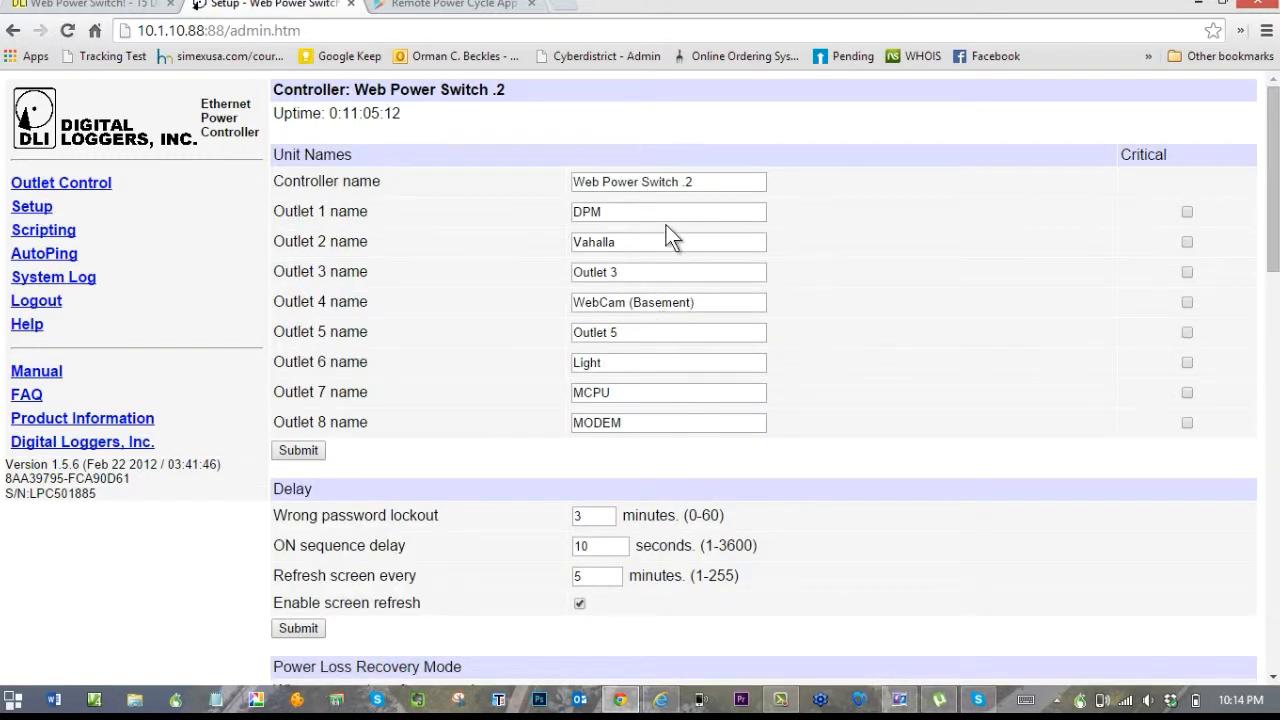
pyautogui.moveTo(684, 460)
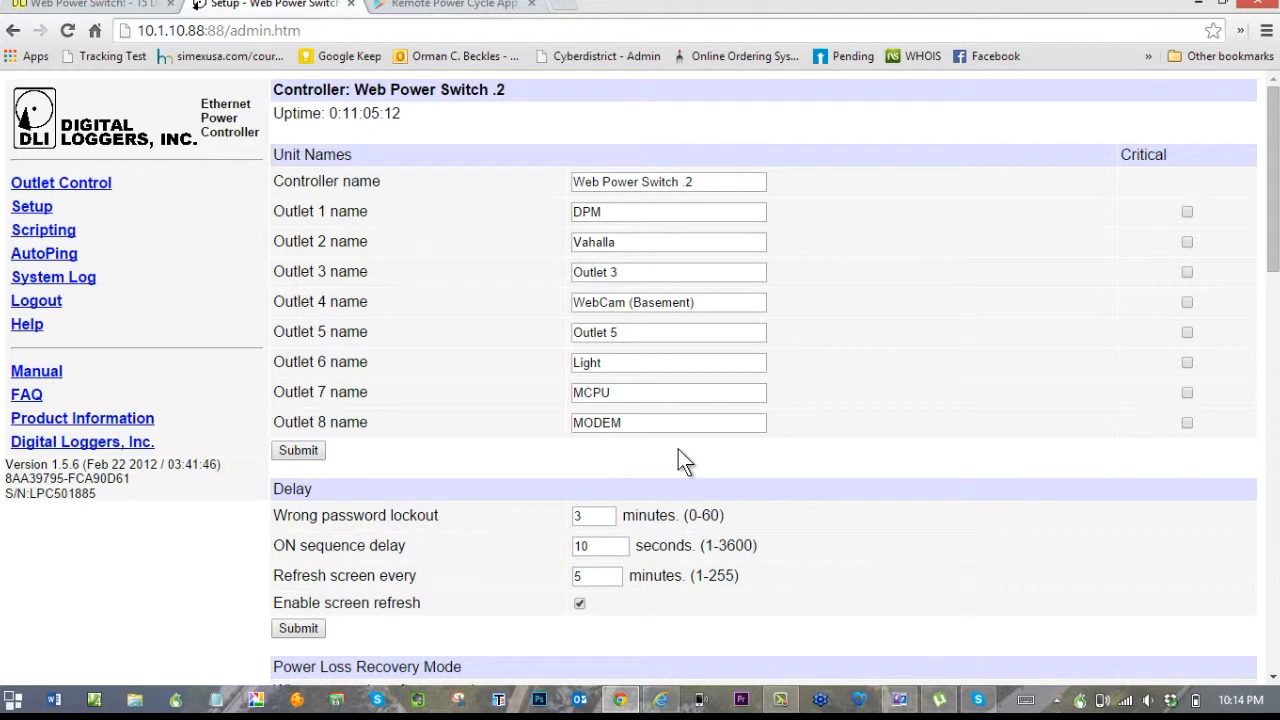
pyautogui.click(44, 230)
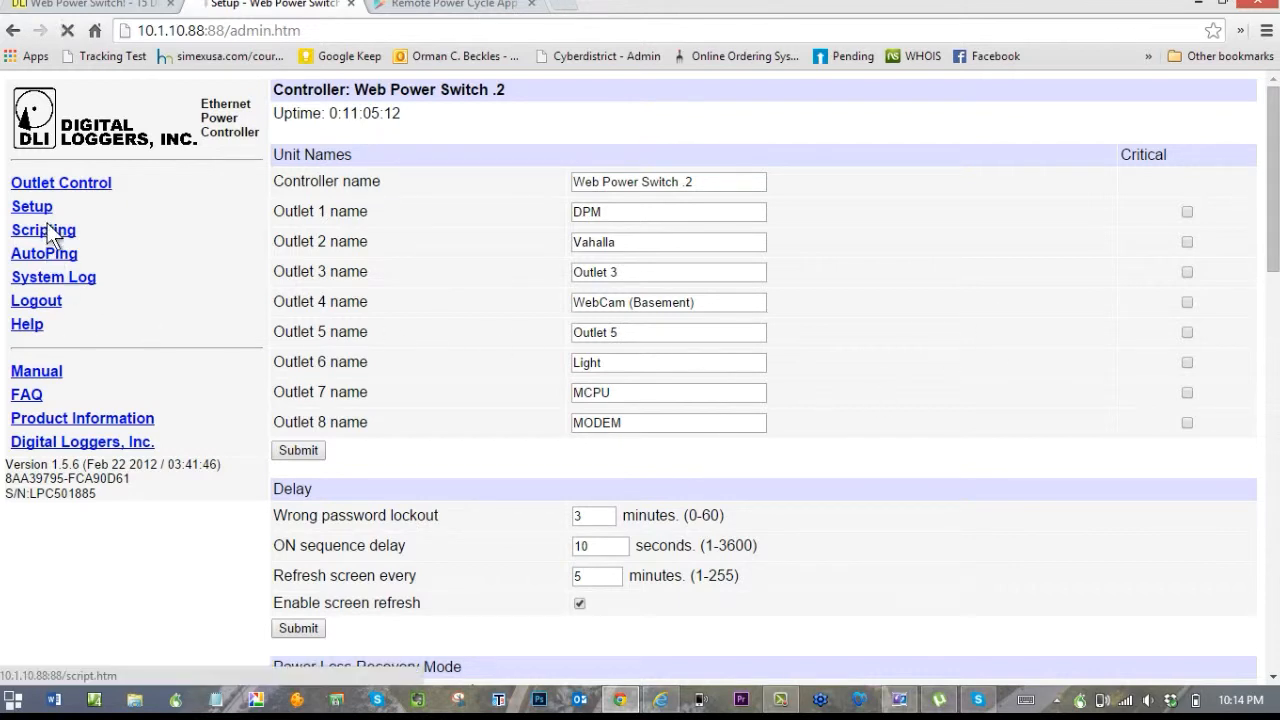
# Step: Review the script listing that turns outlet 8 on, sleeps 24 hours, then off
pyautogui.click(44, 230)
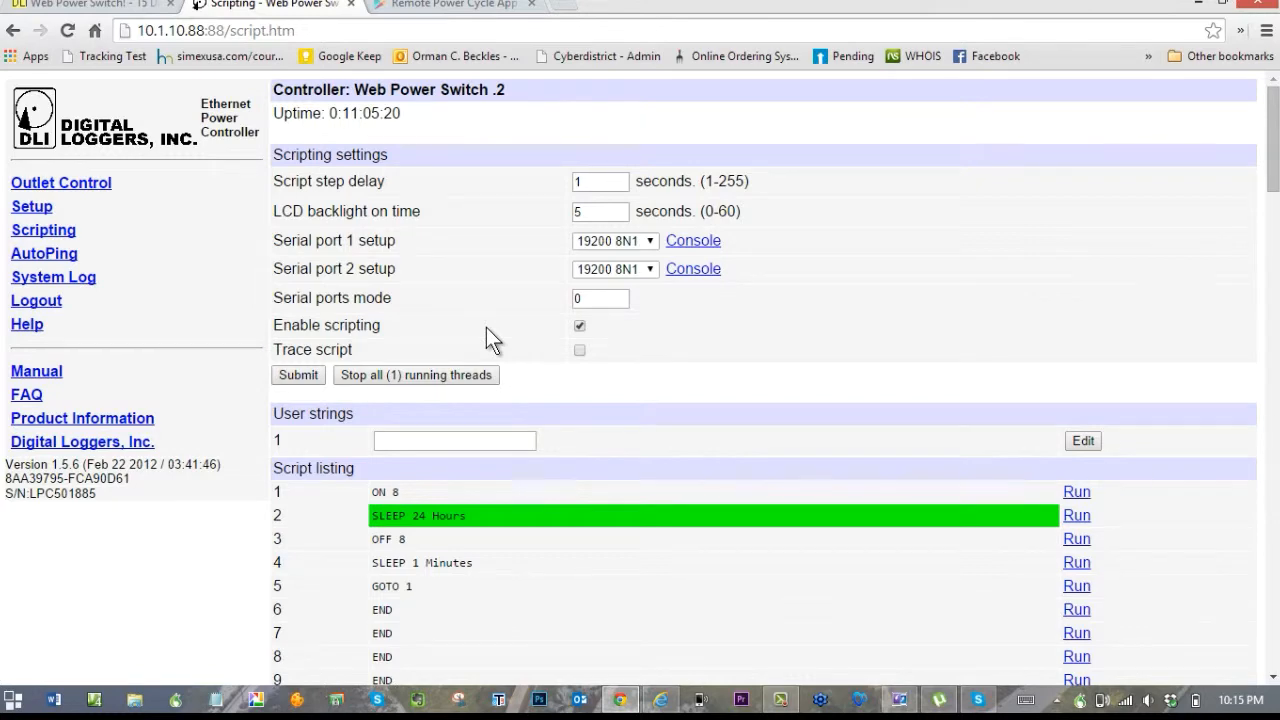
pyautogui.scroll(-3)
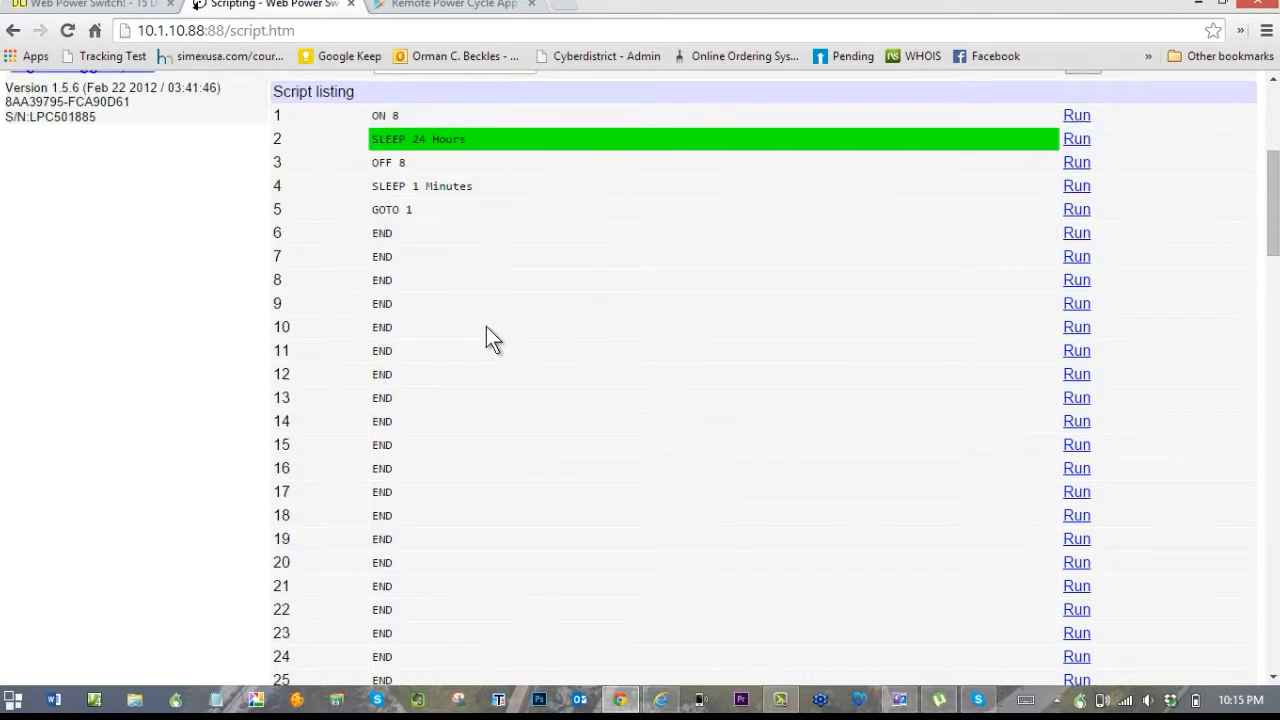
pyautogui.scroll(-3)
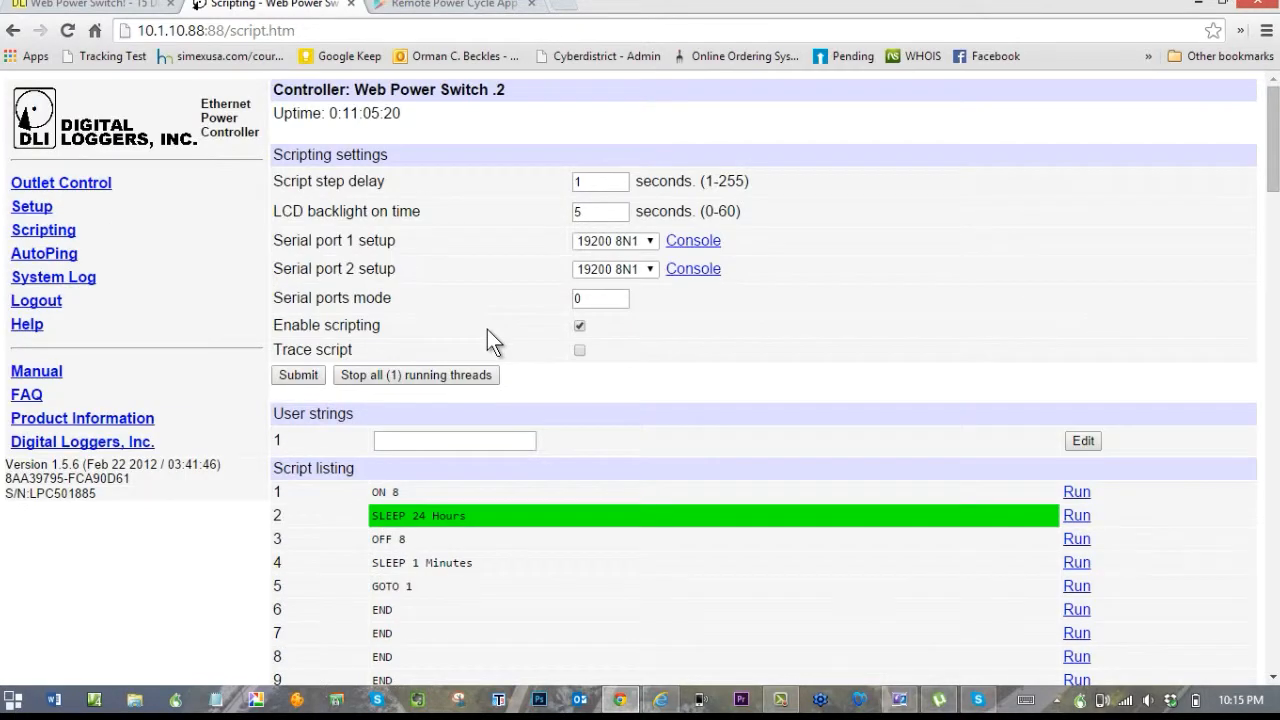
pyautogui.scroll(-3)
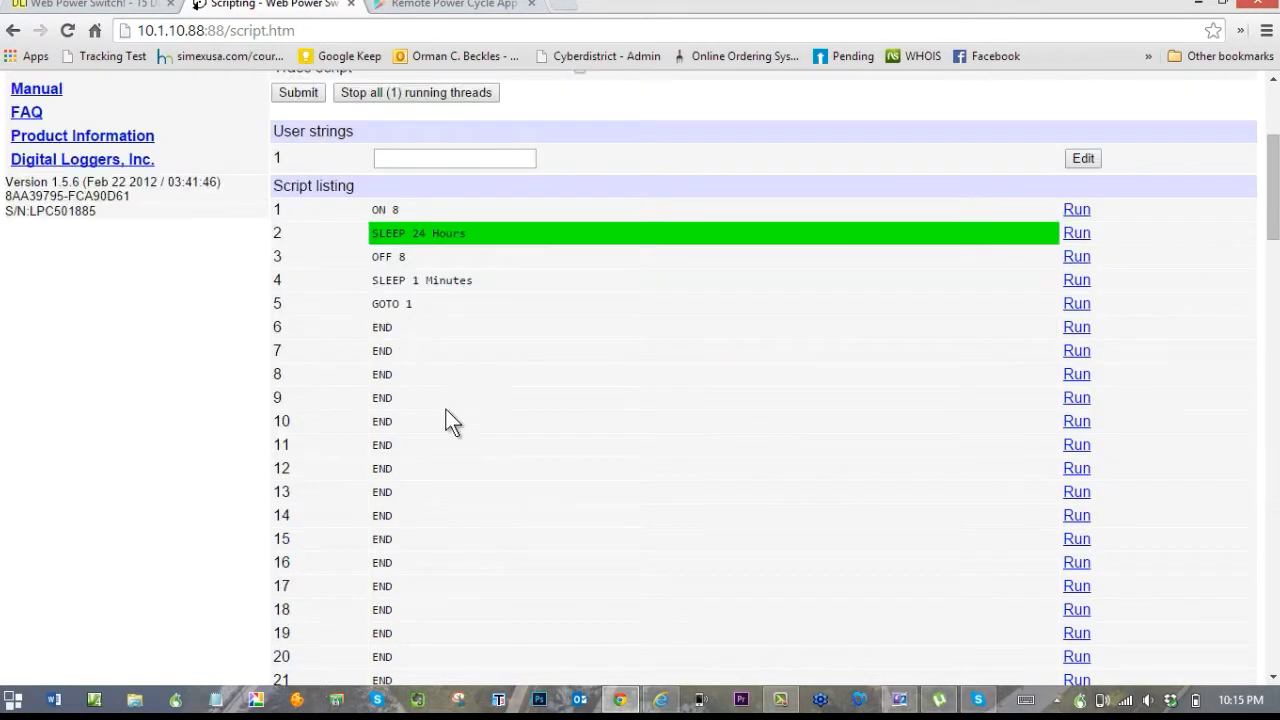
pyautogui.moveTo(490, 460)
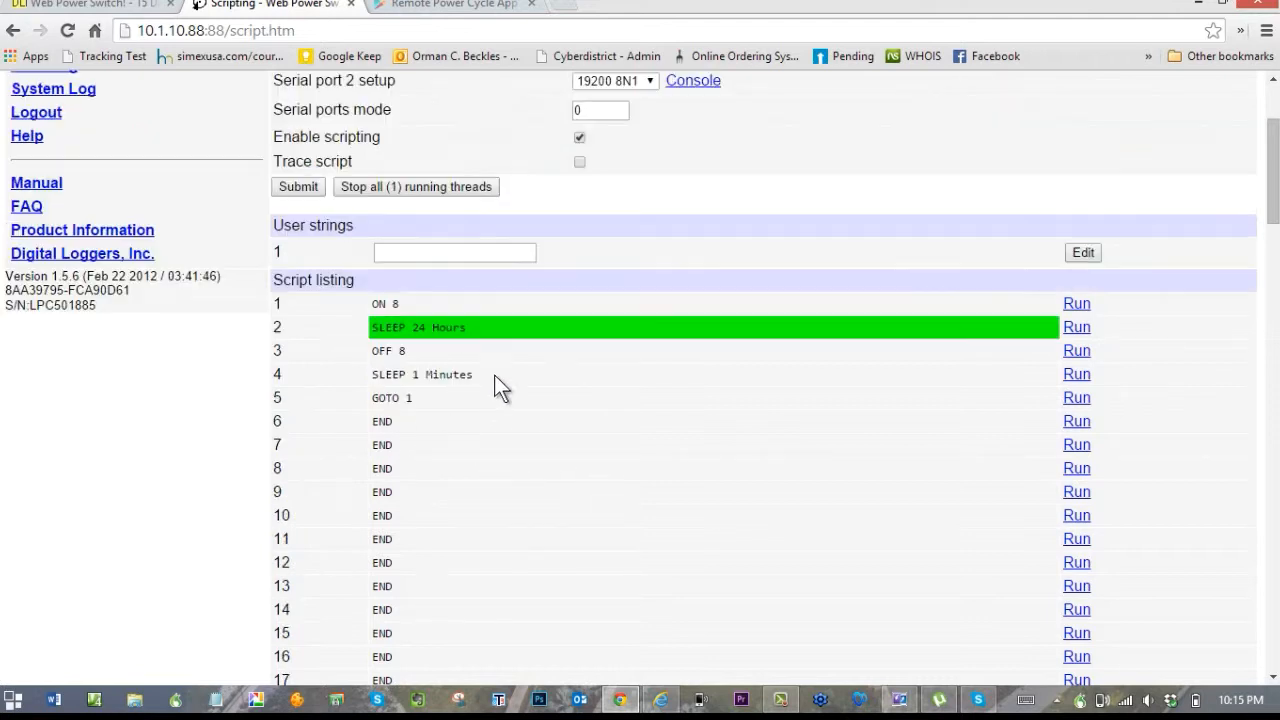
pyautogui.scroll(-3)
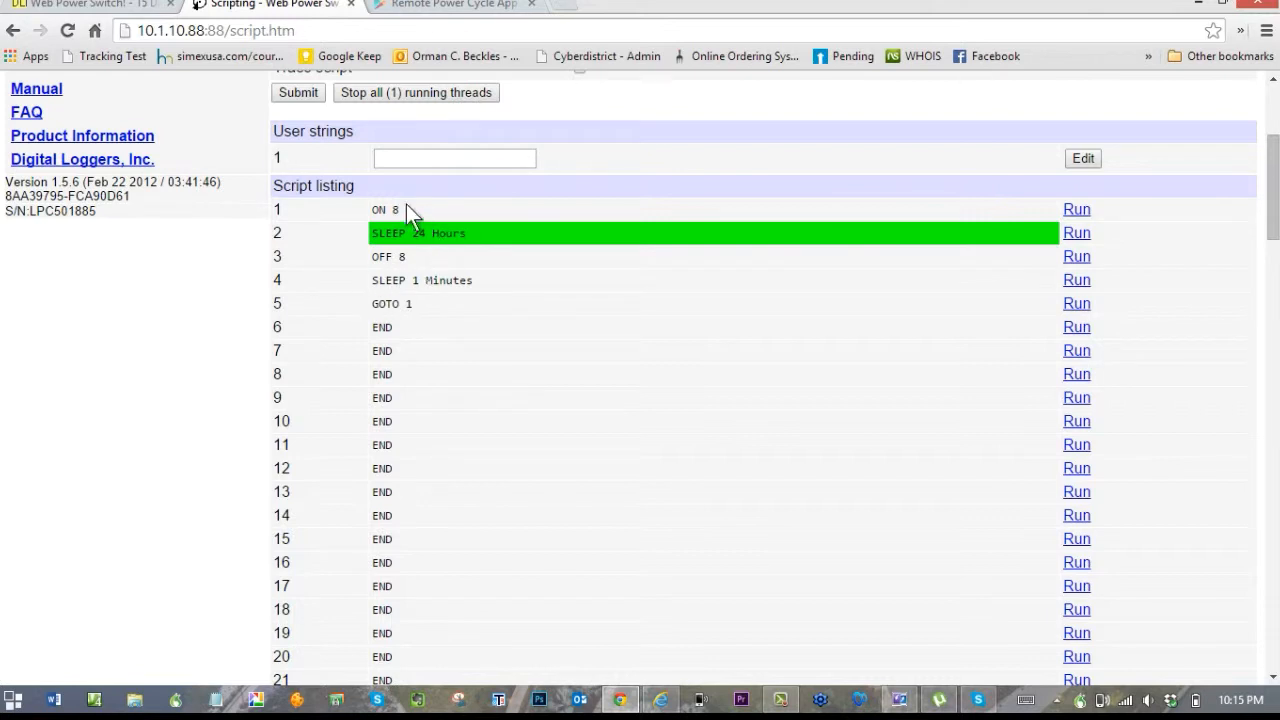
pyautogui.moveTo(422, 212)
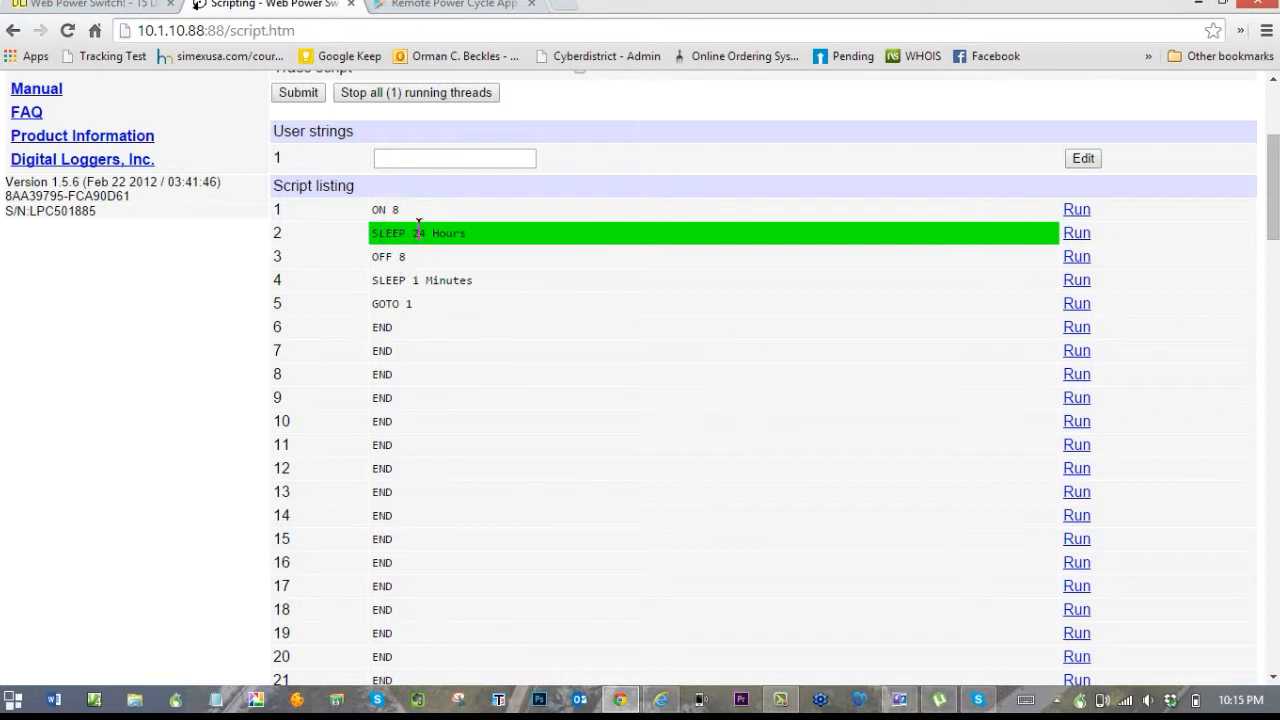
pyautogui.moveTo(490, 244)
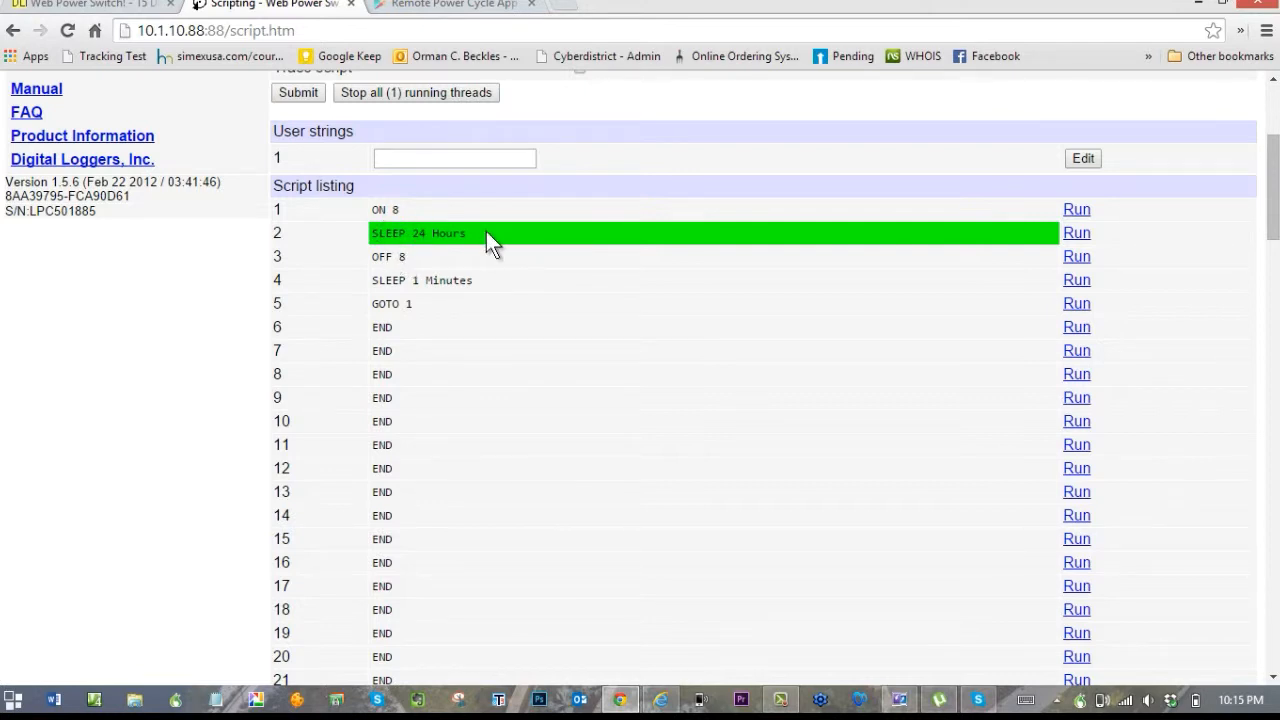
pyautogui.moveTo(416, 264)
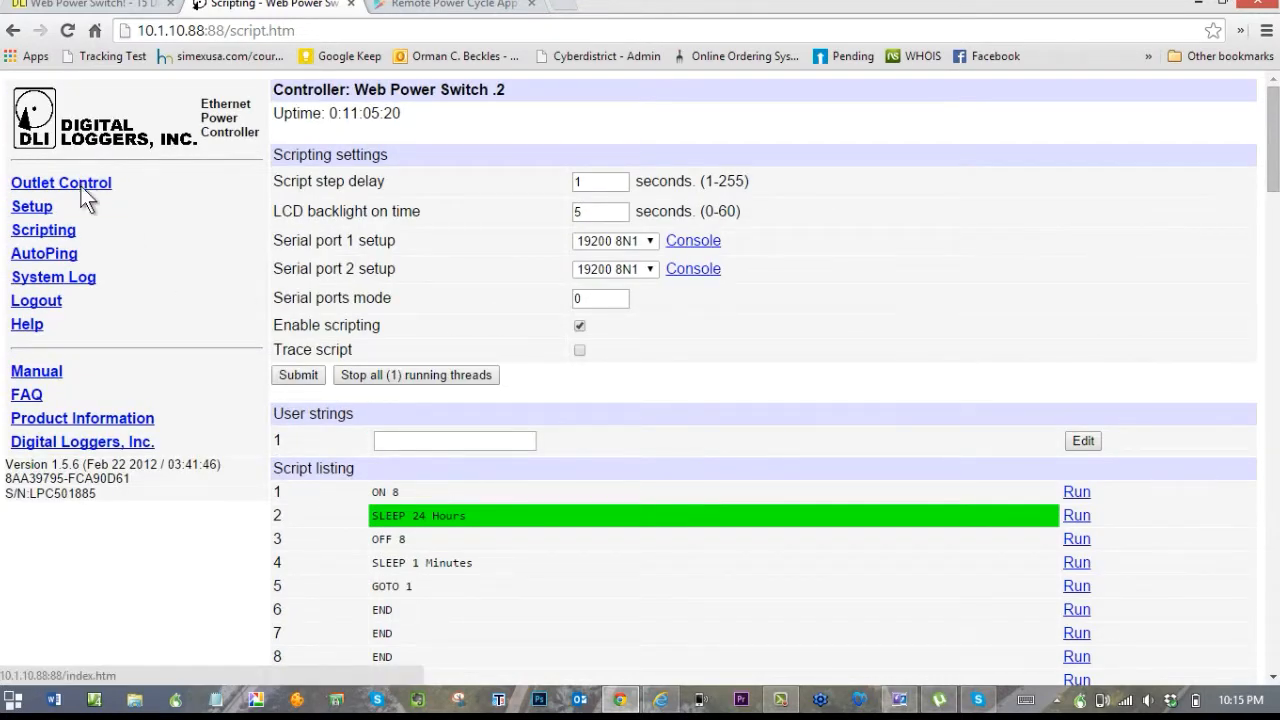
# Step: Show the Outlet Control list of eight outlets with Light off and the rest on
pyautogui.click(60, 182)
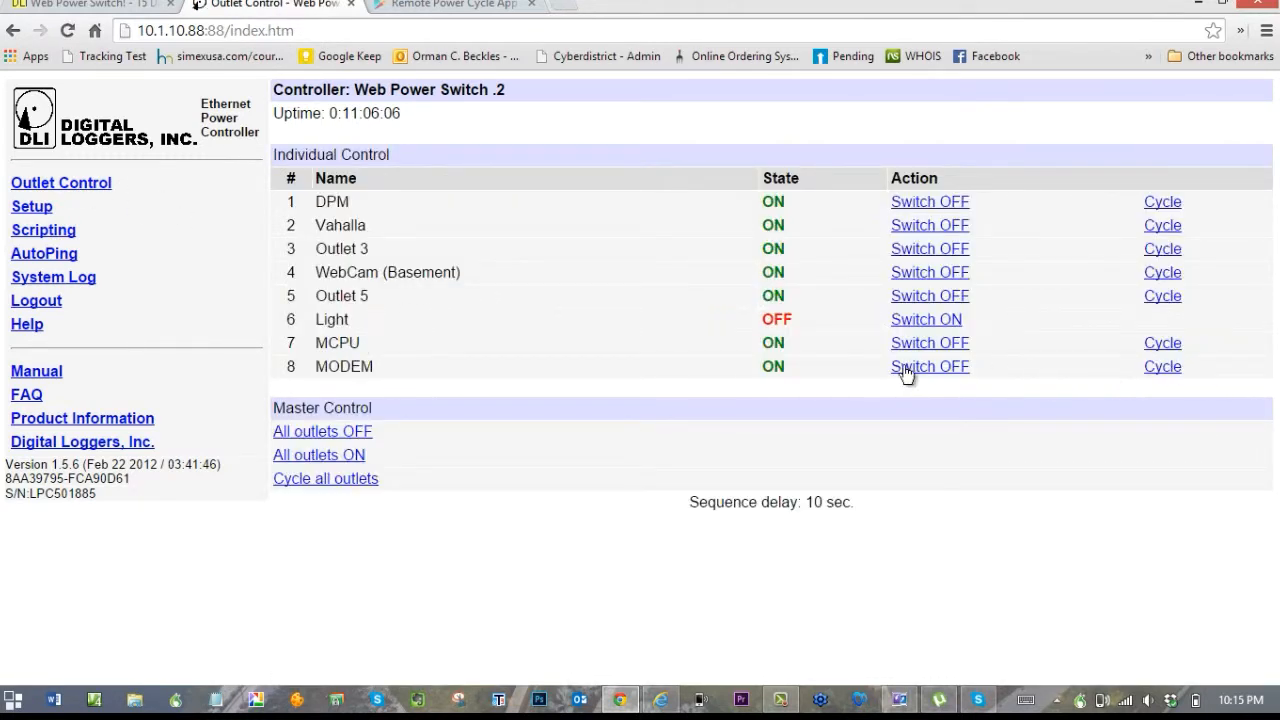
pyautogui.moveTo(788, 396)
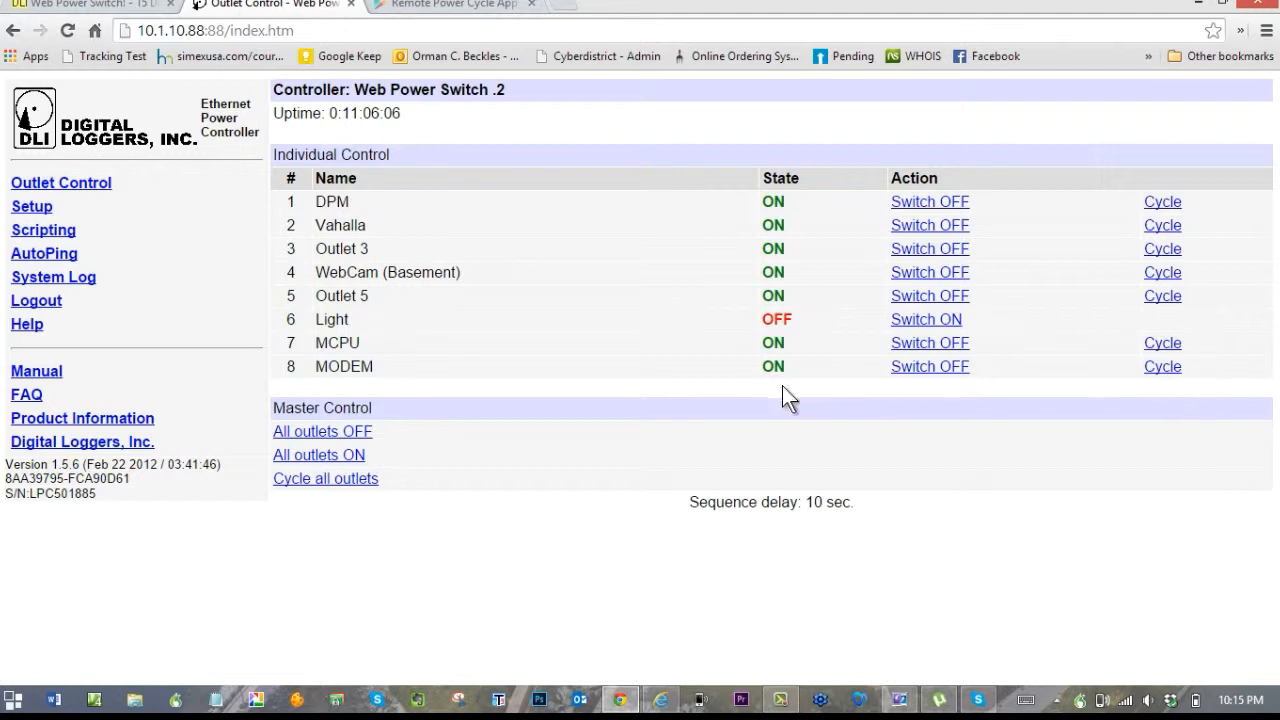
pyautogui.moveTo(316, 382)
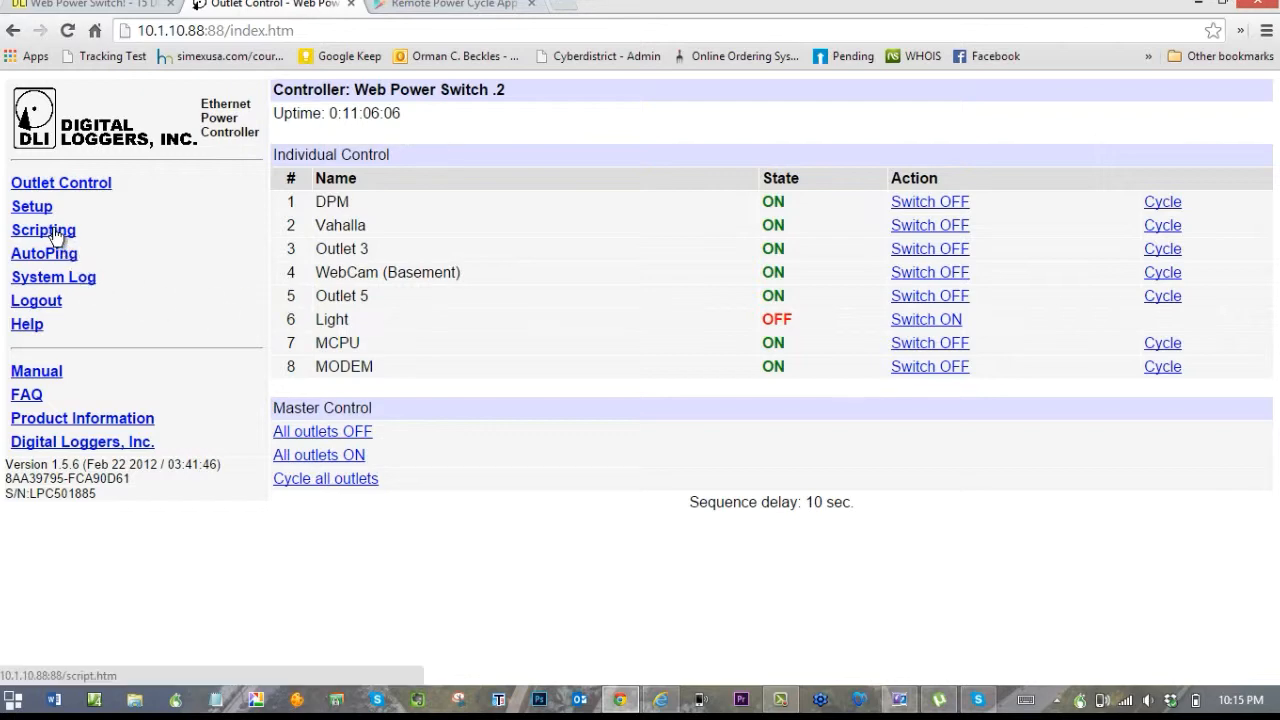
pyautogui.click(44, 230)
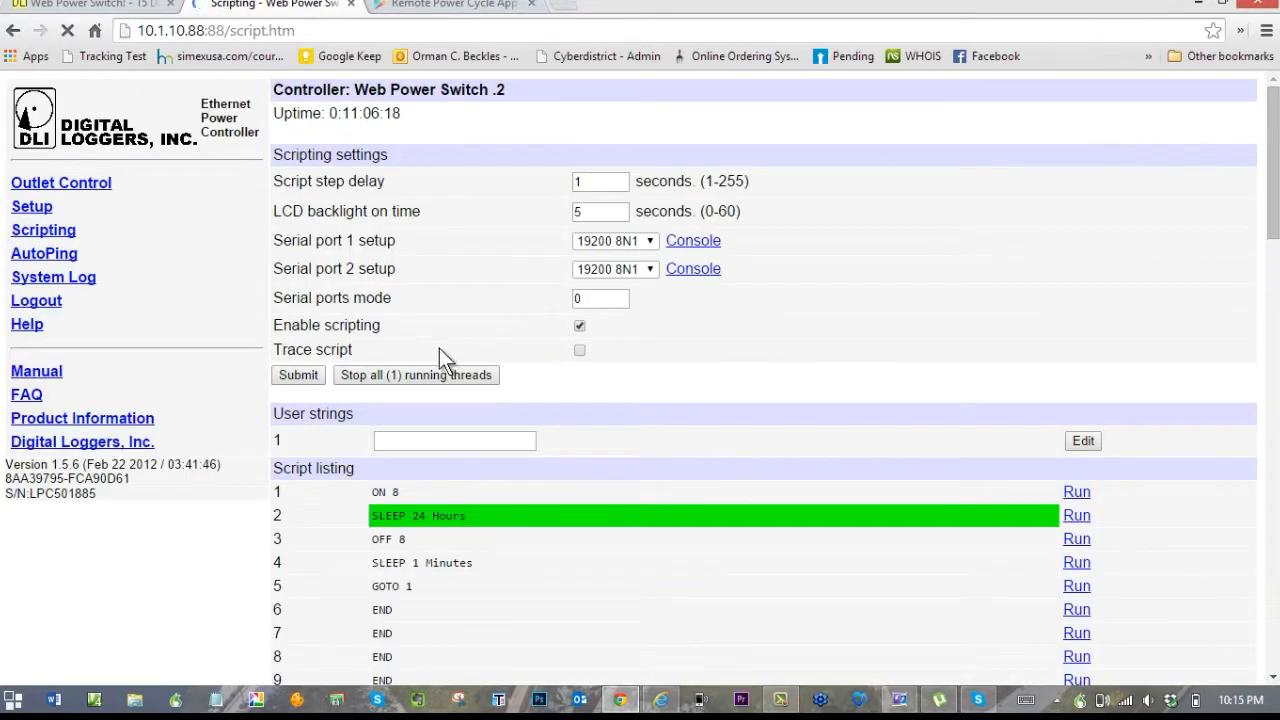
pyautogui.scroll(-3)
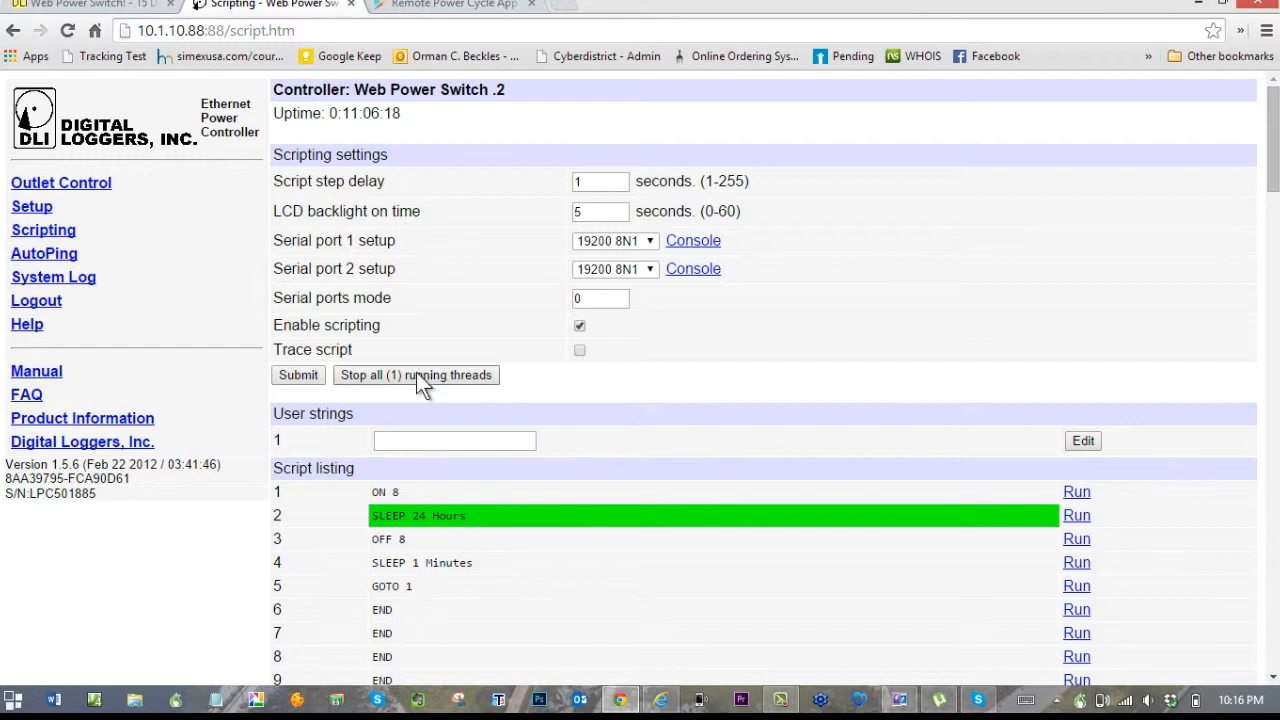
pyautogui.moveTo(44, 252)
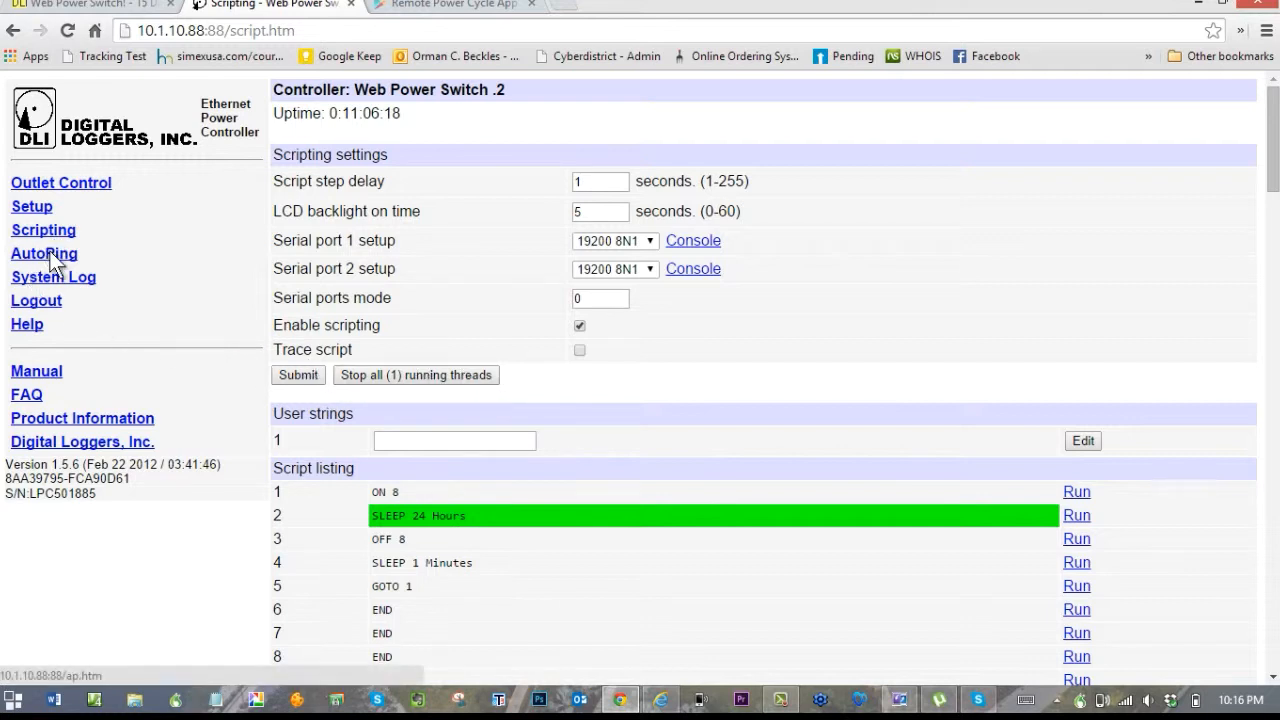
# Step: Review AutoPing pinging 10.1.10.1 with outlet 8 set to reboot and its ping properties
pyautogui.click(44, 252)
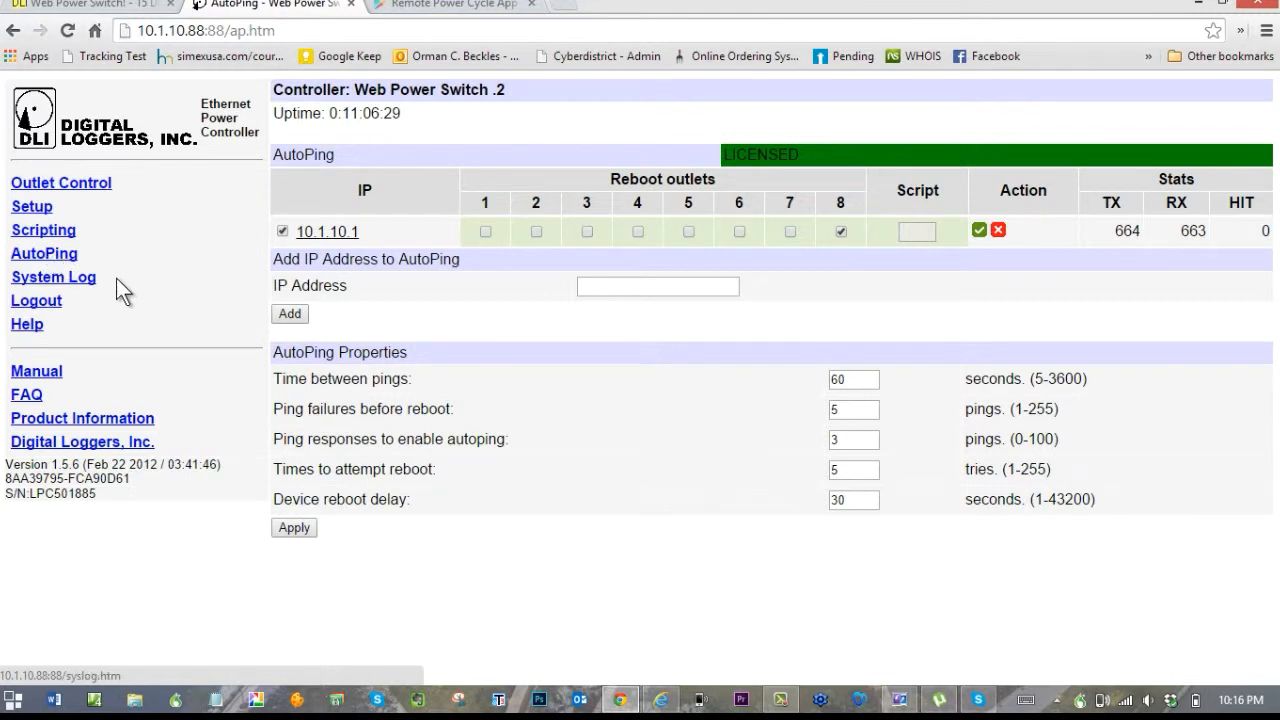
pyautogui.moveTo(998, 248)
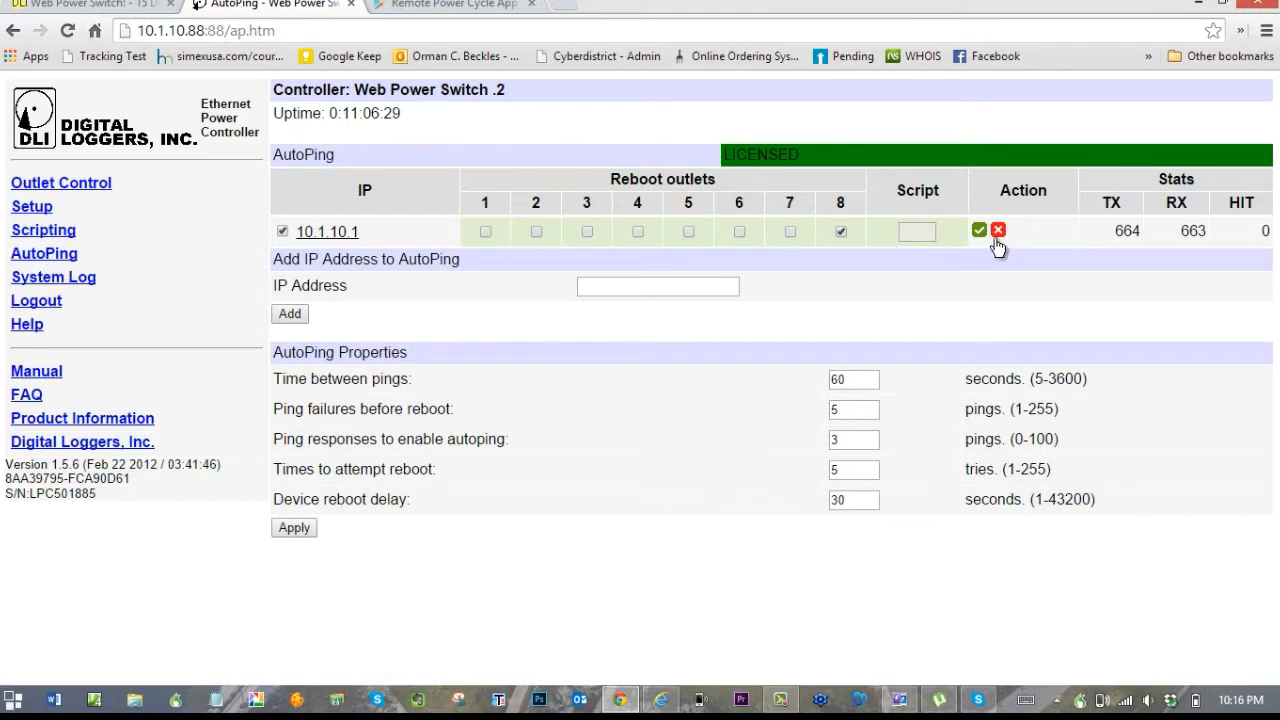
pyautogui.moveTo(444, 376)
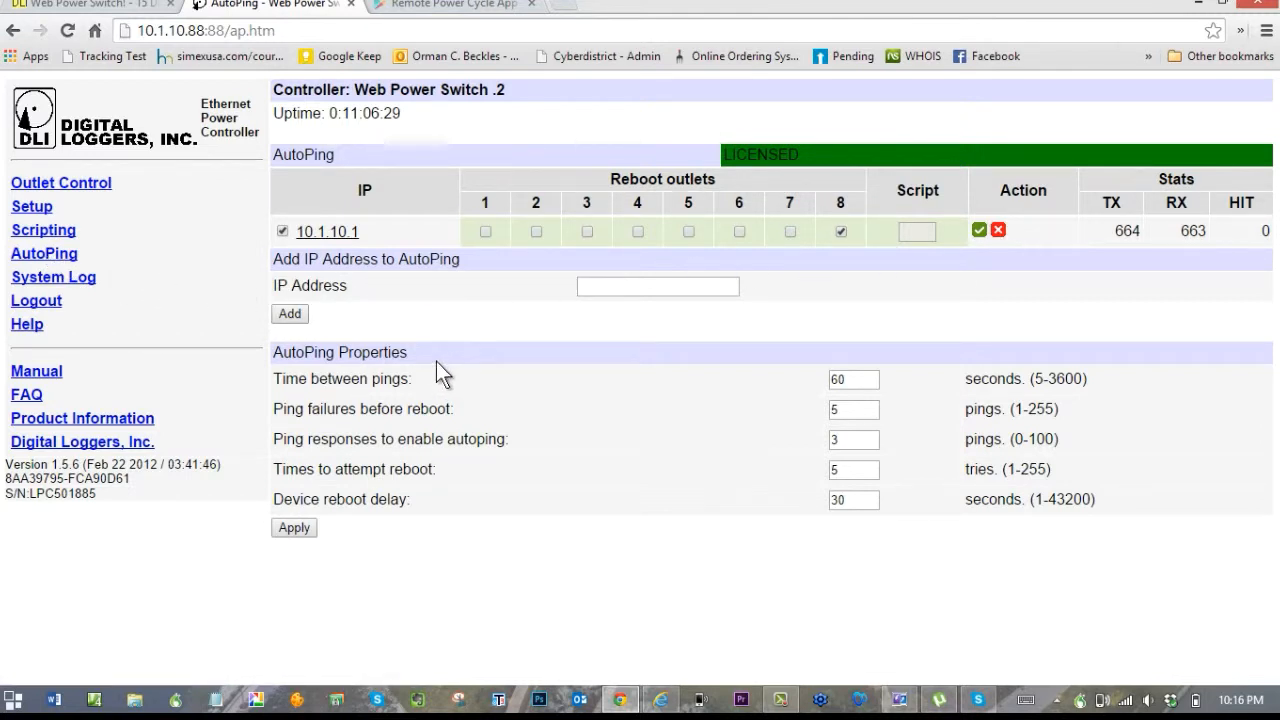
pyautogui.moveTo(892, 290)
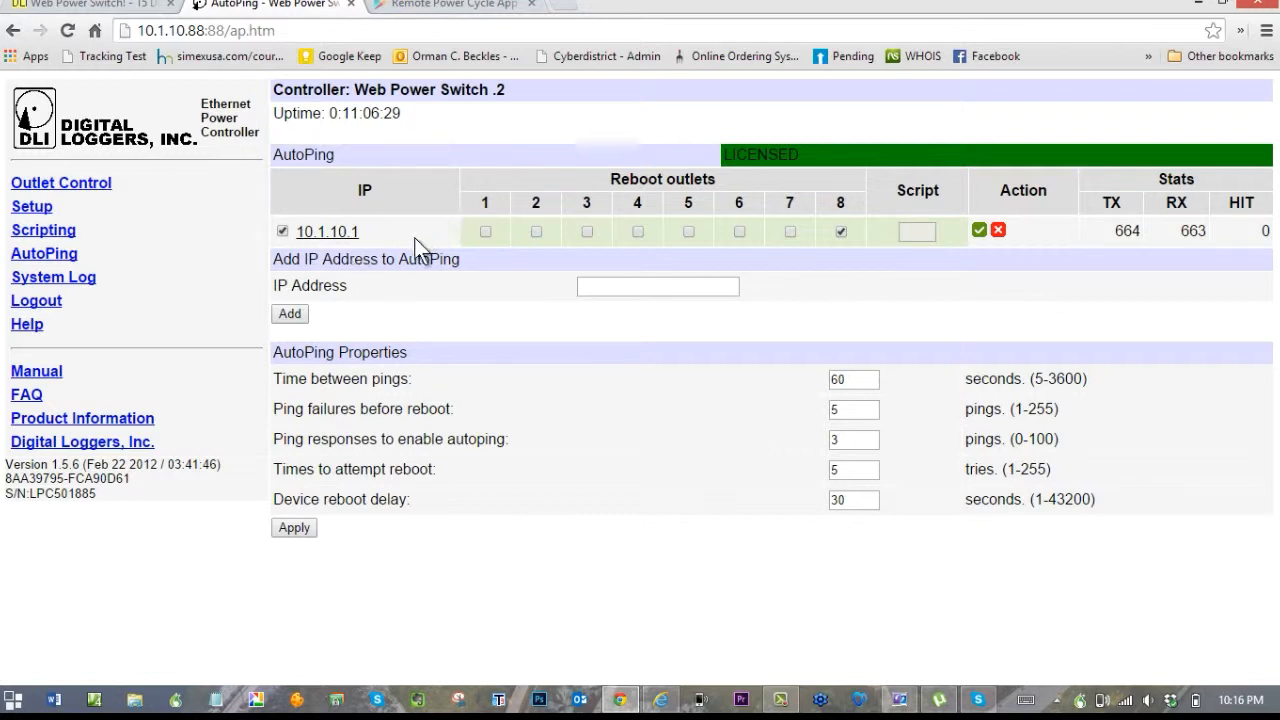
pyautogui.moveTo(744, 256)
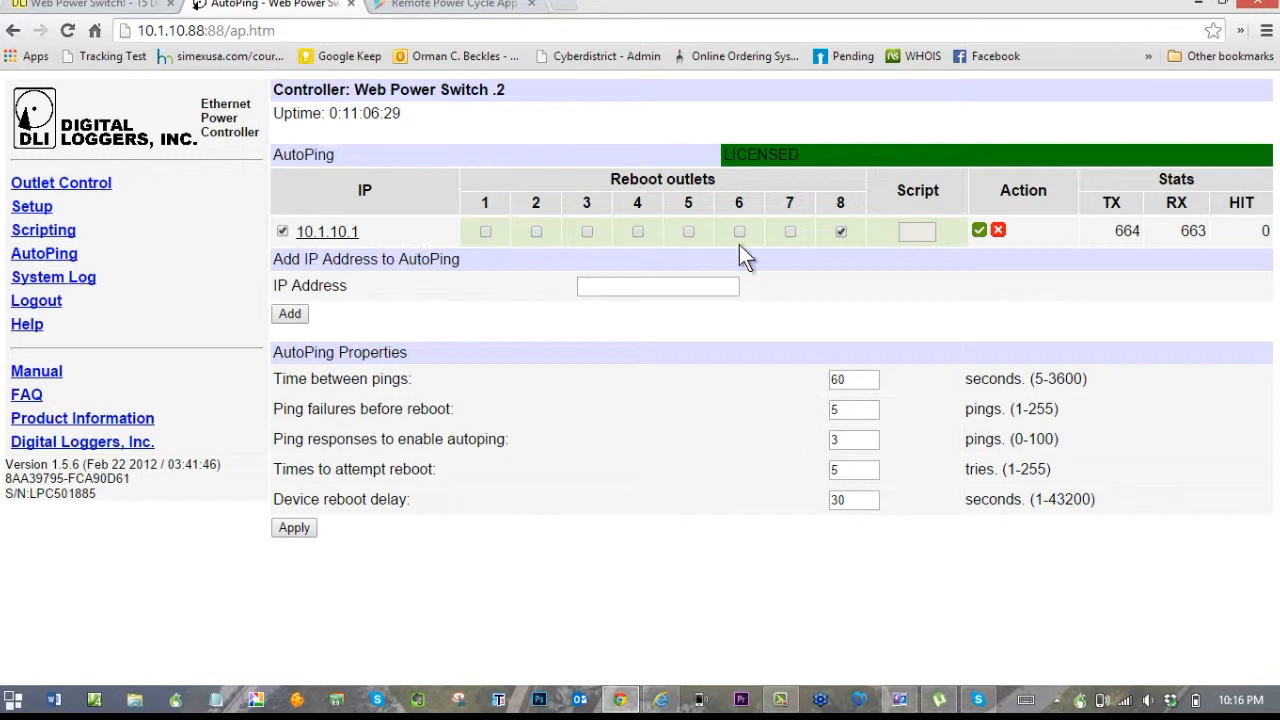
pyautogui.moveTo(804, 218)
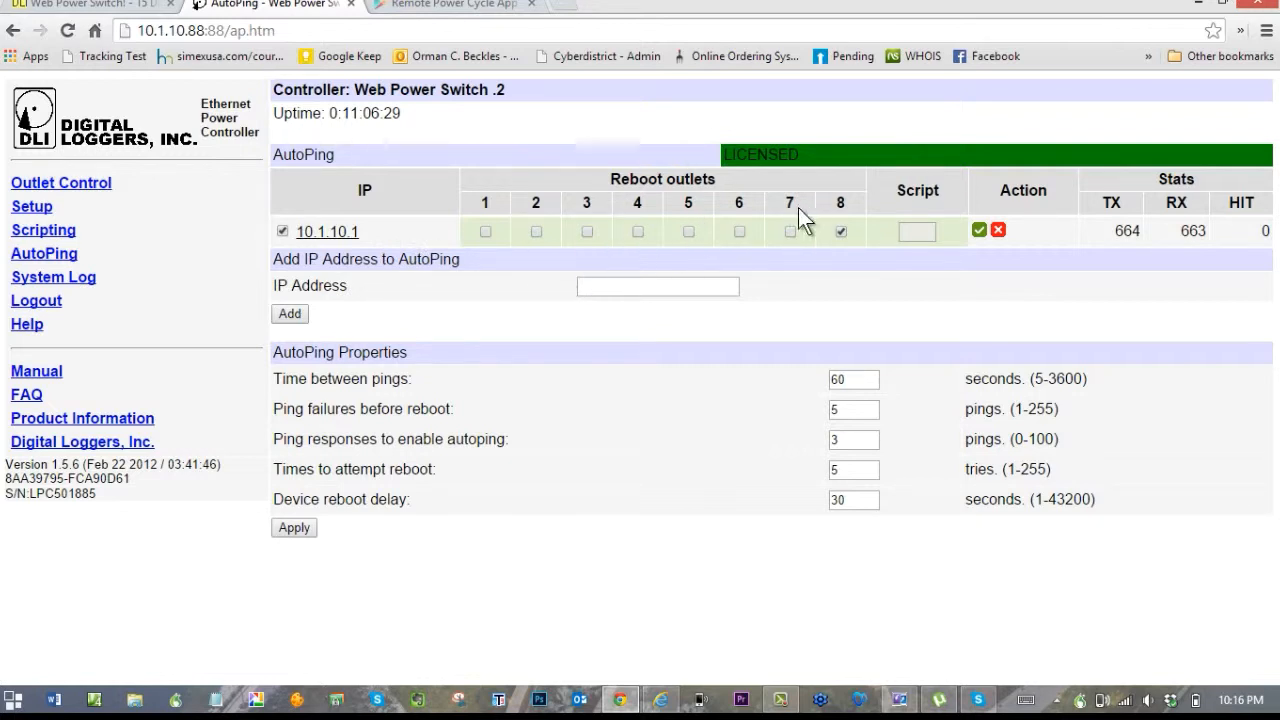
pyautogui.moveTo(736, 244)
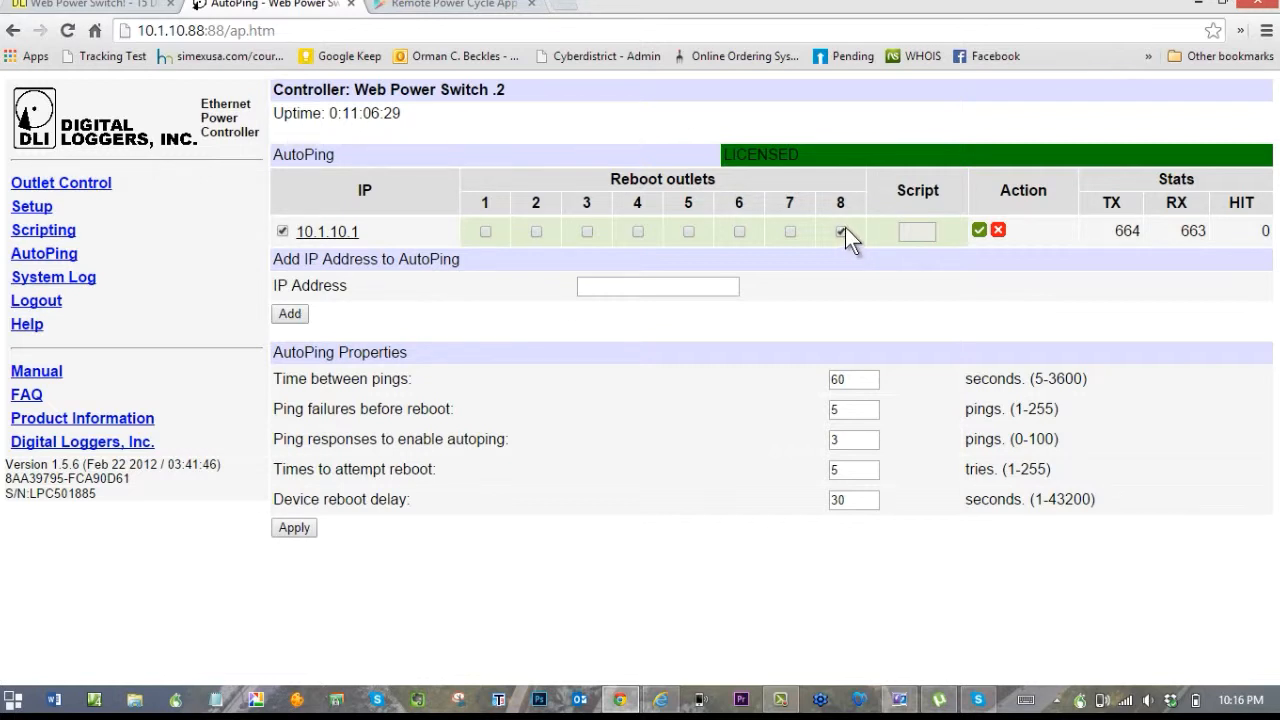
pyautogui.moveTo(844, 240)
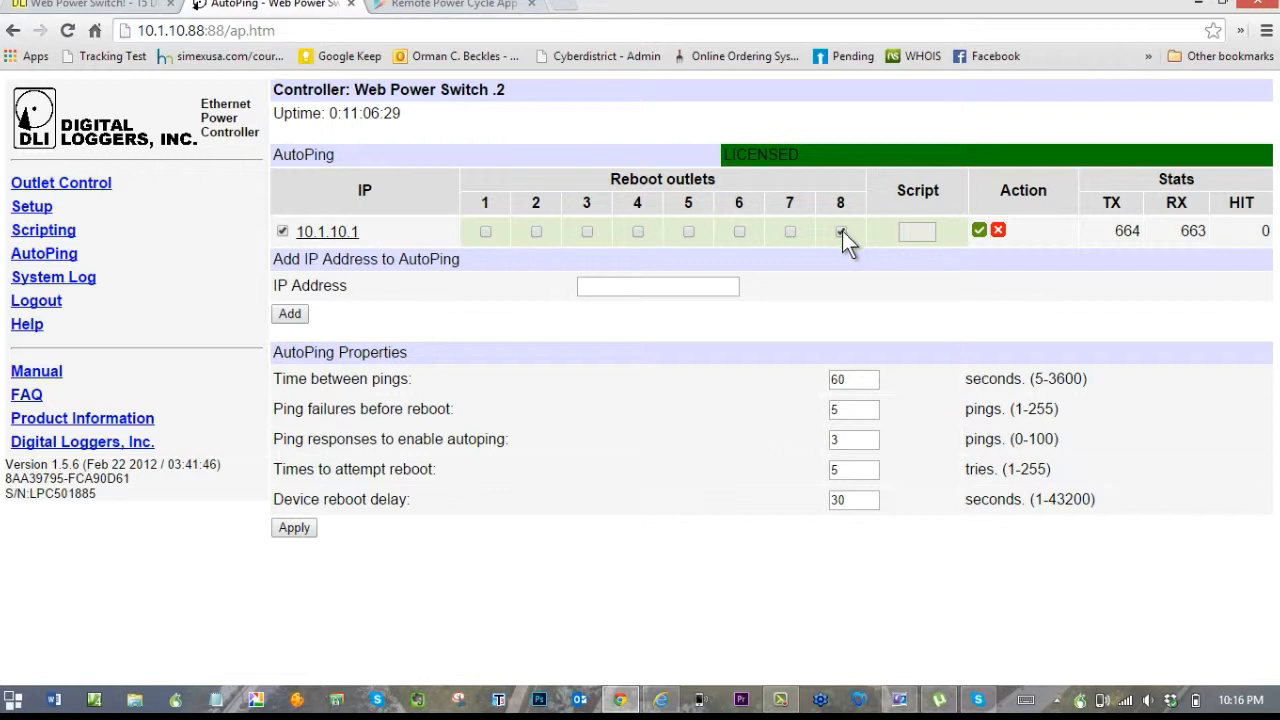
pyautogui.click(840, 232)
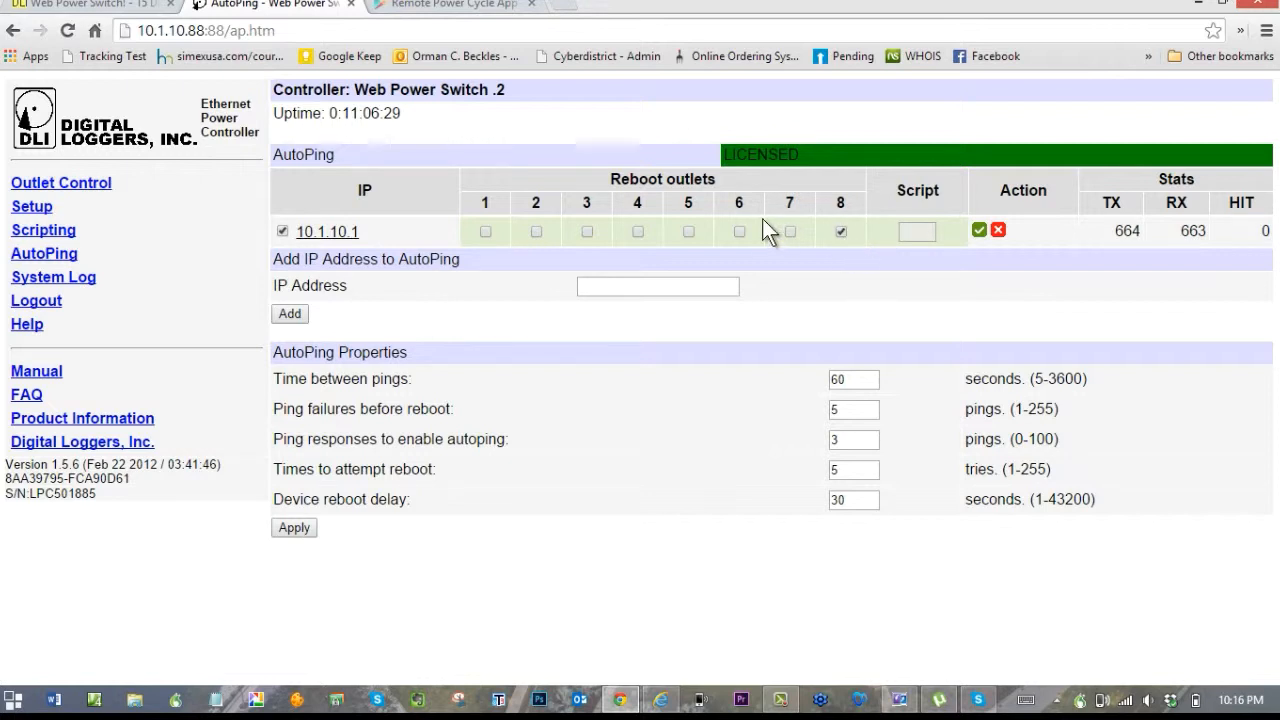
pyautogui.moveTo(584, 412)
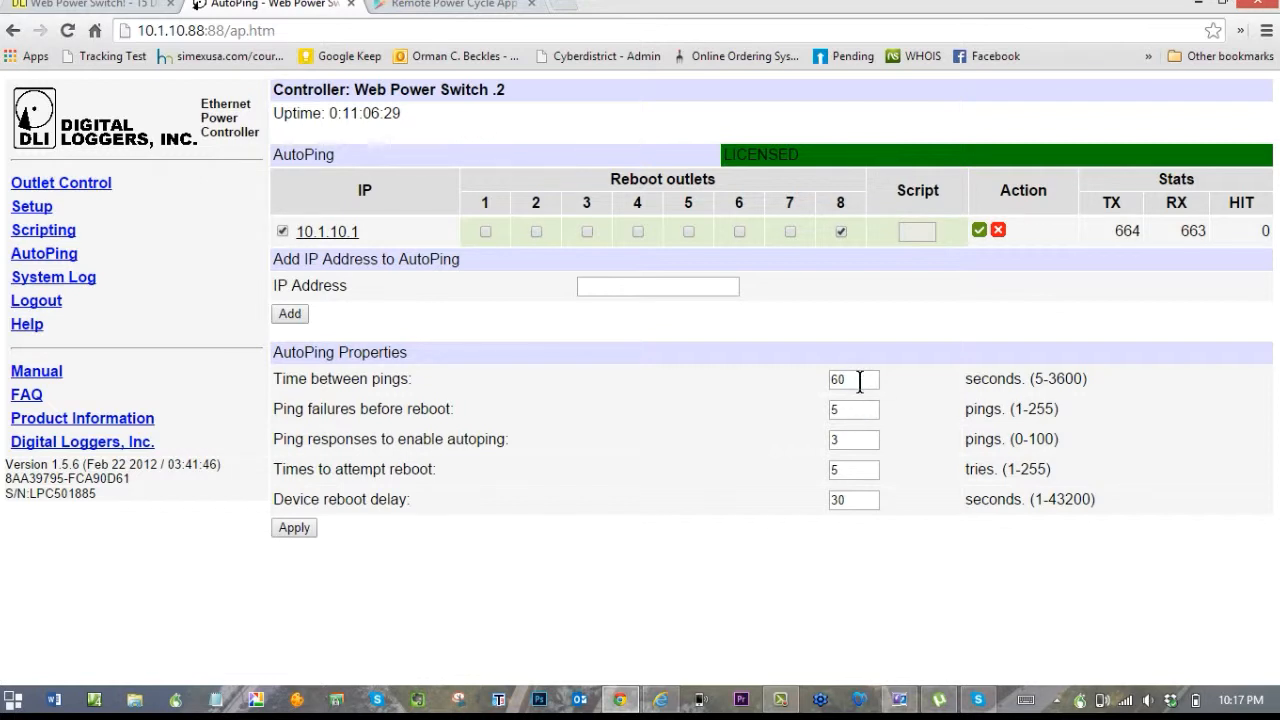
pyautogui.moveTo(384, 242)
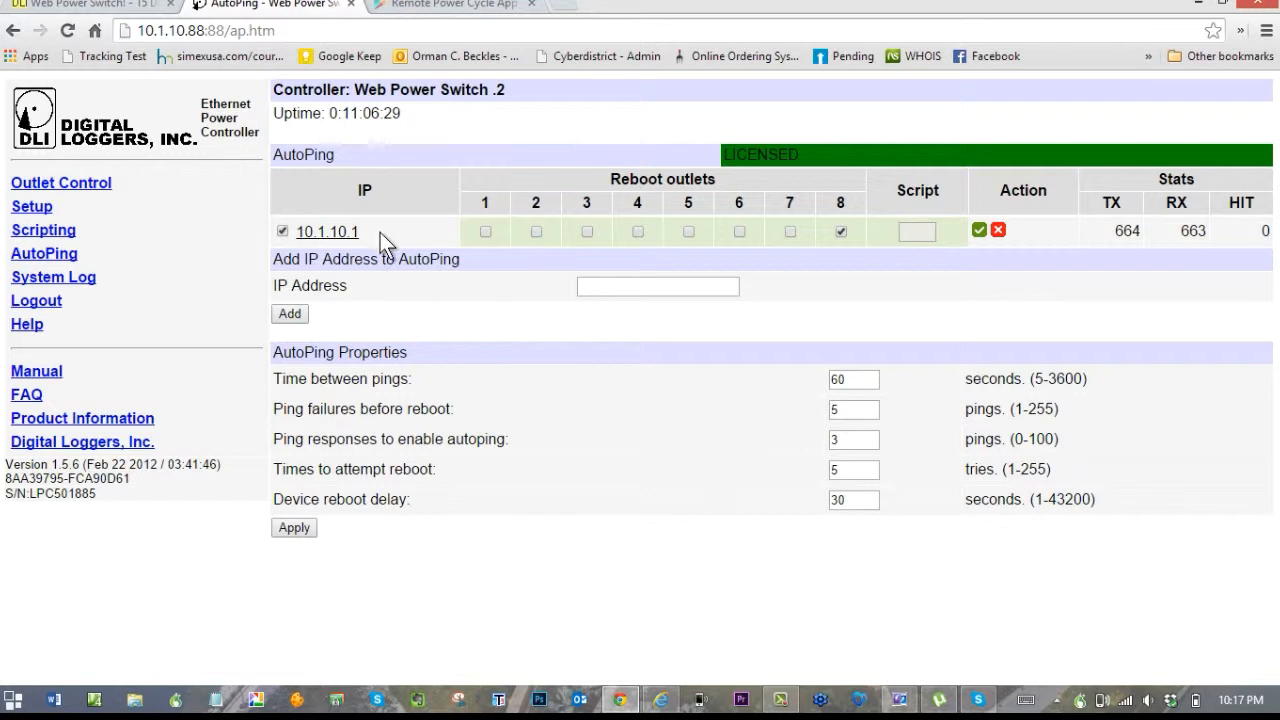
pyautogui.moveTo(804, 236)
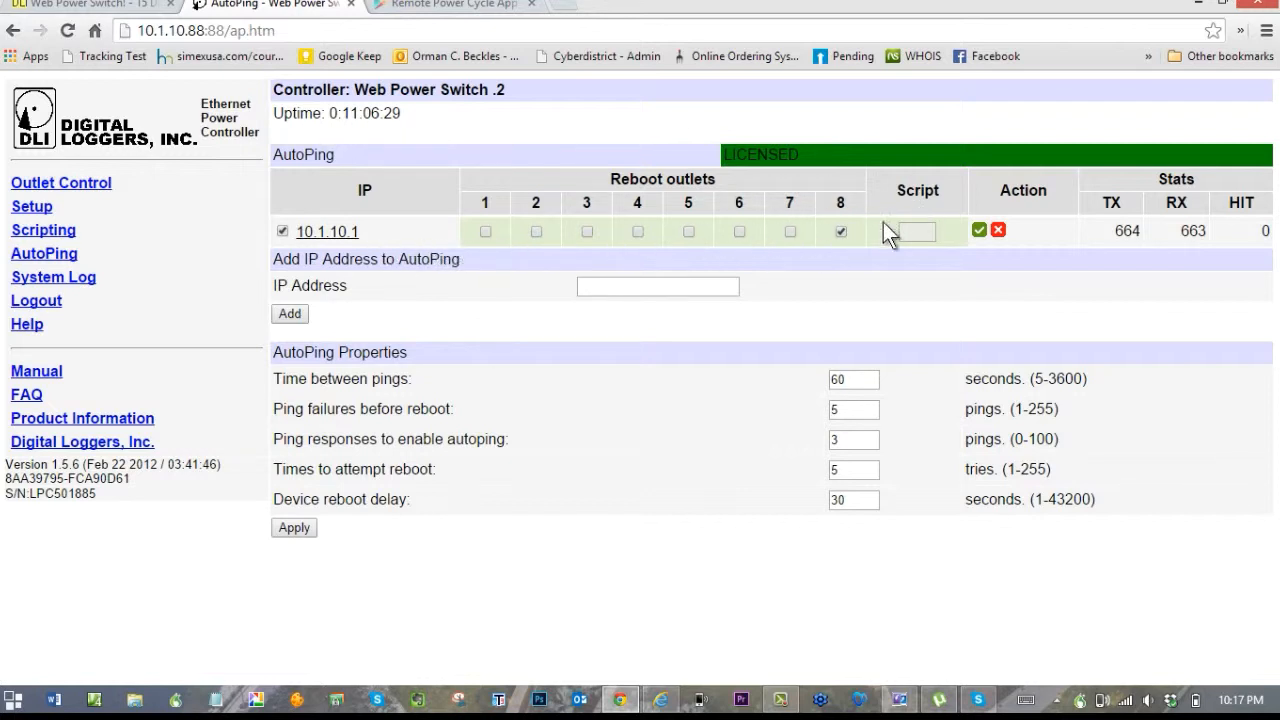
pyautogui.moveTo(784, 200)
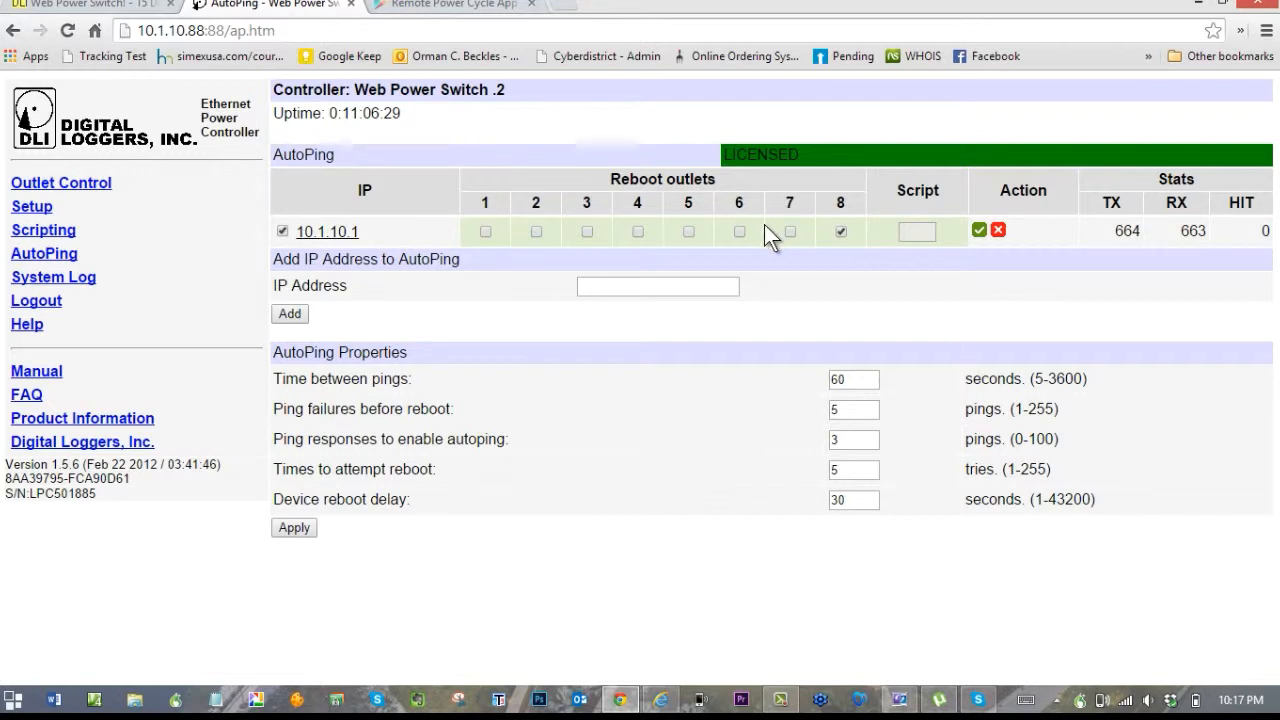
pyautogui.moveTo(500, 244)
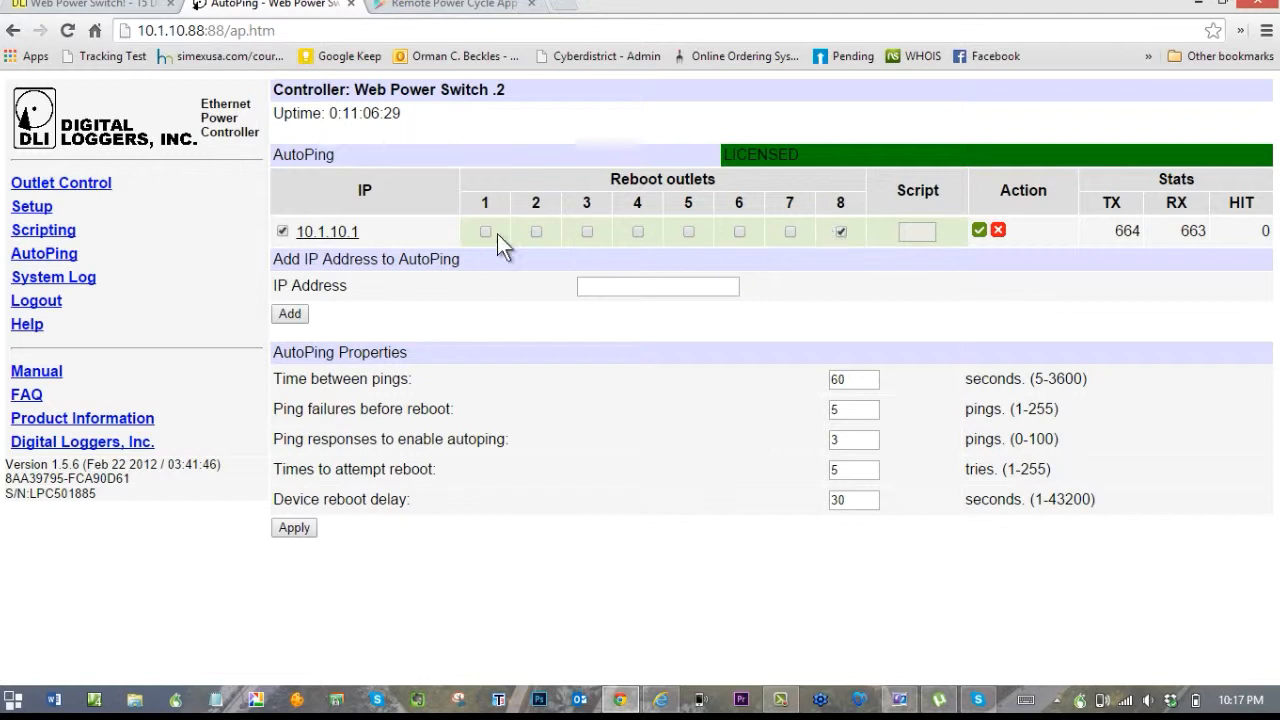
pyautogui.moveTo(408, 384)
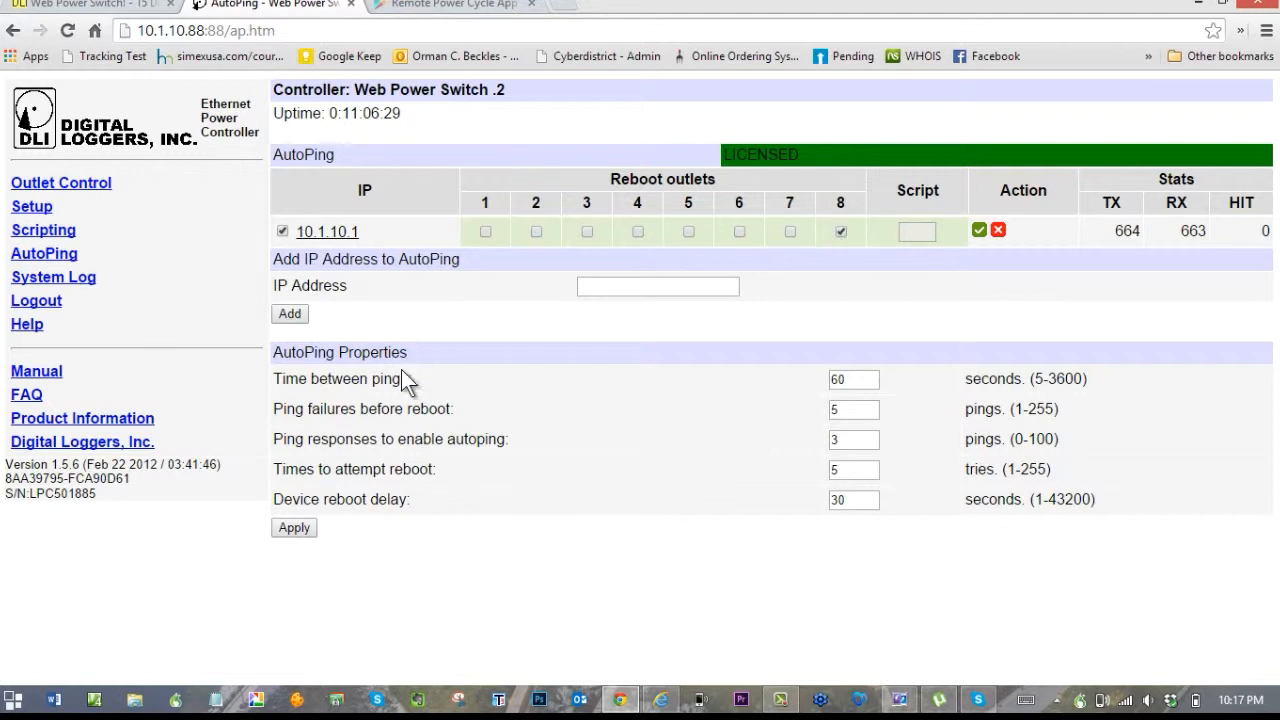
pyautogui.moveTo(348, 312)
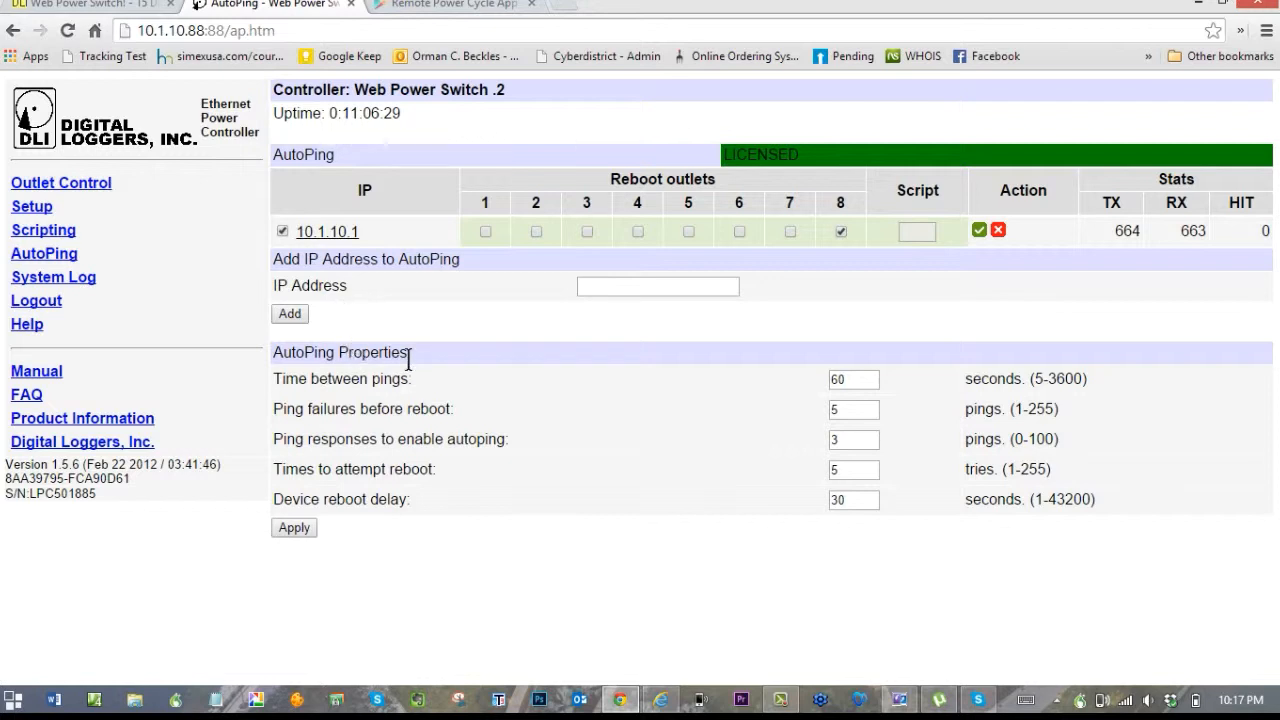
pyautogui.moveTo(172, 168)
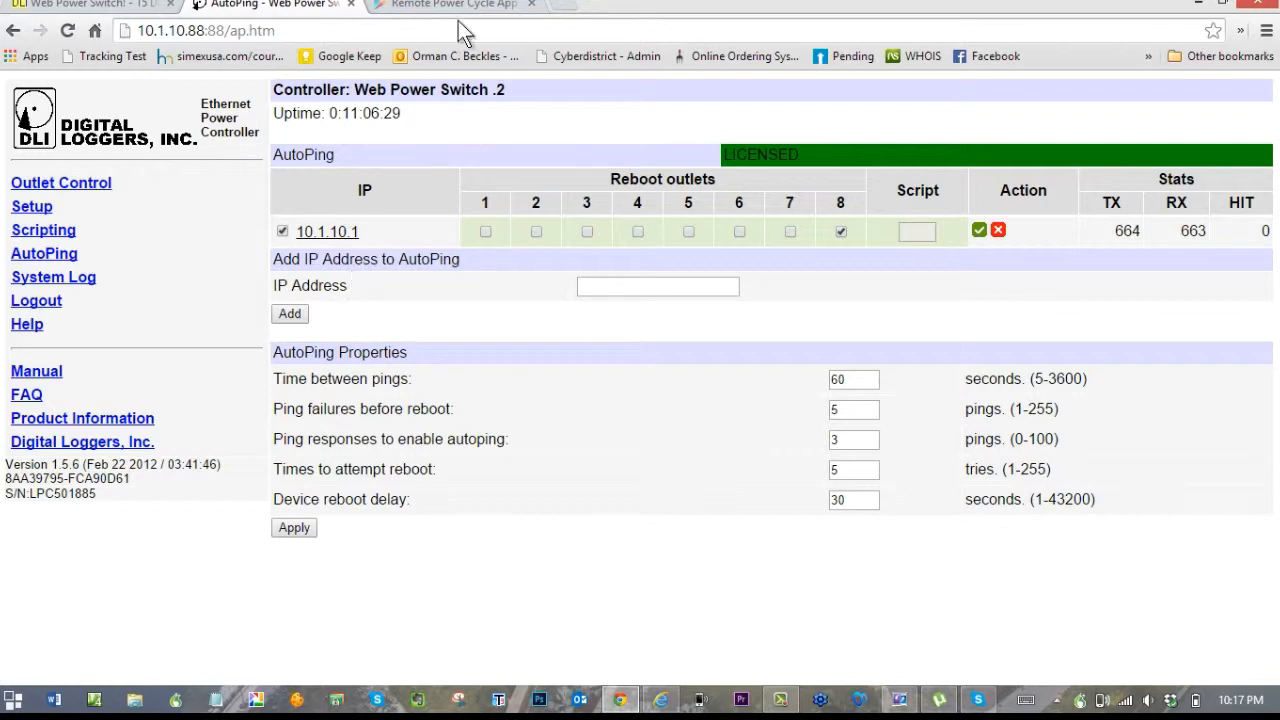
# Step: Show the Remote Power Cycle App Google Play listing down to its screenshots
pyautogui.click(450, 6)
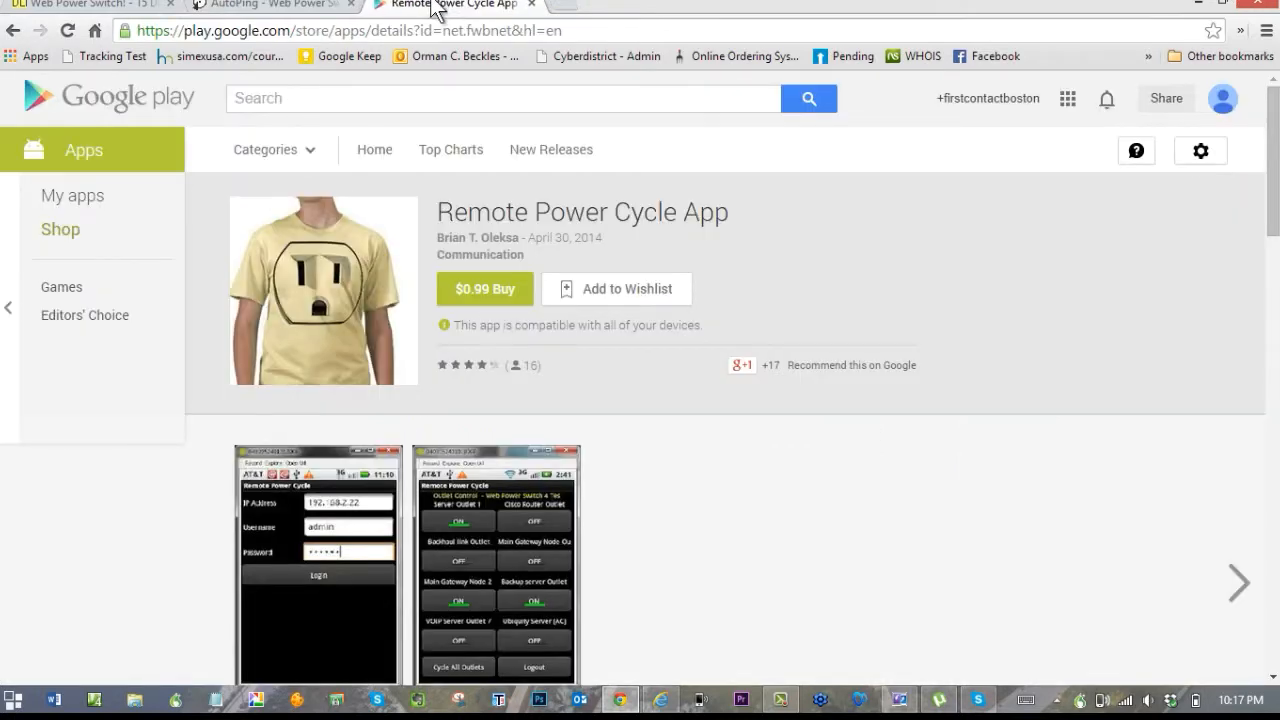
pyautogui.scroll(-3)
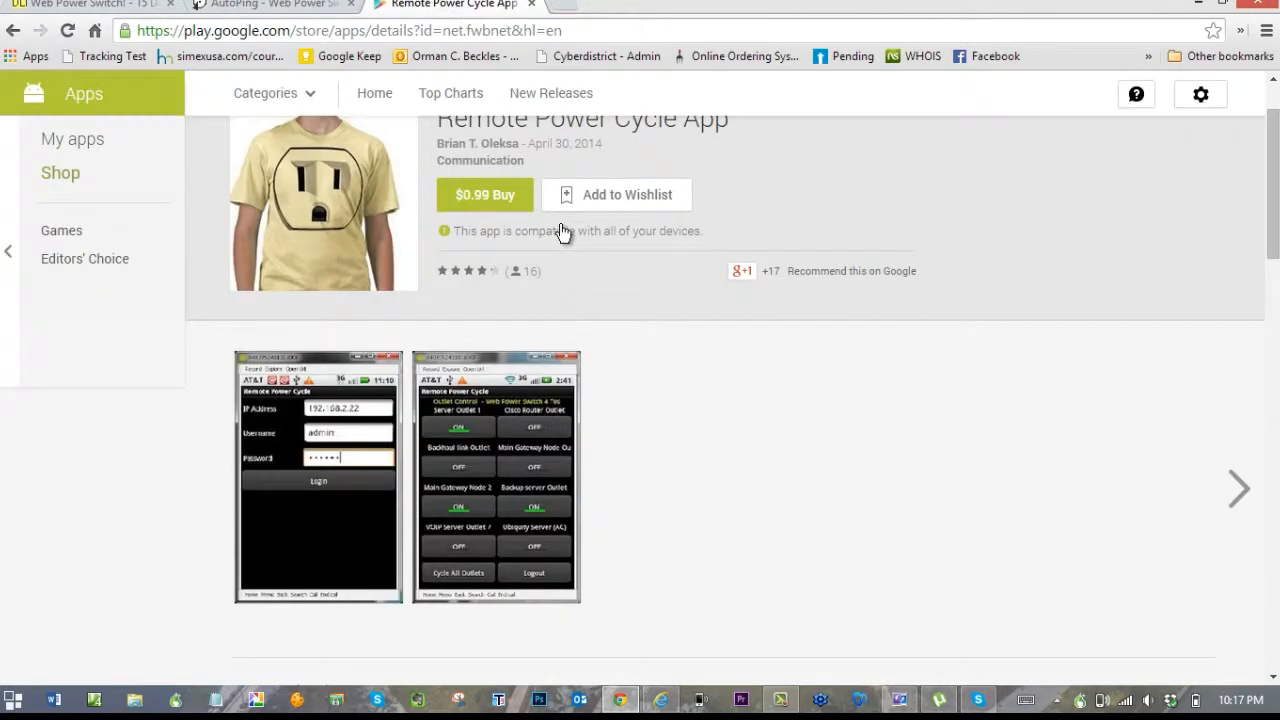
pyautogui.moveTo(556, 206)
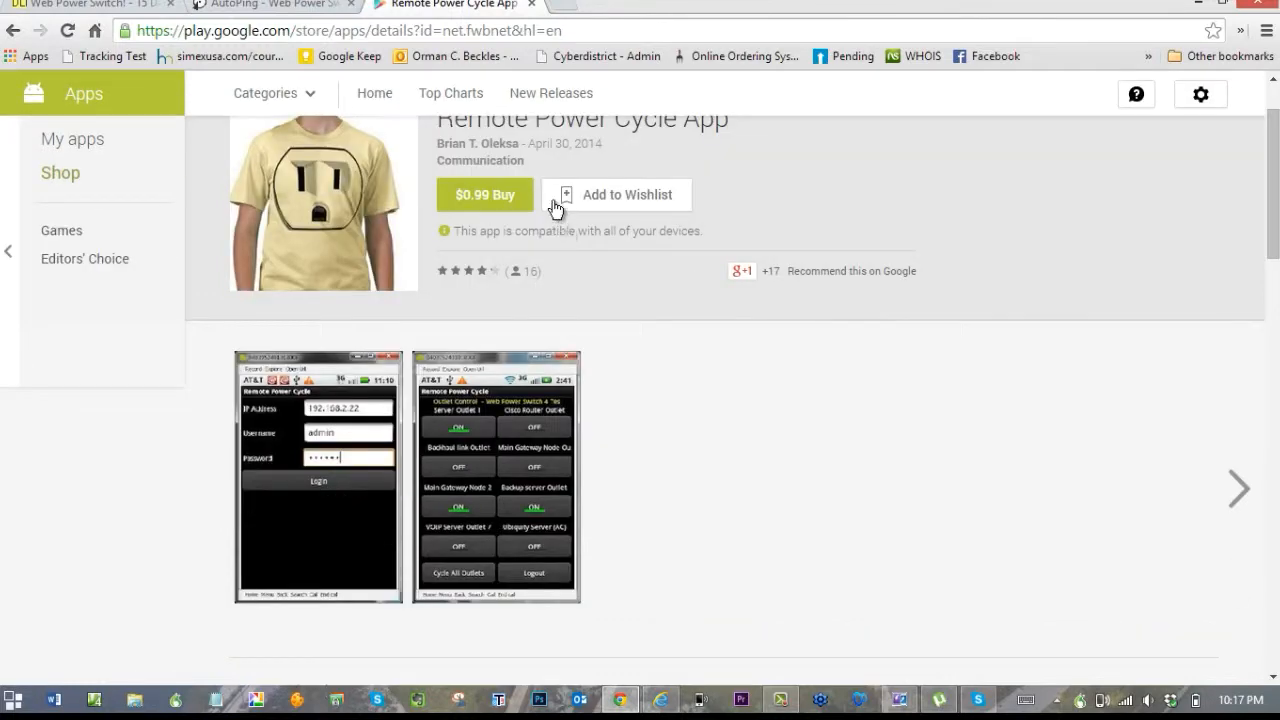
pyautogui.moveTo(532, 464)
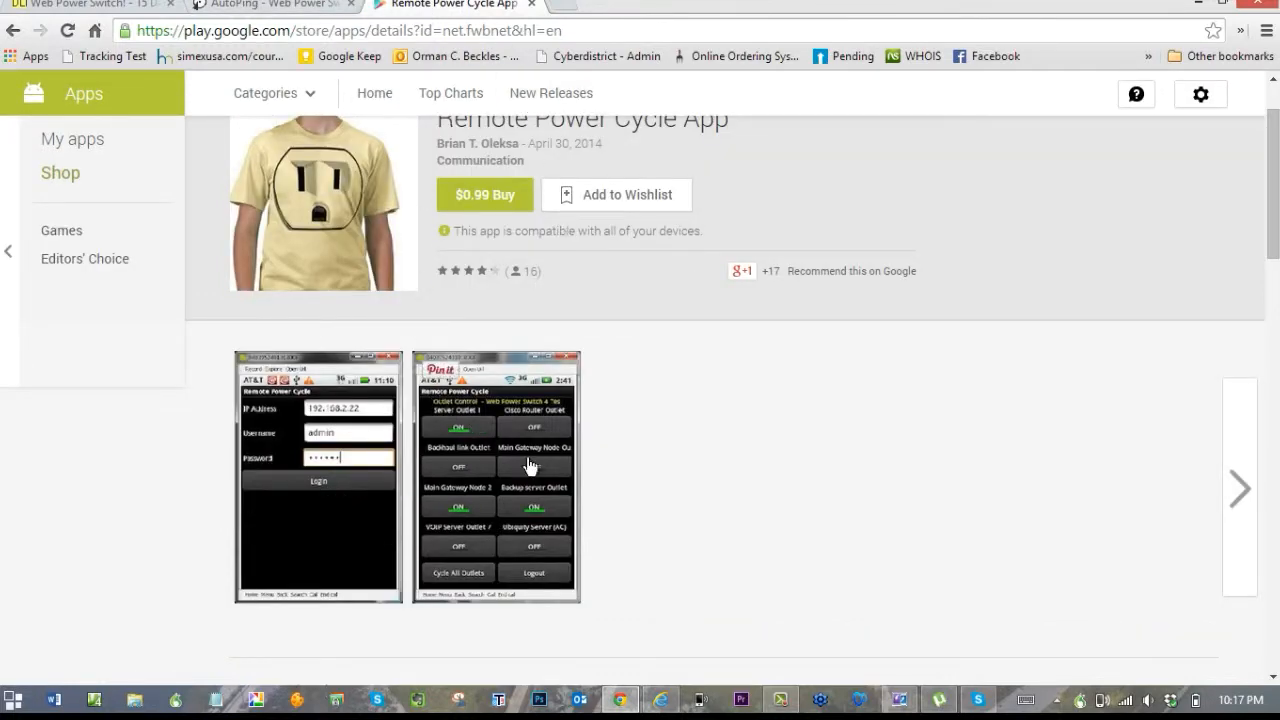
pyautogui.moveTo(536, 452)
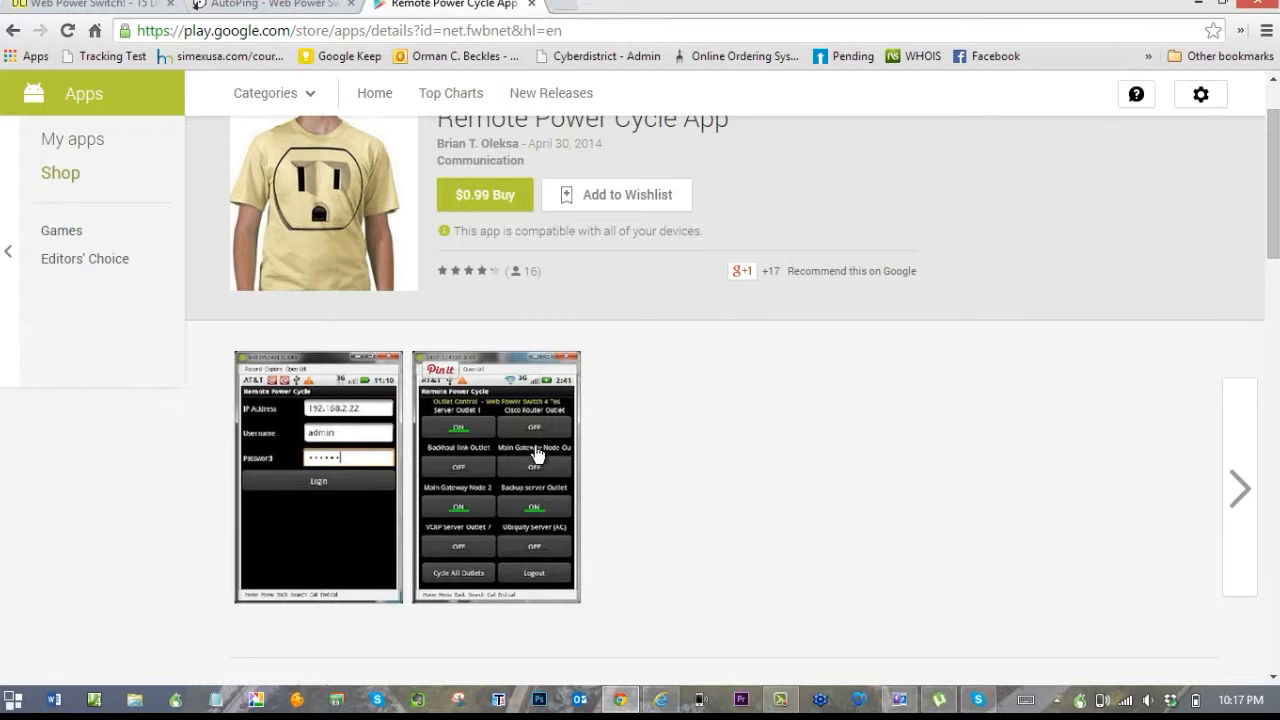
# Step: Return to the Web Power Switch browser tab showing the AutoPing page
pyautogui.click(270, 6)
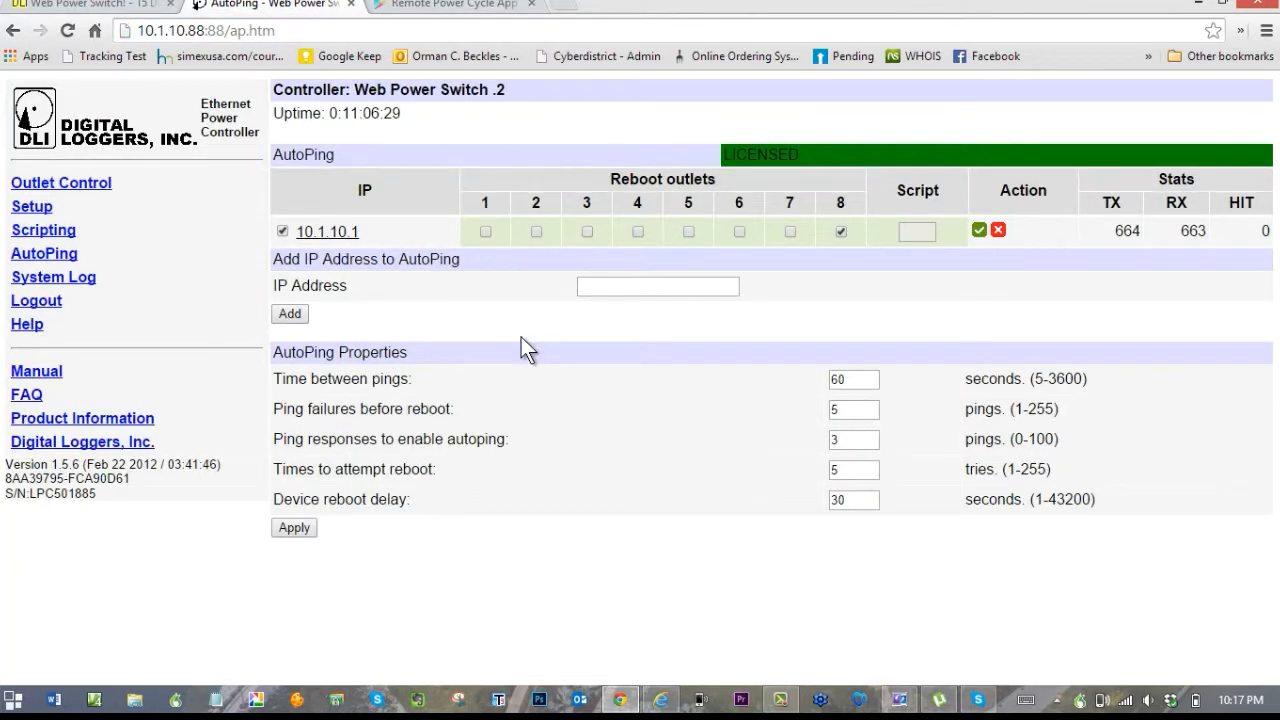
pyautogui.moveTo(448, 6)
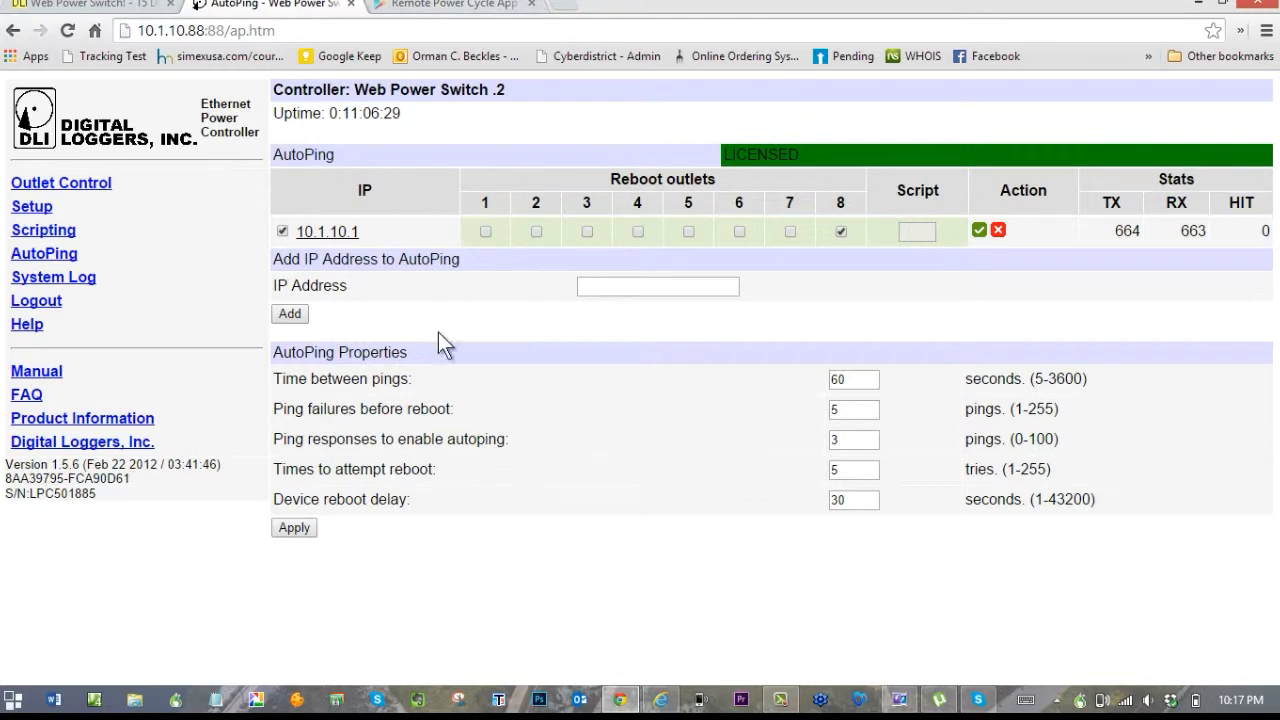
pyautogui.moveTo(150, 184)
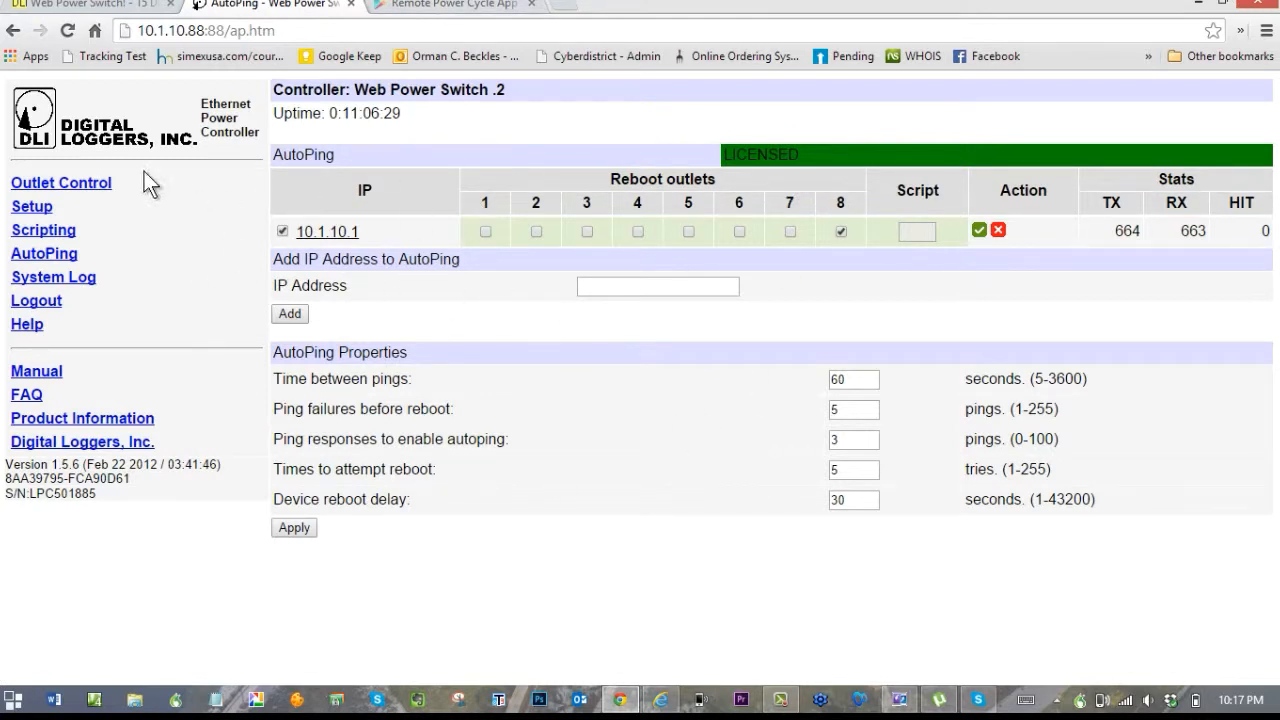
pyautogui.moveTo(212, 220)
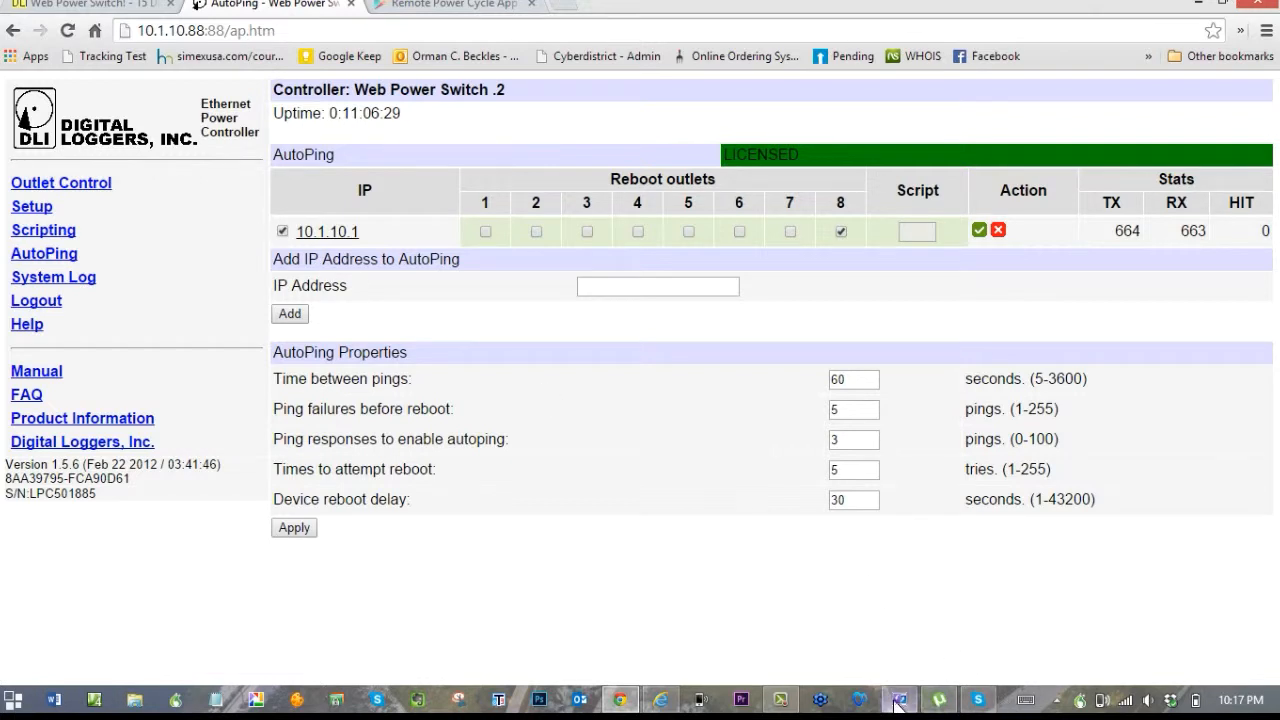
# Step: Launch Remote Power Cycle on the phone and log in to saved Power Strip 1 to see outlet states
pyautogui.click(898, 700)
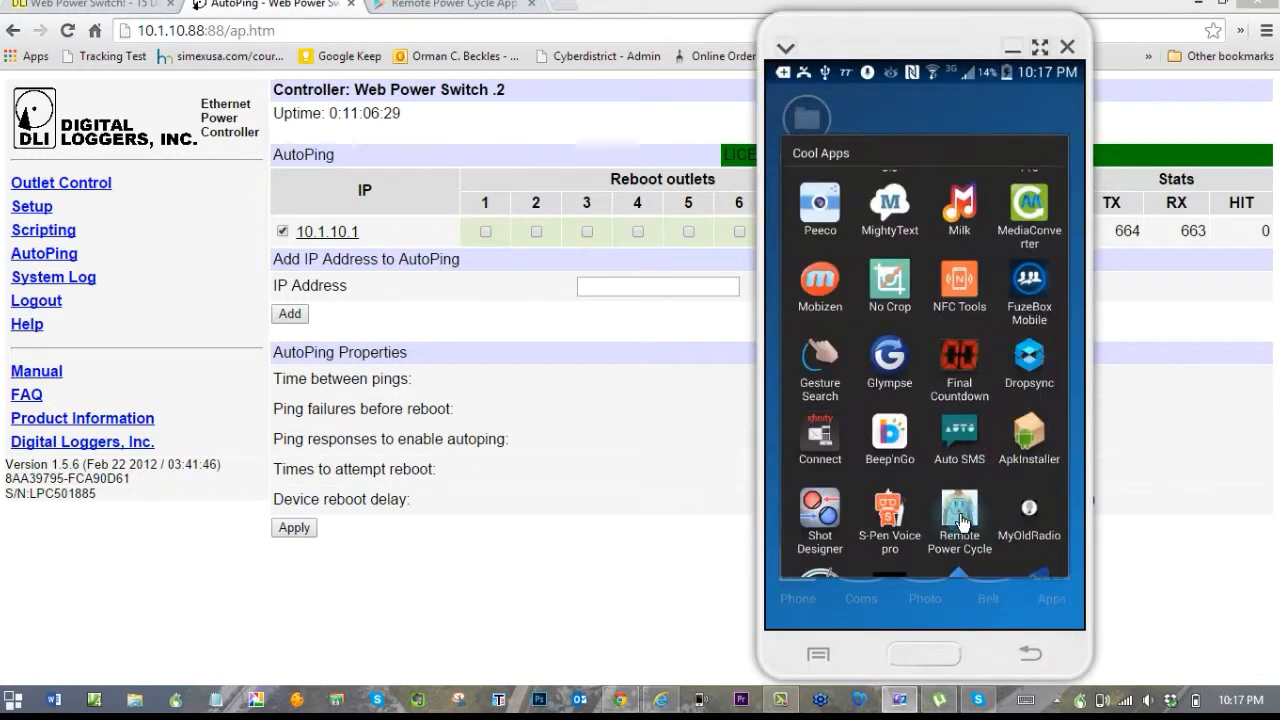
pyautogui.click(958, 520)
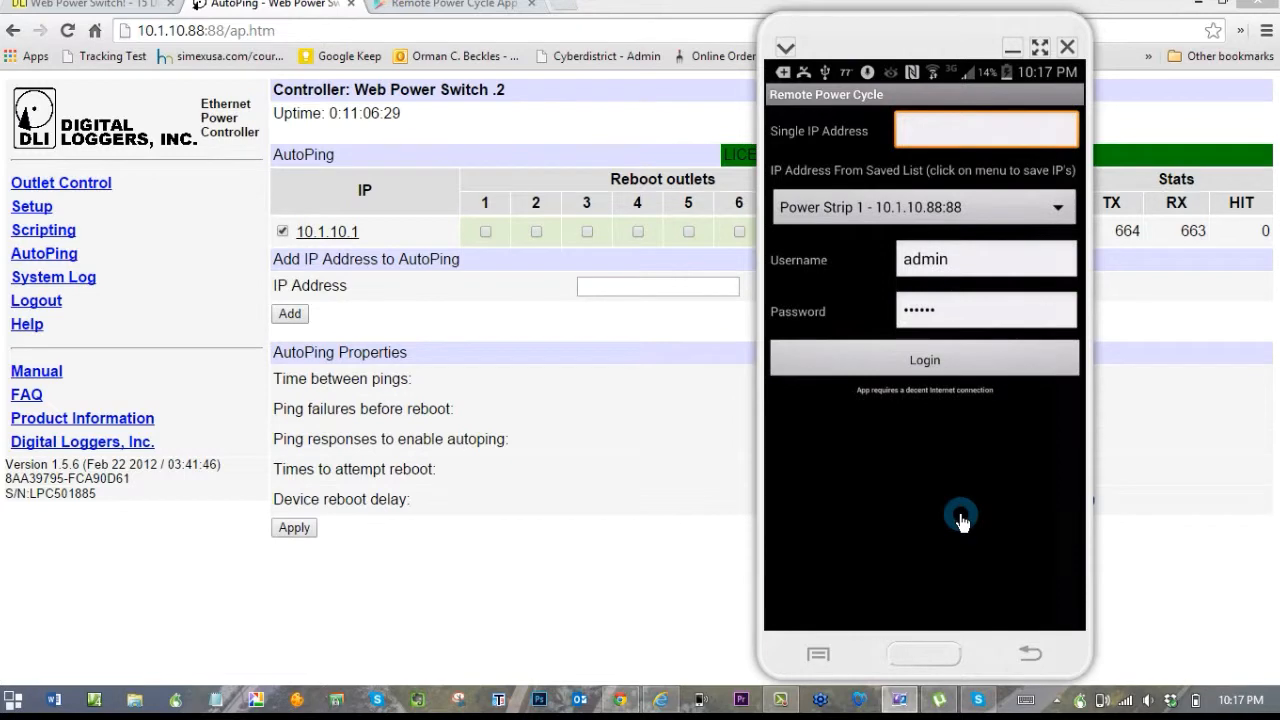
pyautogui.click(924, 360)
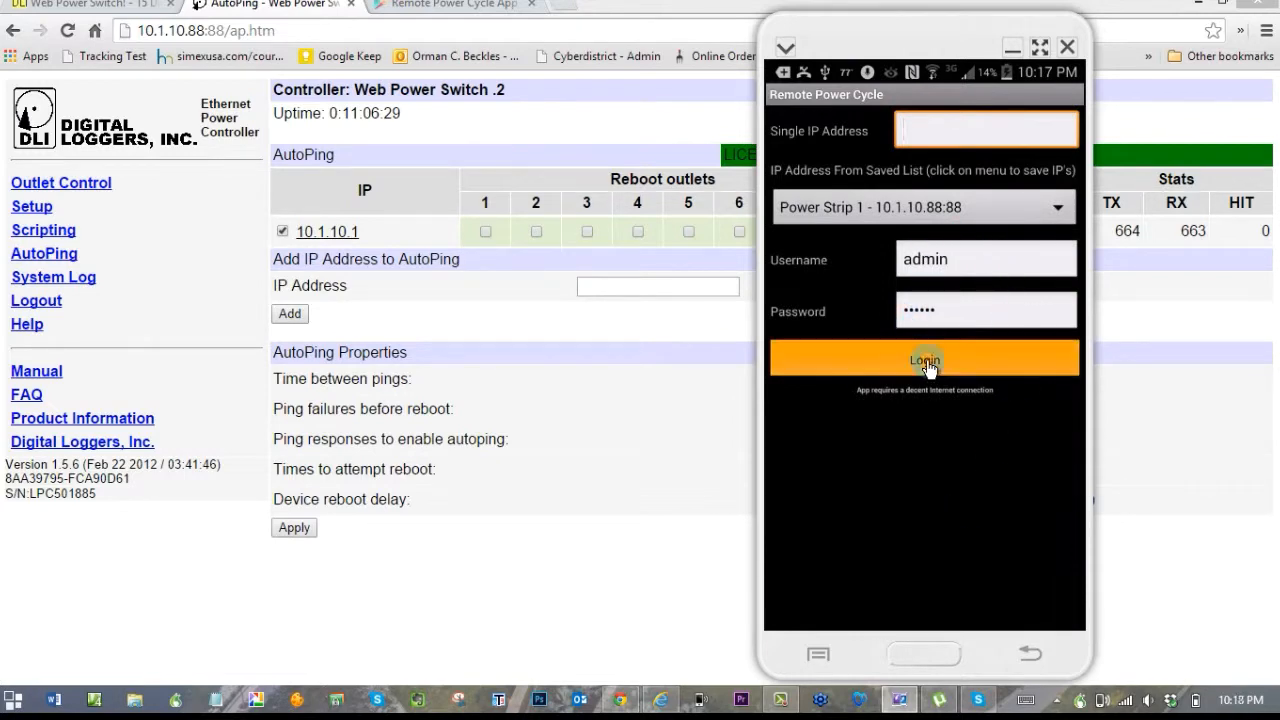
pyautogui.click(924, 358)
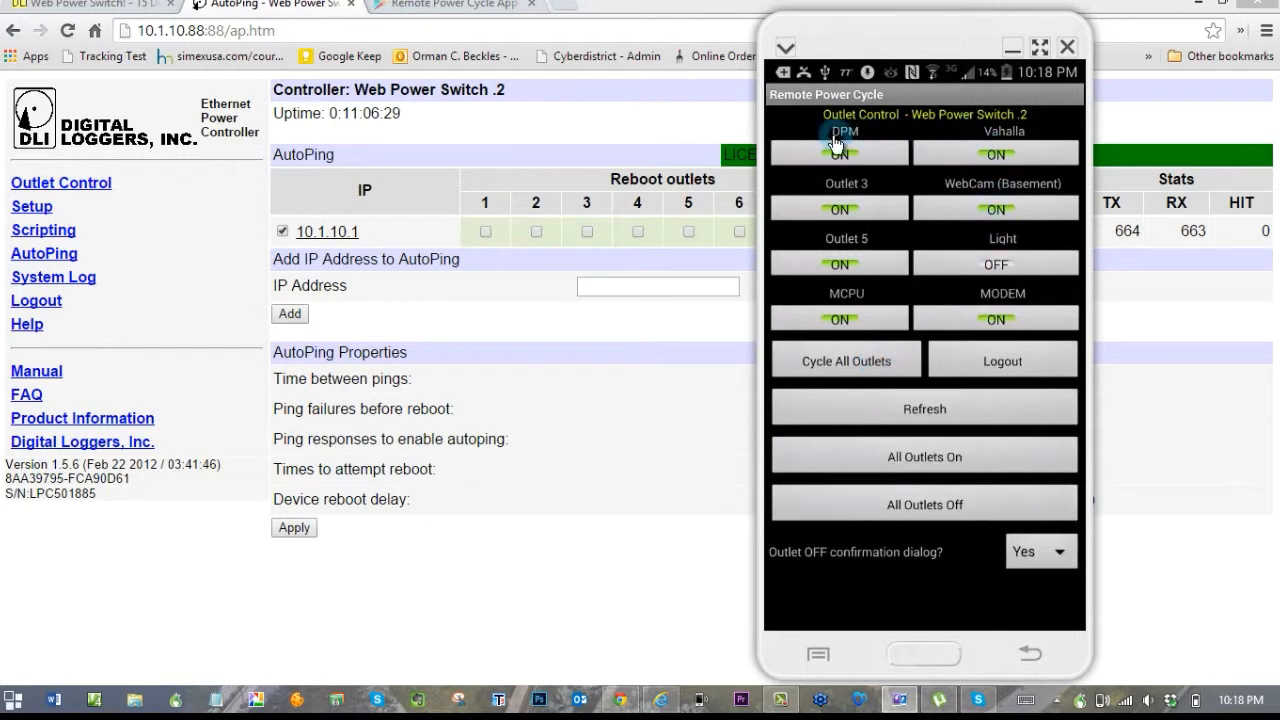
pyautogui.click(840, 152)
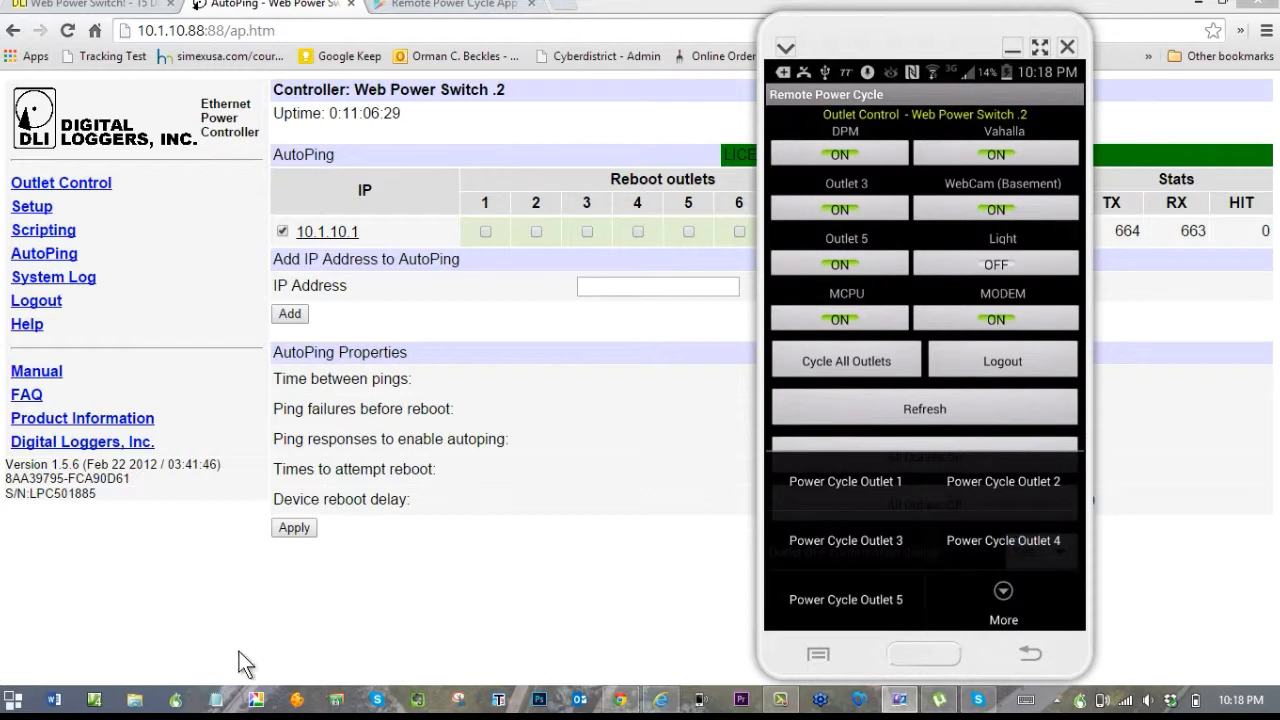
pyautogui.moveTo(660, 698)
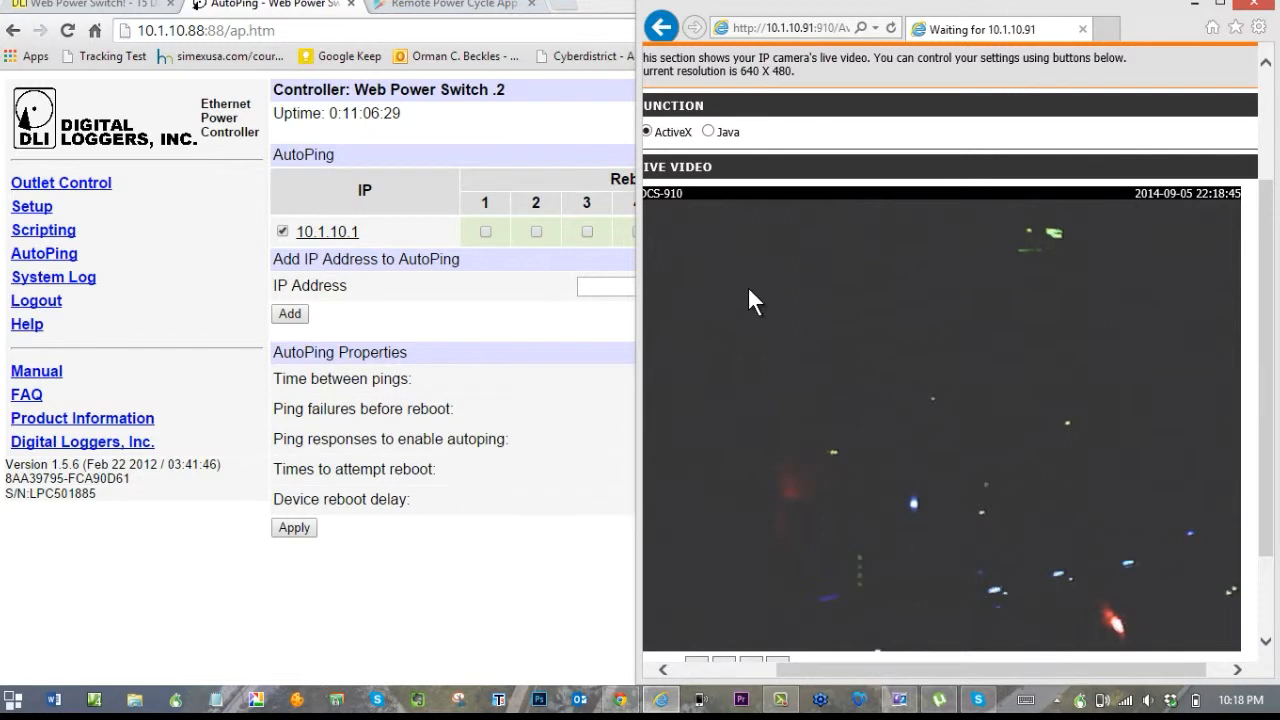
pyautogui.moveTo(896, 376)
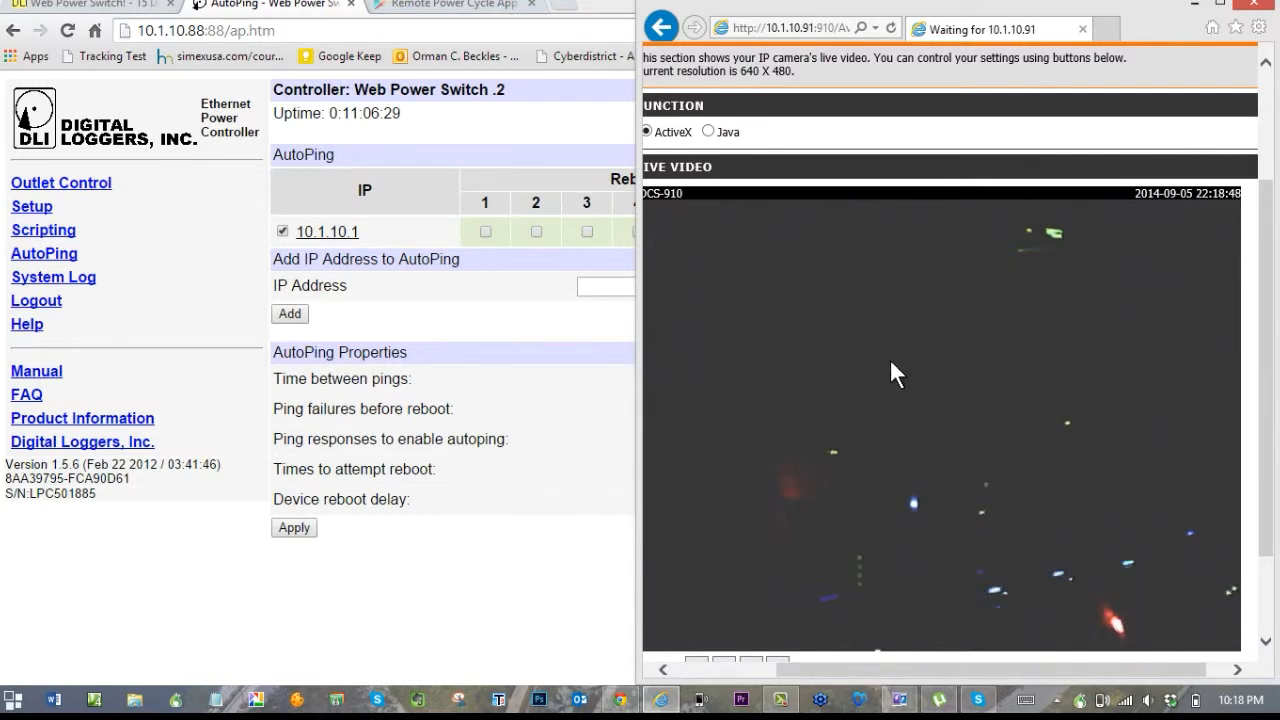
pyautogui.moveTo(780, 456)
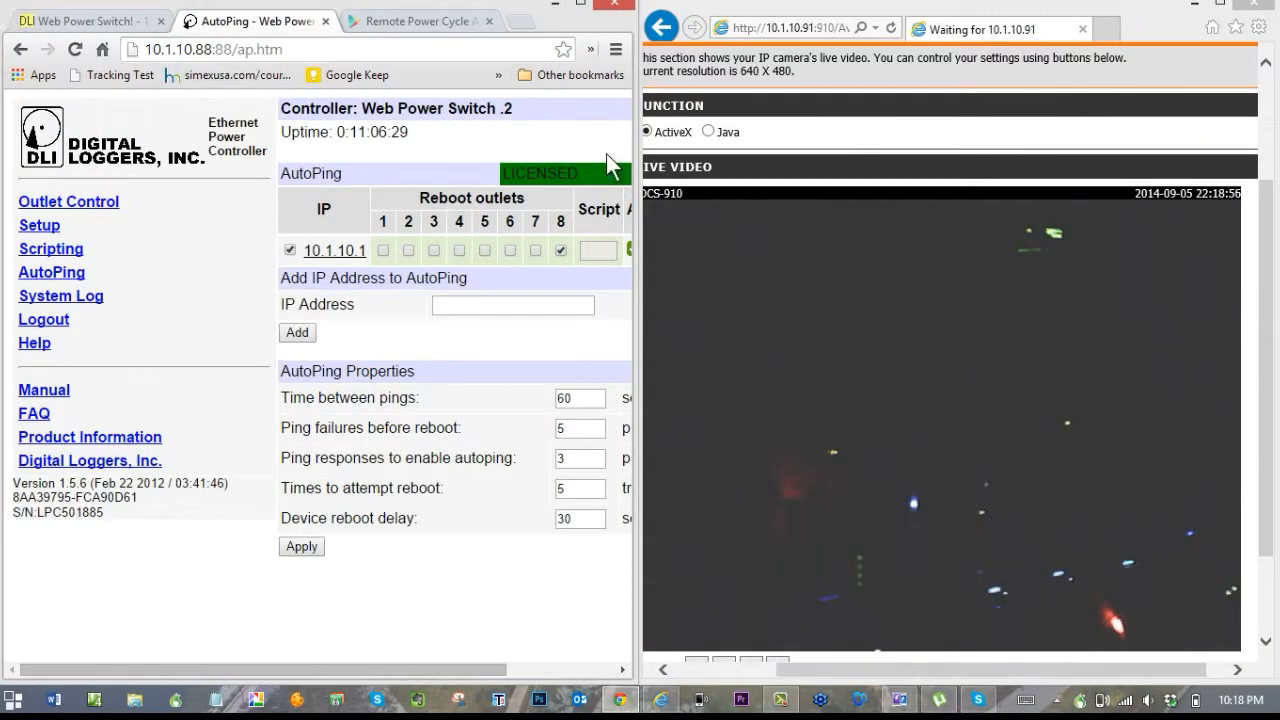
# Step: From Outlet Control, switch the Light outlet on so the camera's room lights up
pyautogui.click(68, 200)
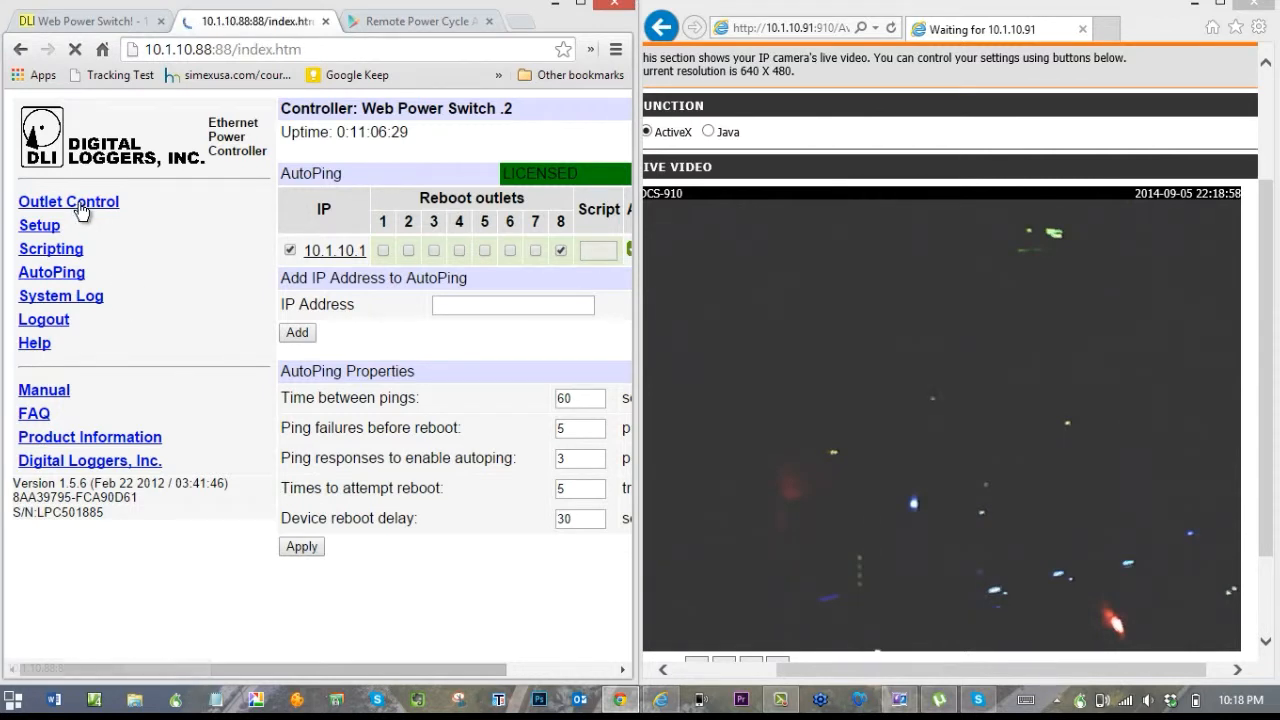
pyautogui.click(68, 200)
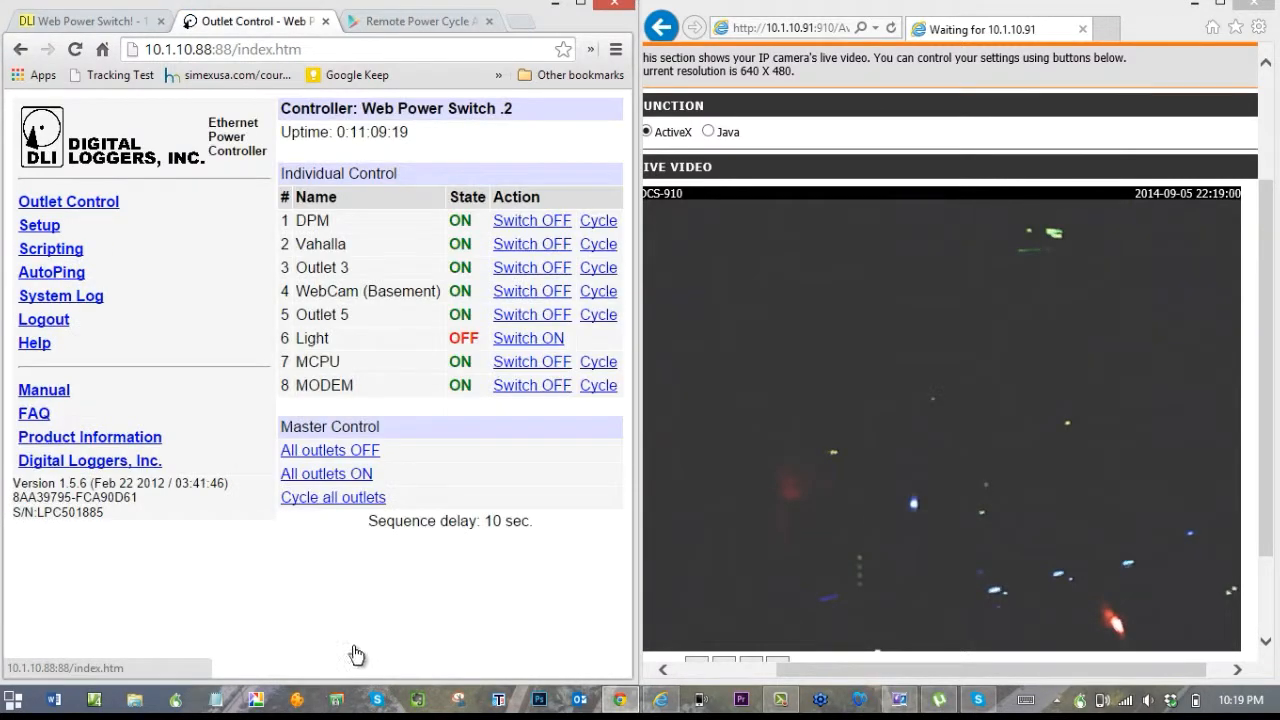
pyautogui.moveTo(592, 616)
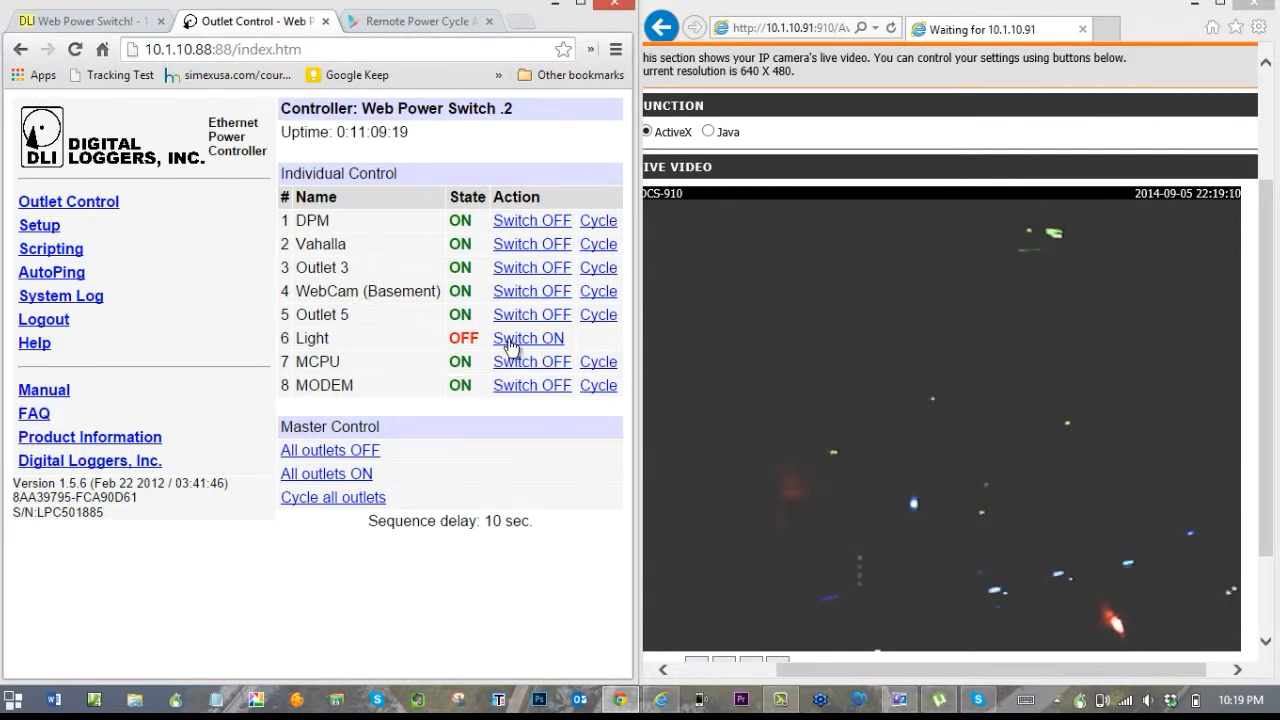
pyautogui.click(528, 338)
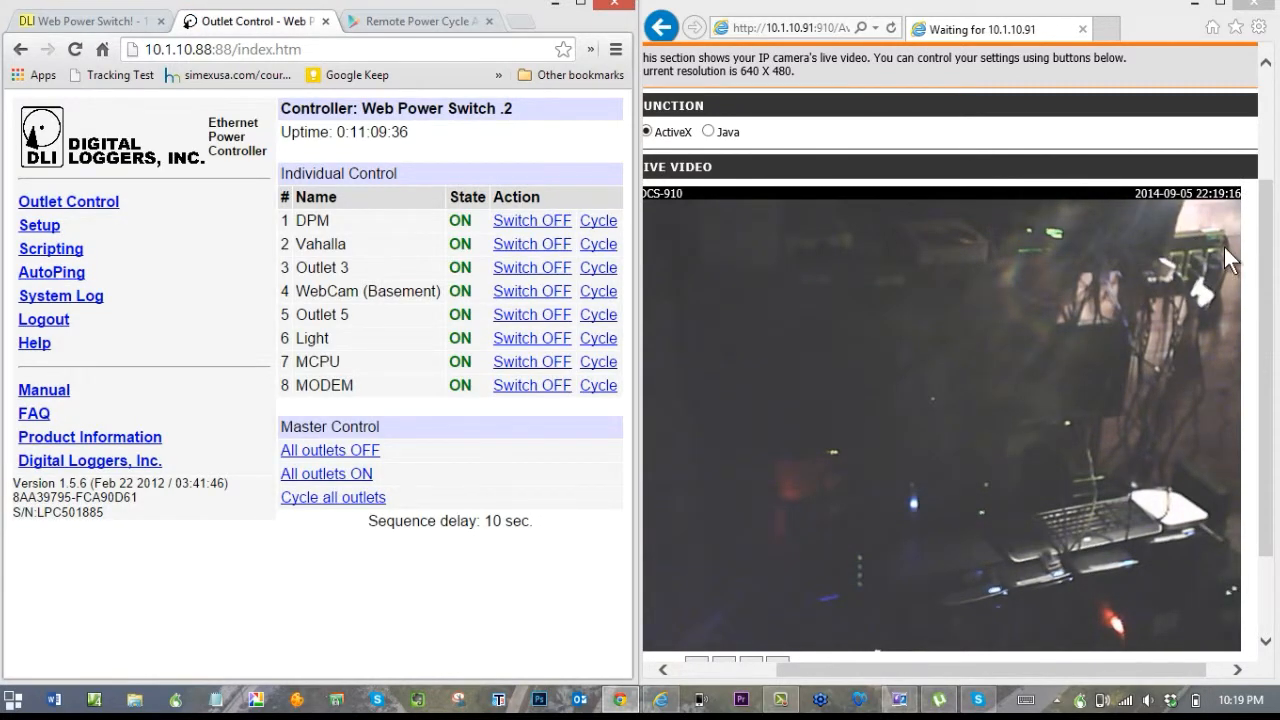
pyautogui.click(532, 336)
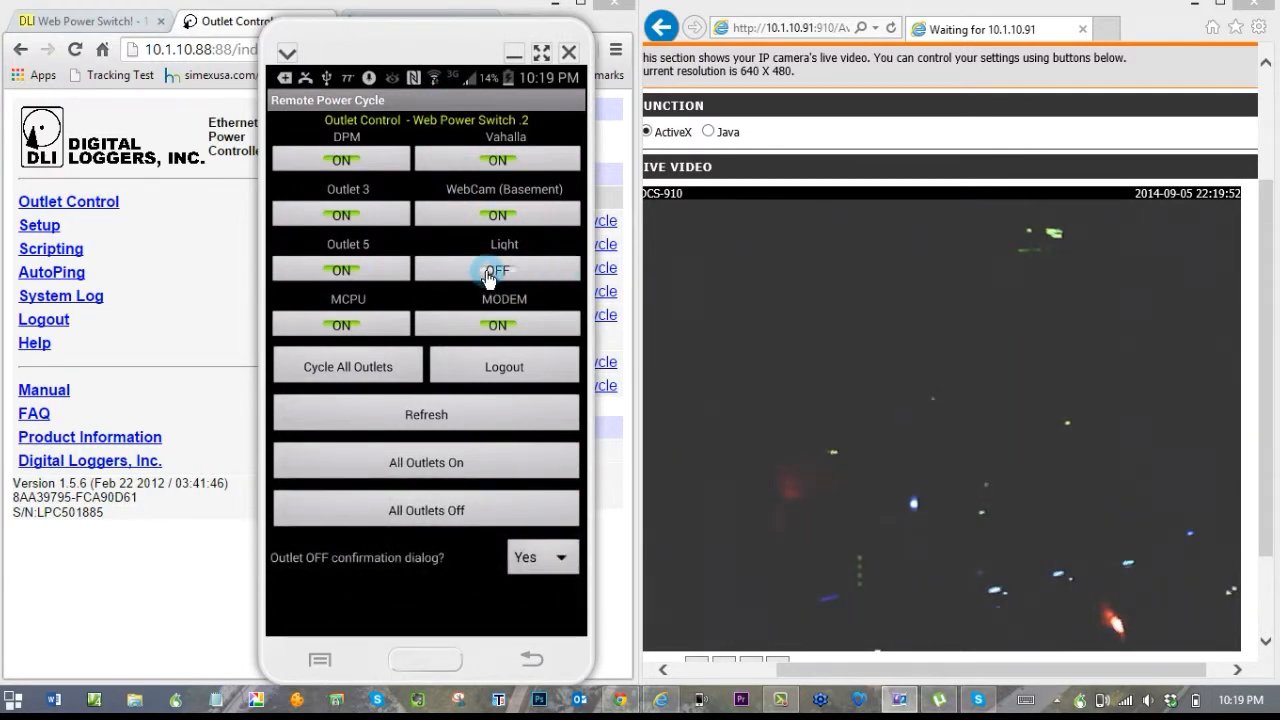
# Step: Toggle Light on, confirm turning outlet 6 off, then turn it back on, leaving the room lit
pyautogui.click(496, 268)
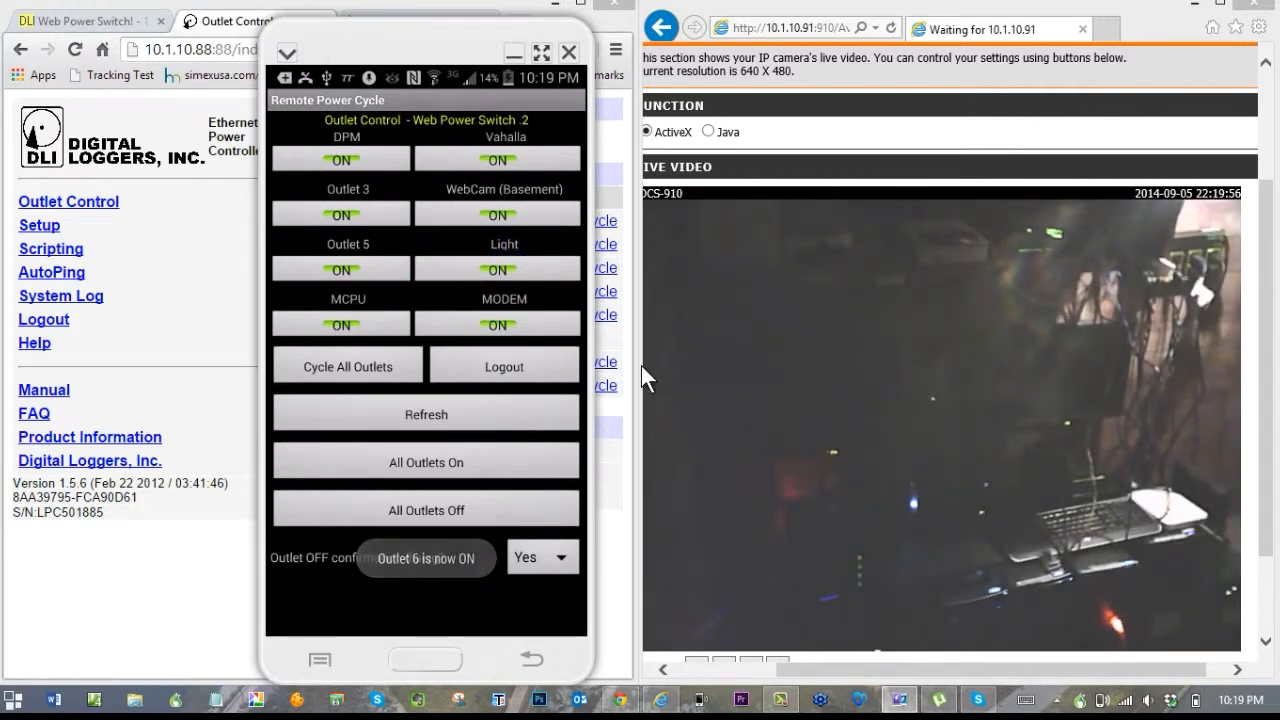
pyautogui.click(496, 268)
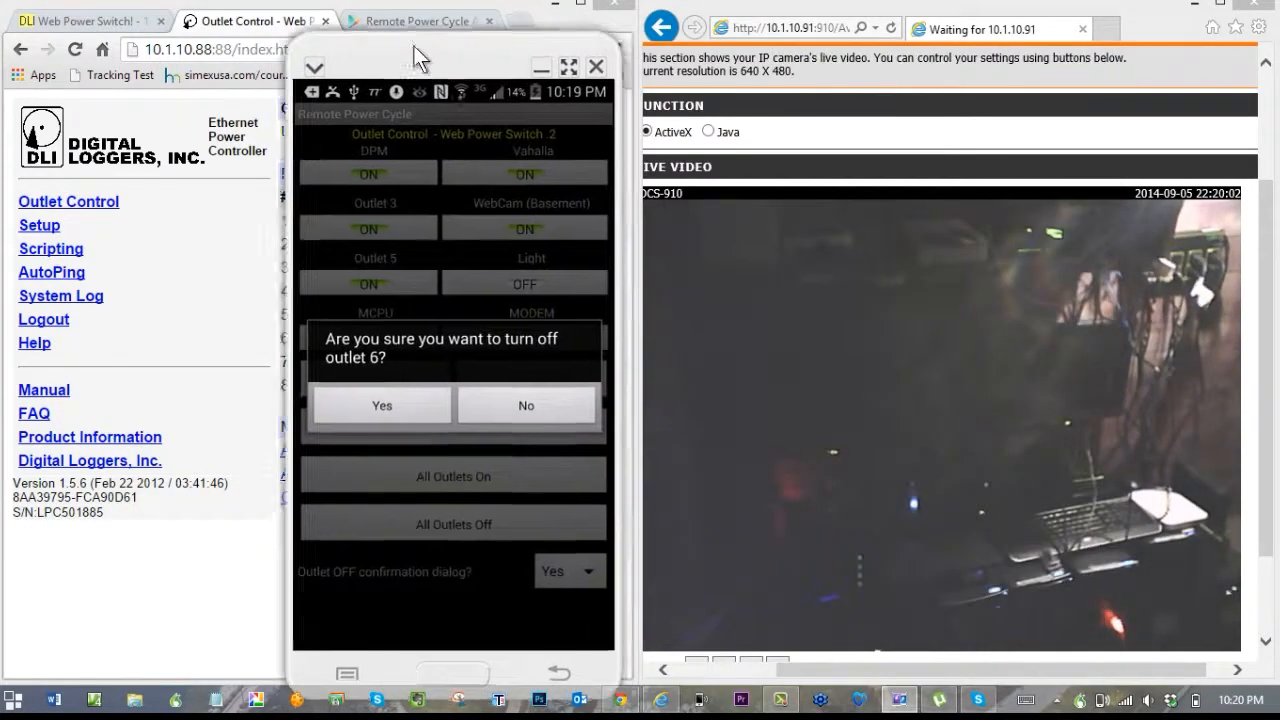
pyautogui.click(380, 404)
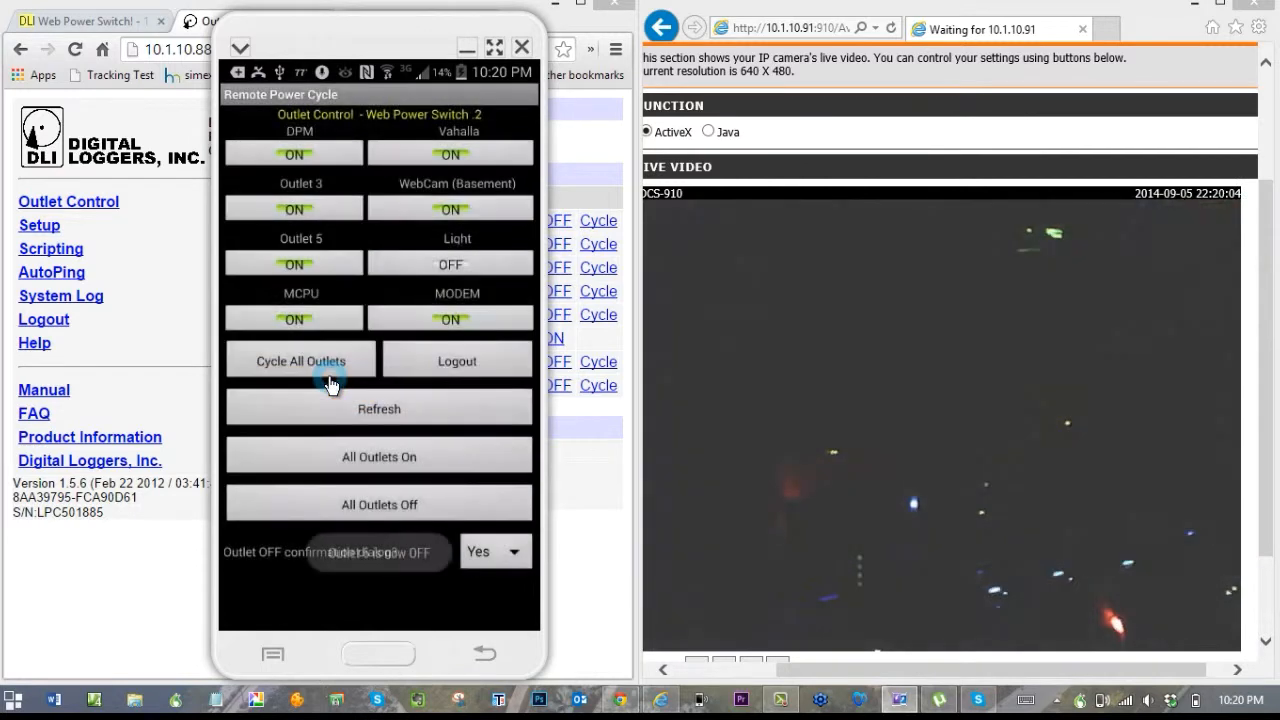
pyautogui.click(450, 264)
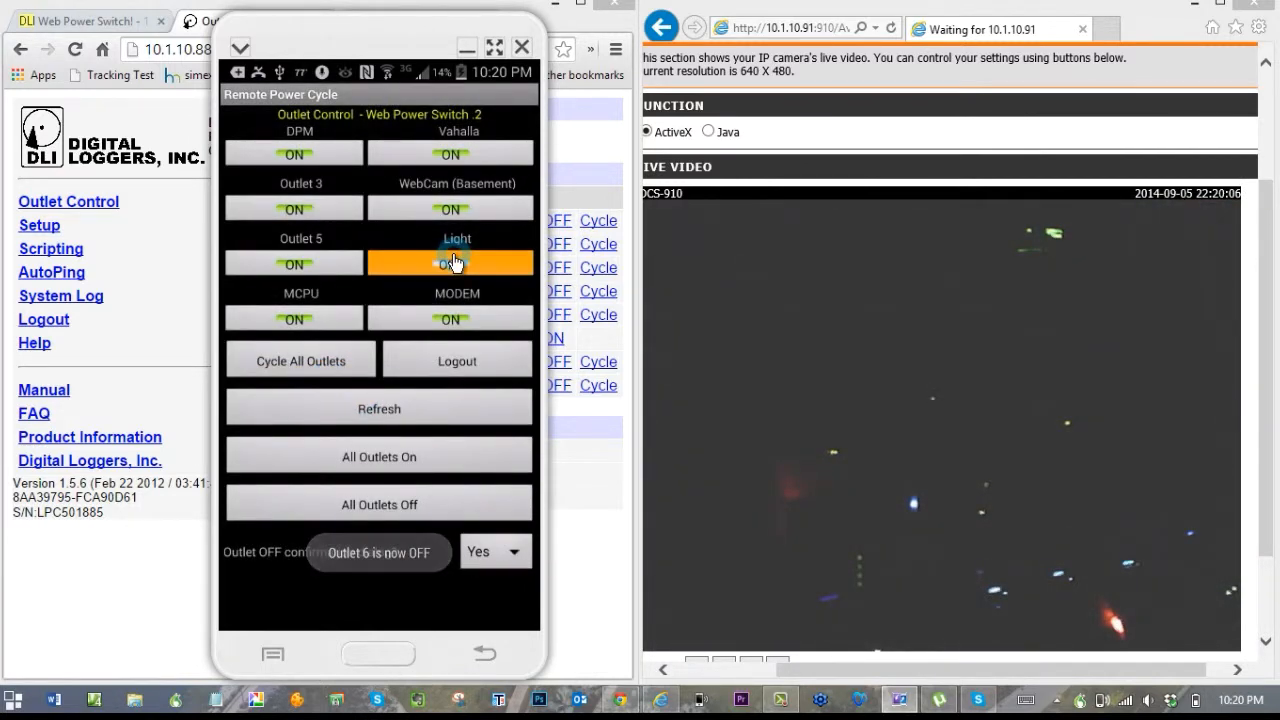
pyautogui.click(450, 264)
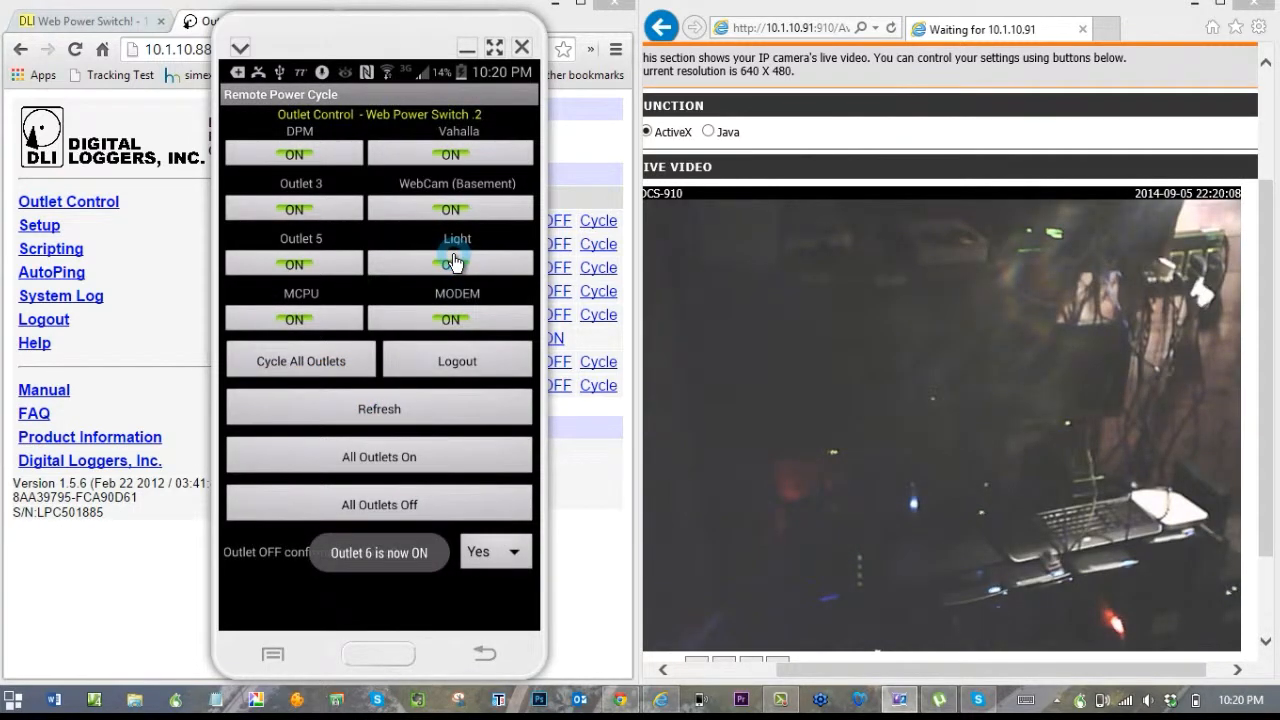